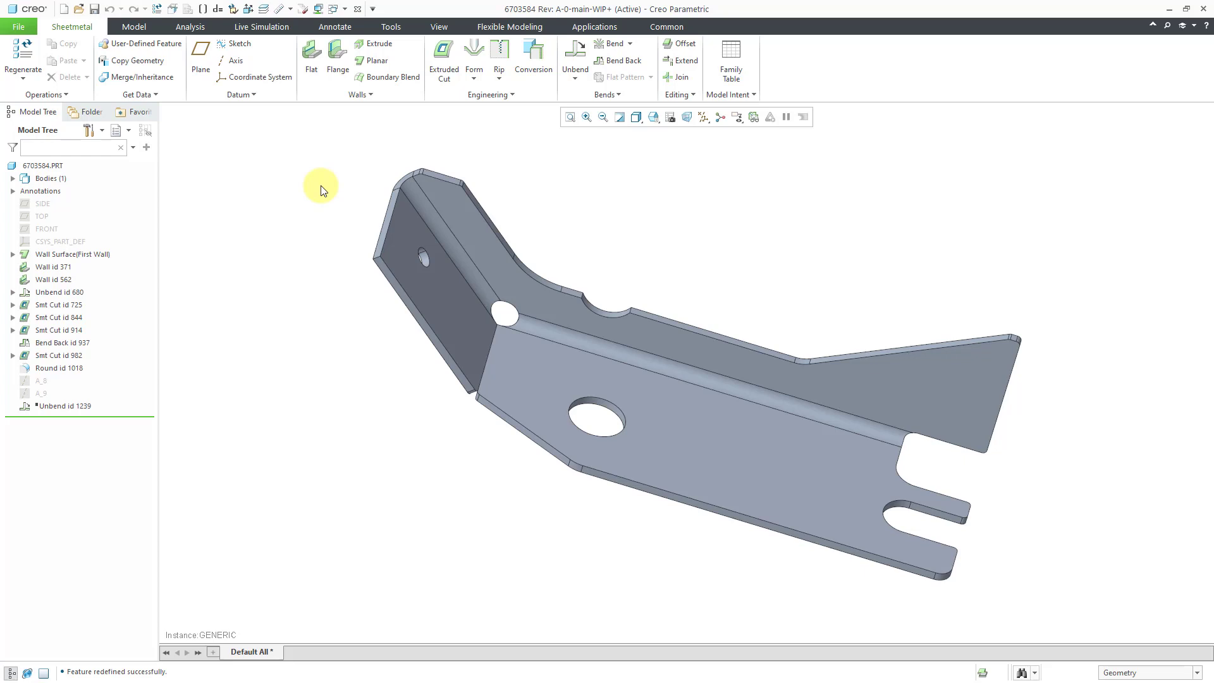
pyautogui.moveTo(75, 77)
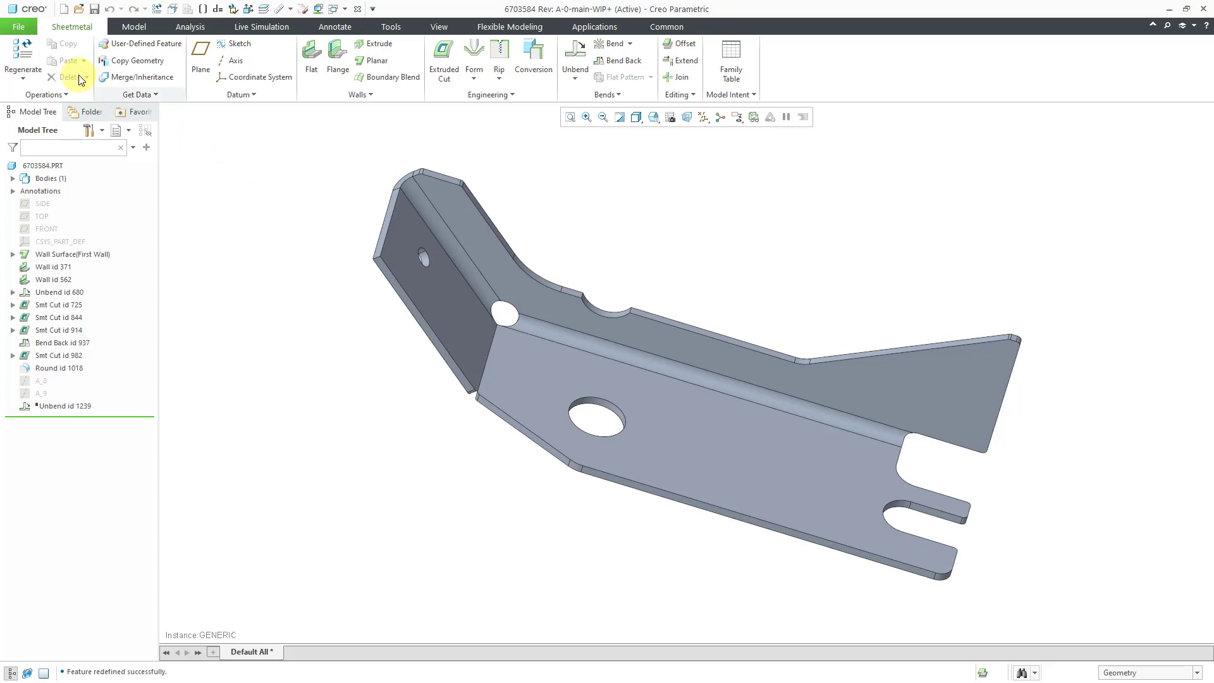
# Bring up the part's Model Properties to review its Sheetmetal section.
pyautogui.click(19, 27)
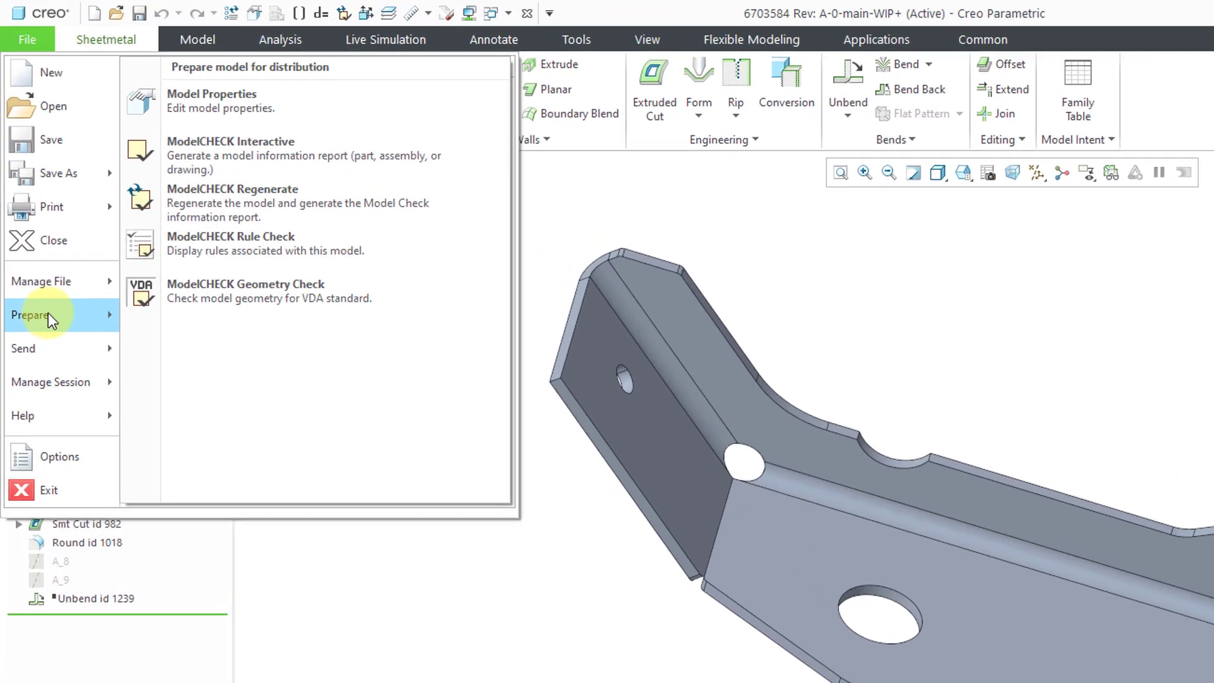
pyautogui.moveTo(227, 109)
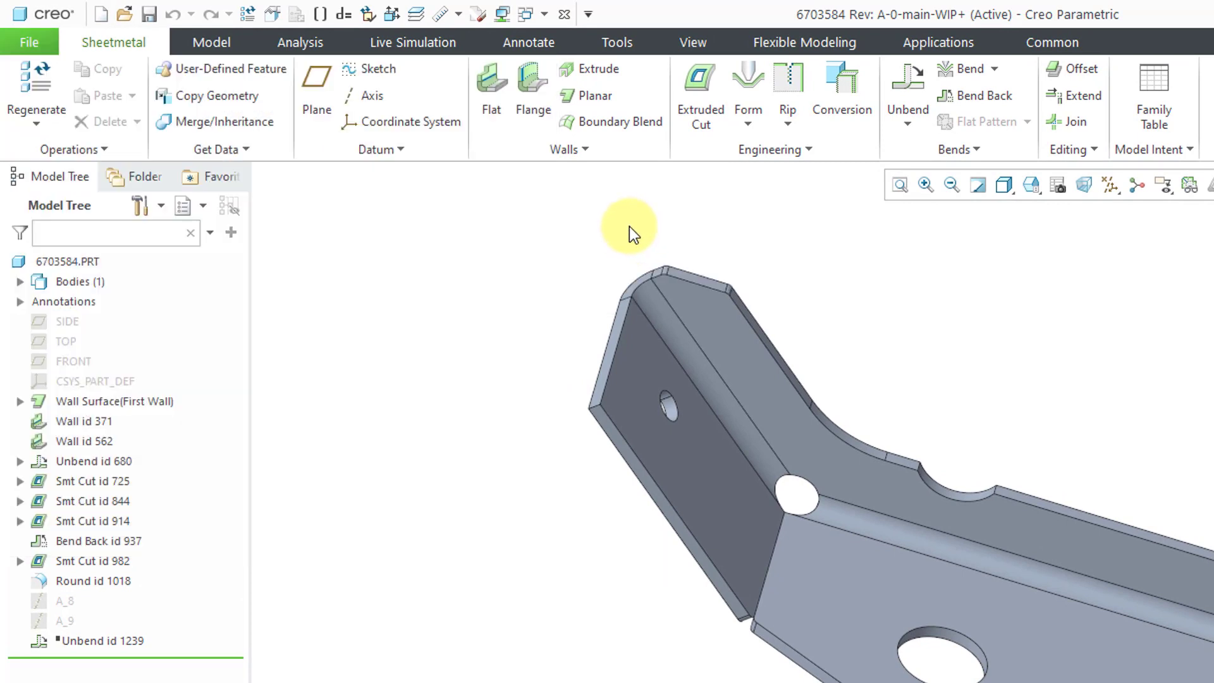
pyautogui.moveTo(300, 42)
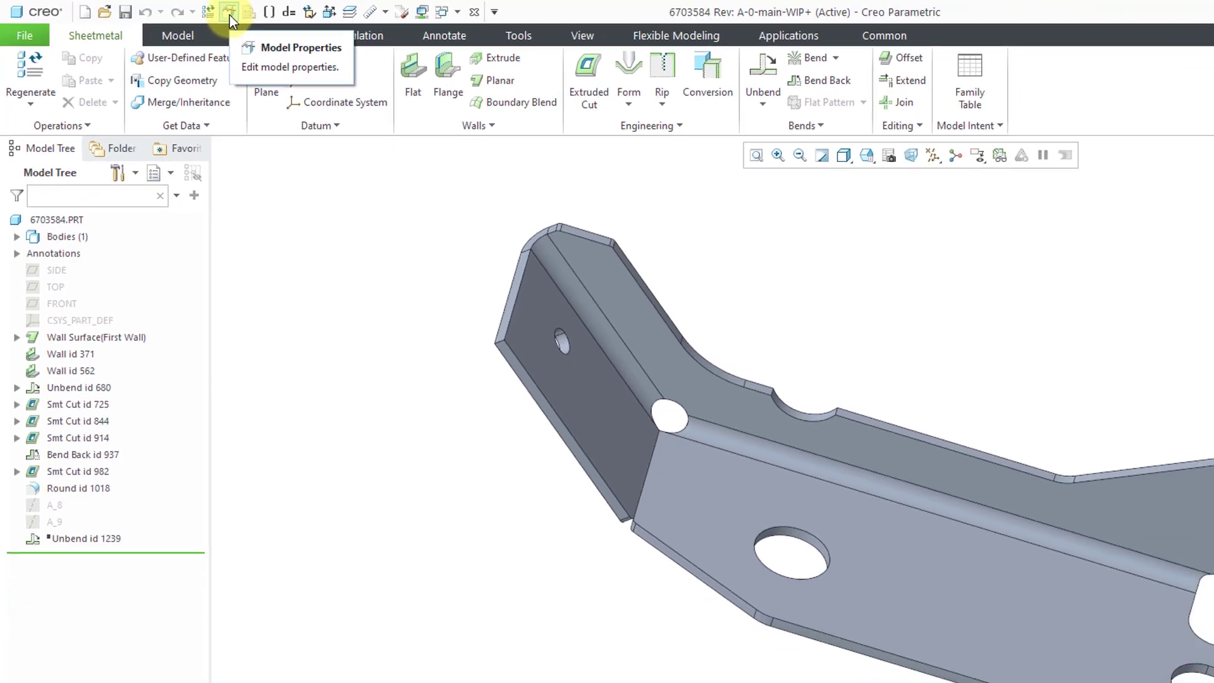
pyautogui.click(301, 47)
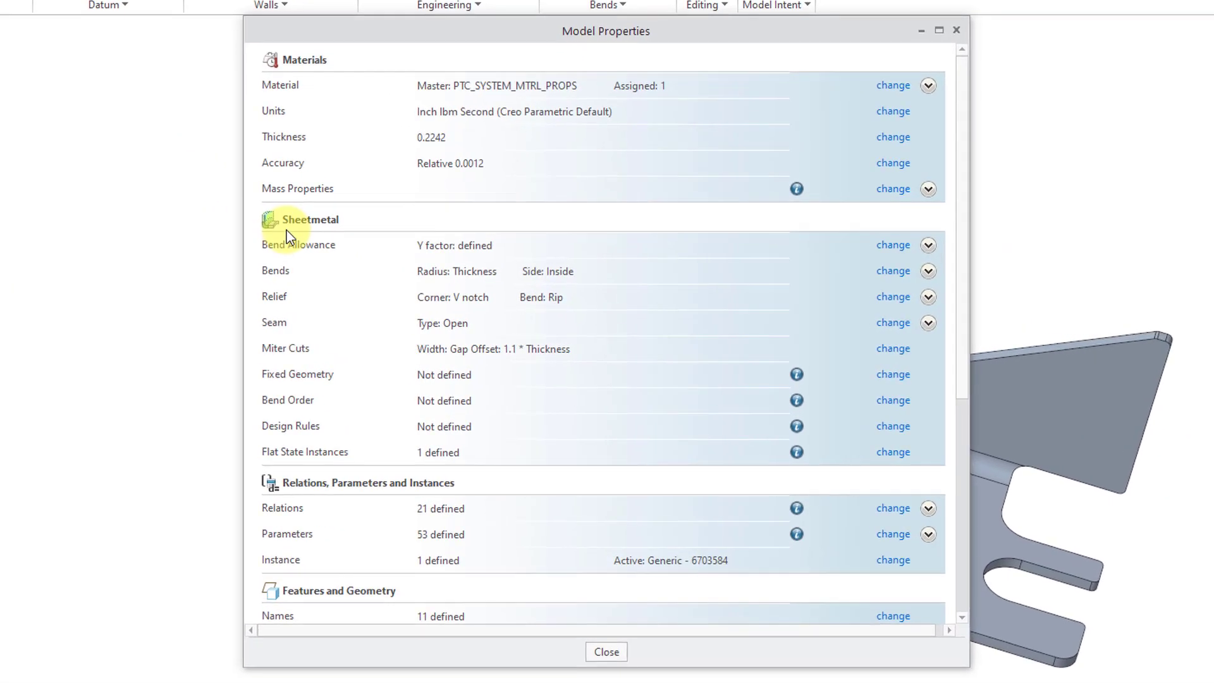
pyautogui.moveTo(302, 442)
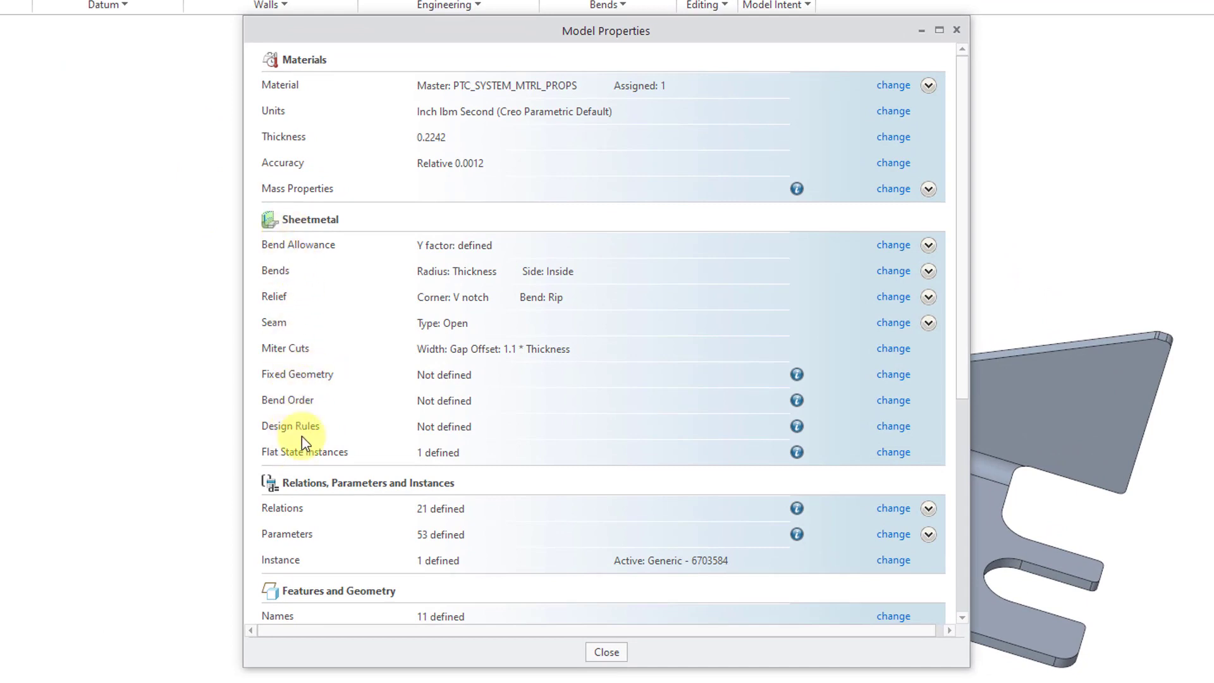
pyautogui.moveTo(318, 268)
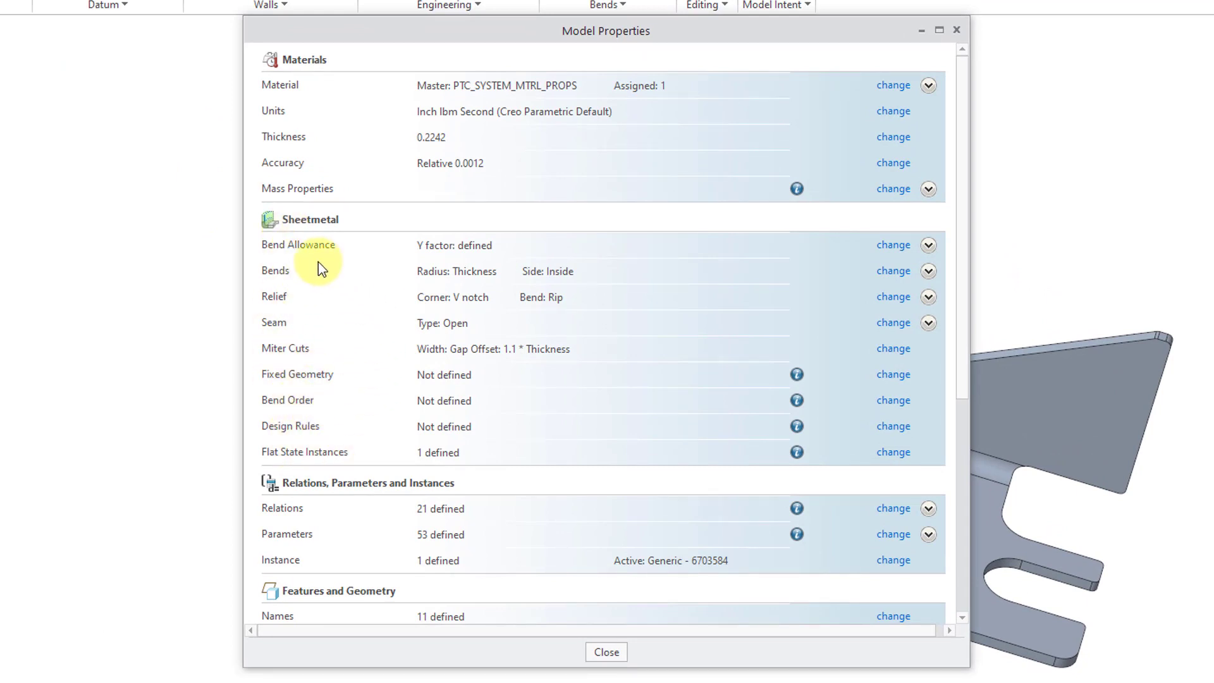
pyautogui.moveTo(322, 343)
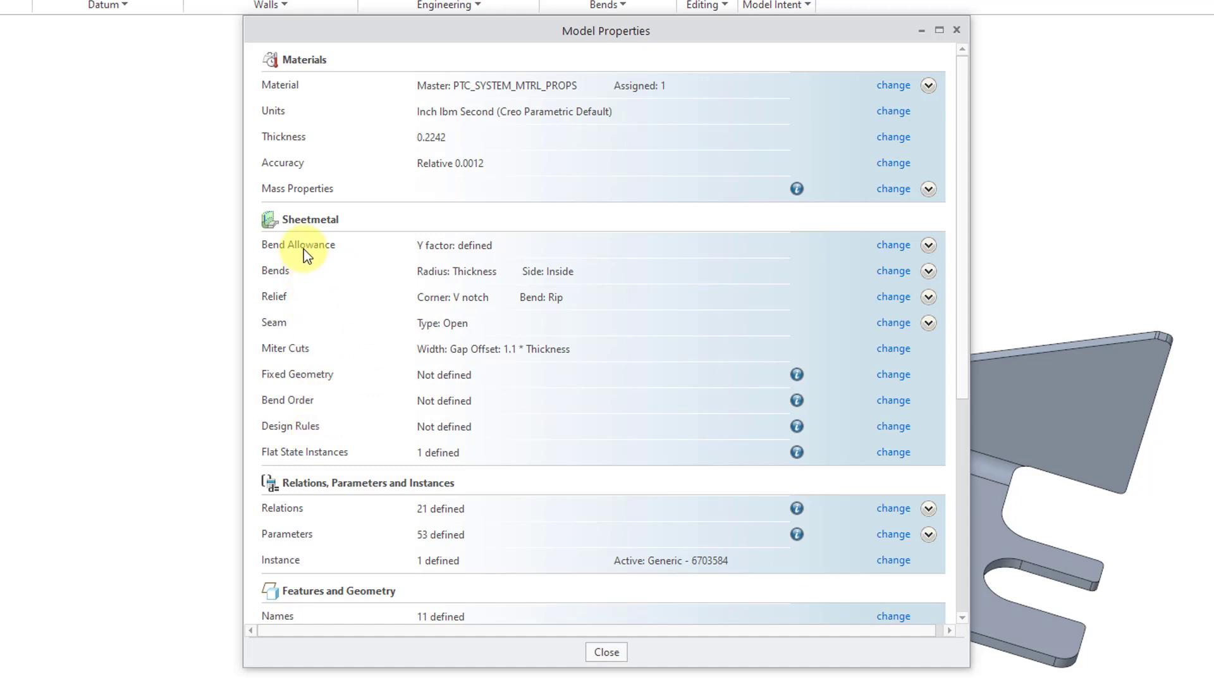
pyautogui.moveTo(284, 302)
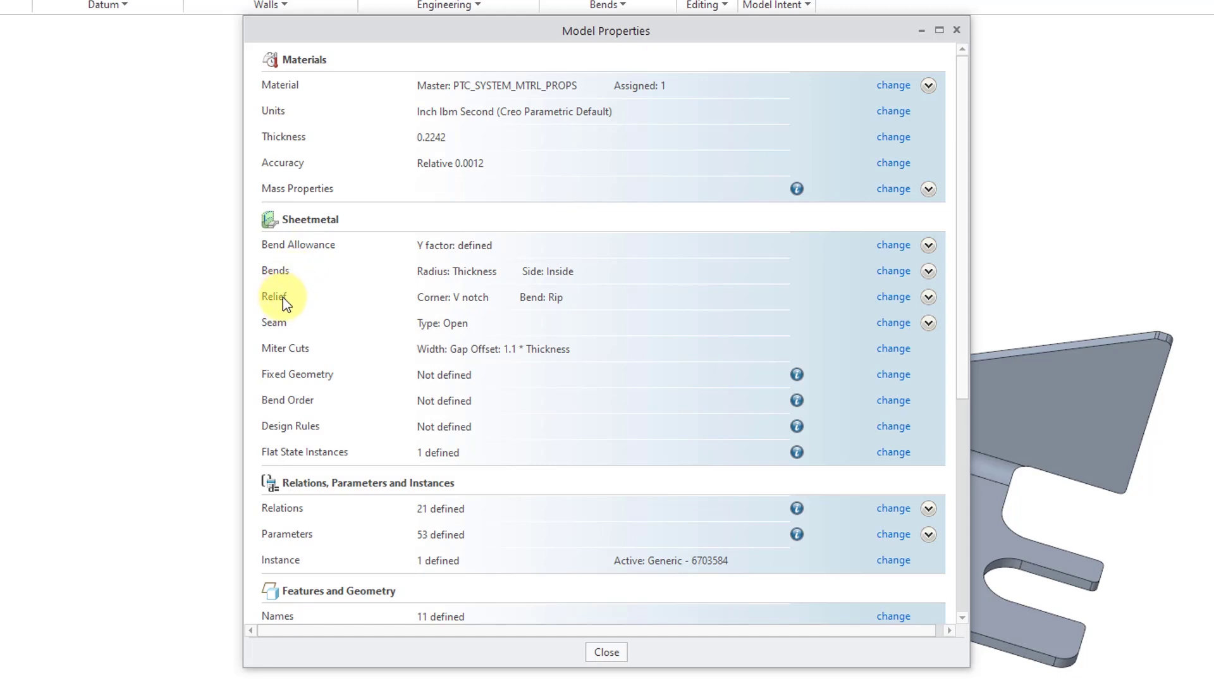
pyautogui.moveTo(285, 357)
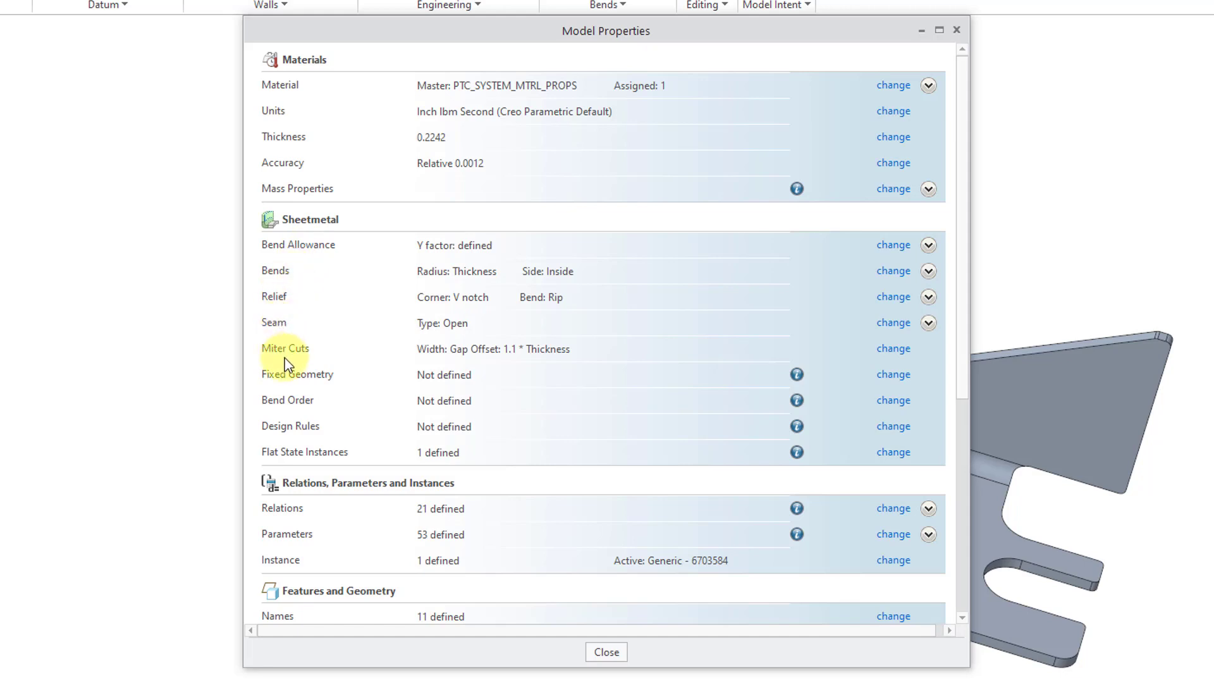
pyautogui.moveTo(468, 306)
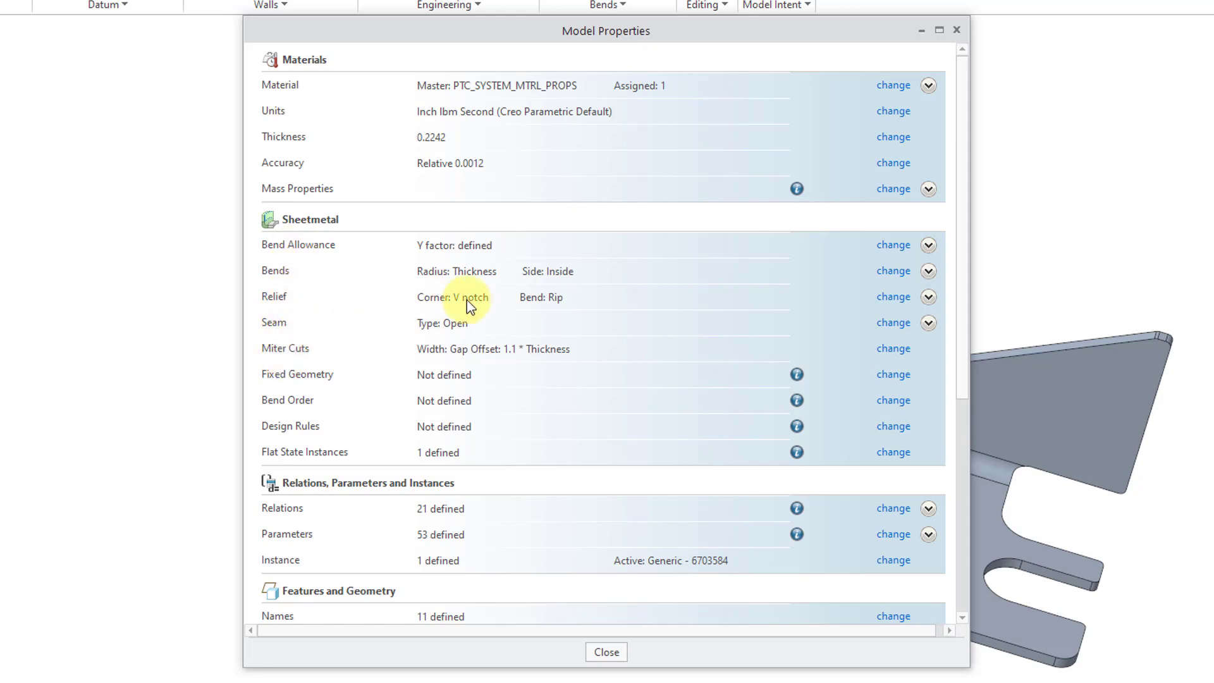
pyautogui.moveTo(909, 248)
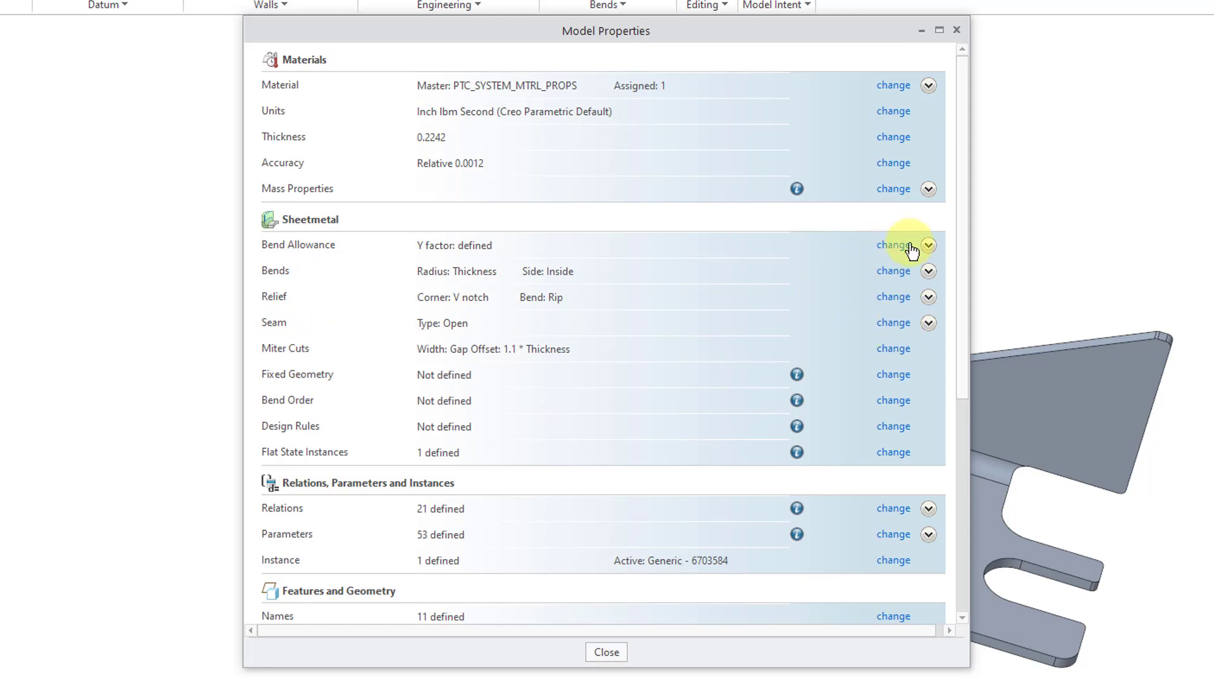
pyautogui.moveTo(894, 302)
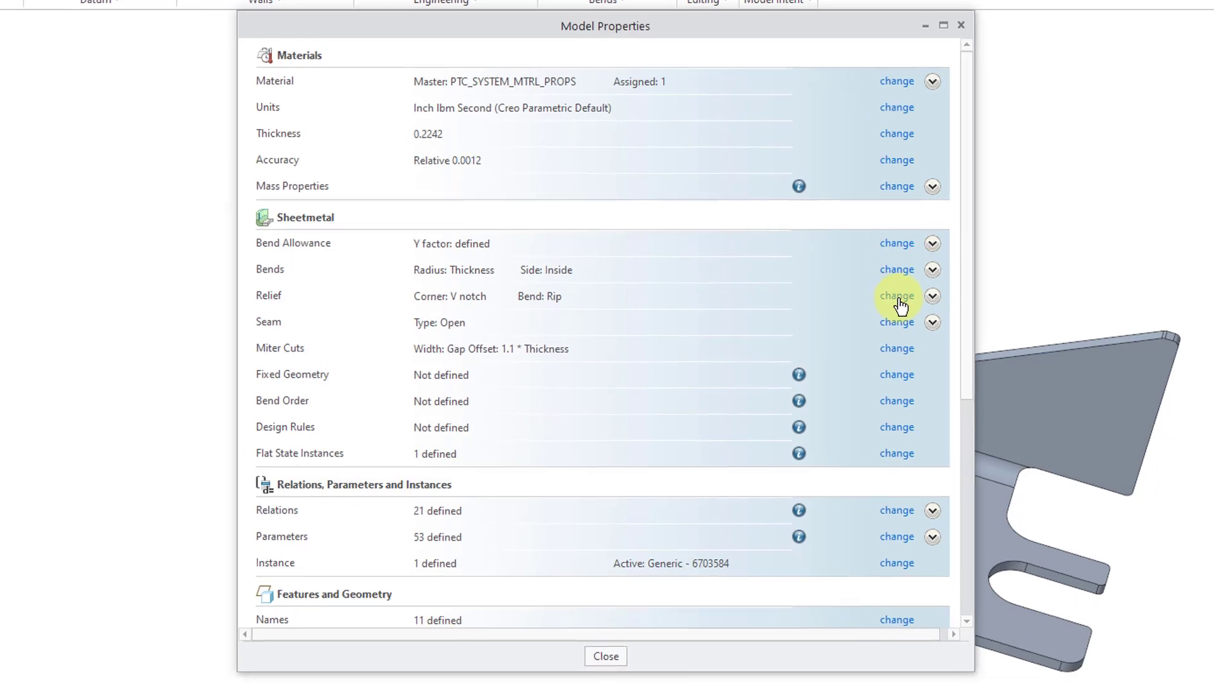
# Enter Sheetmetal Preferences via the relief 'change' link and show the Bend Allowance defaults.
pyautogui.click(895, 296)
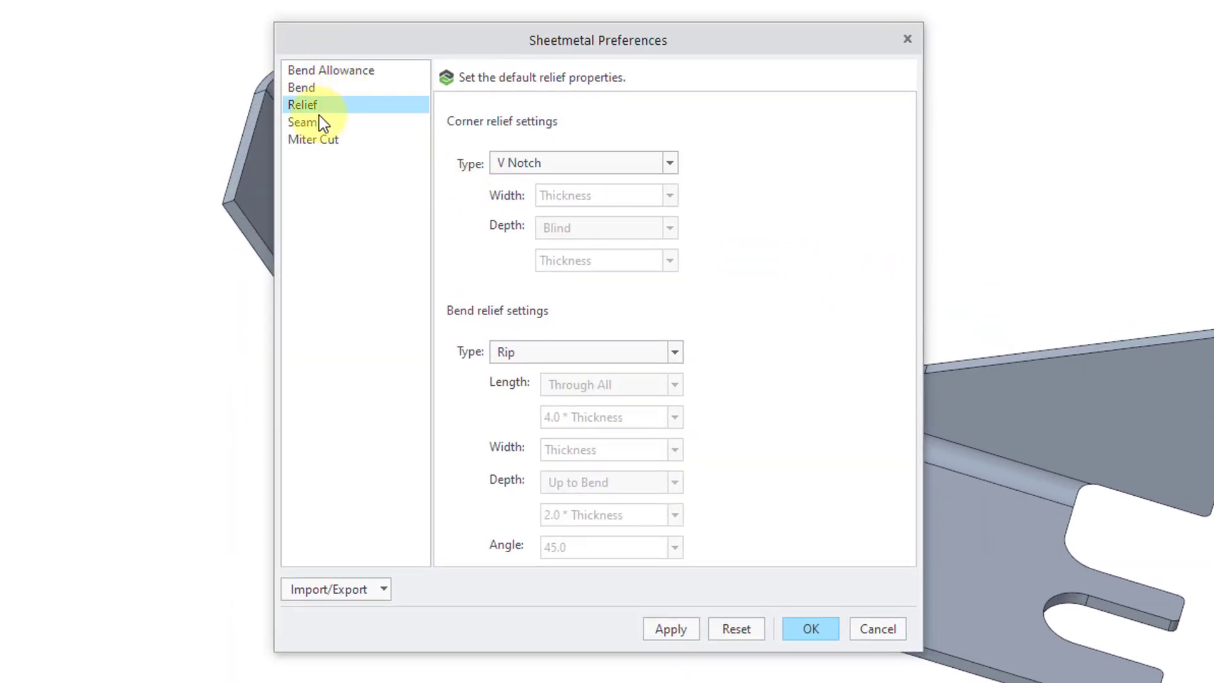
pyautogui.moveTo(349, 114)
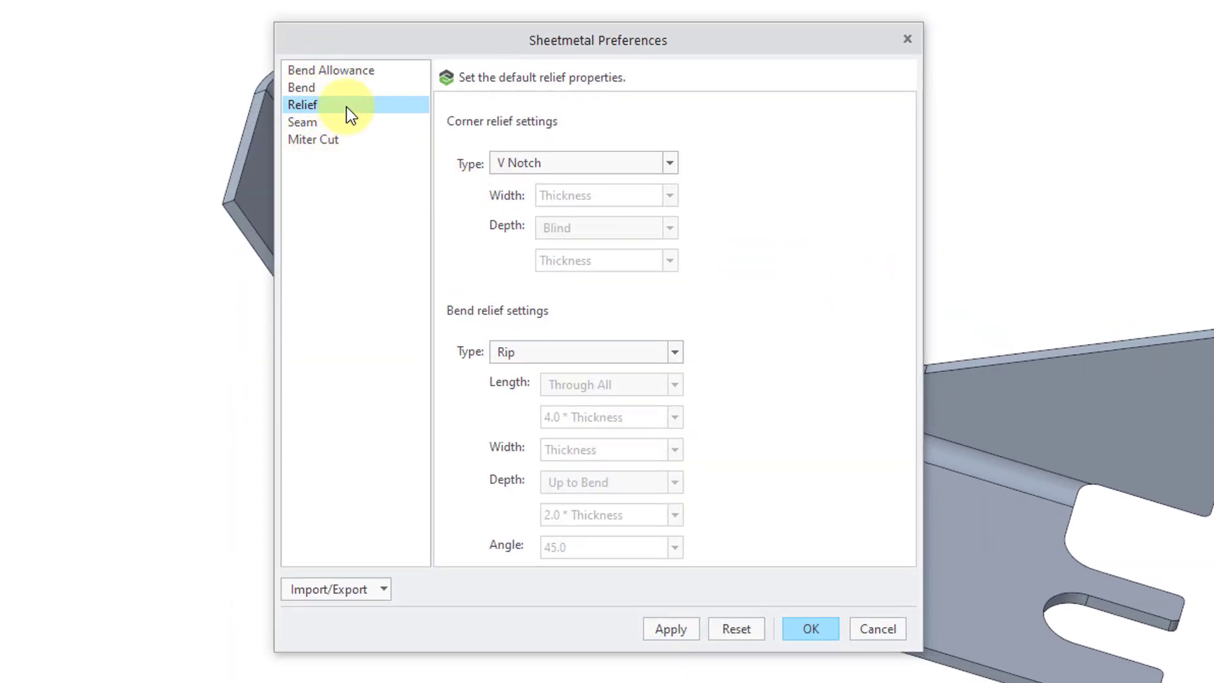
pyautogui.moveTo(347, 79)
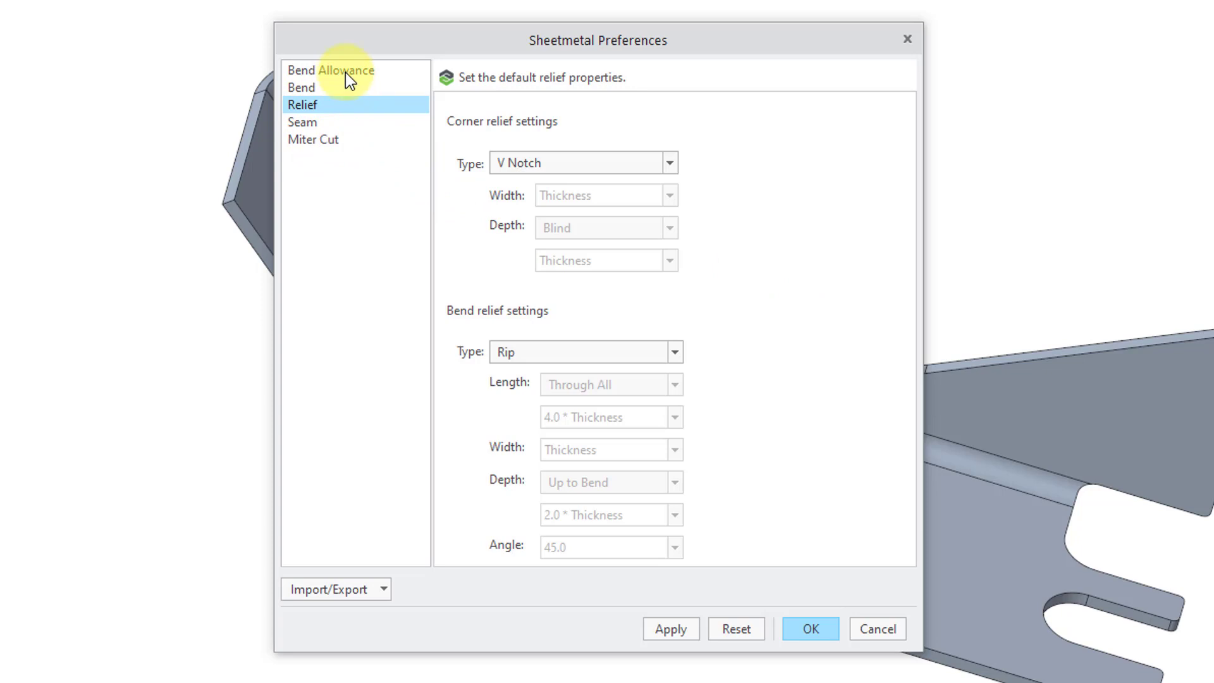
pyautogui.click(330, 70)
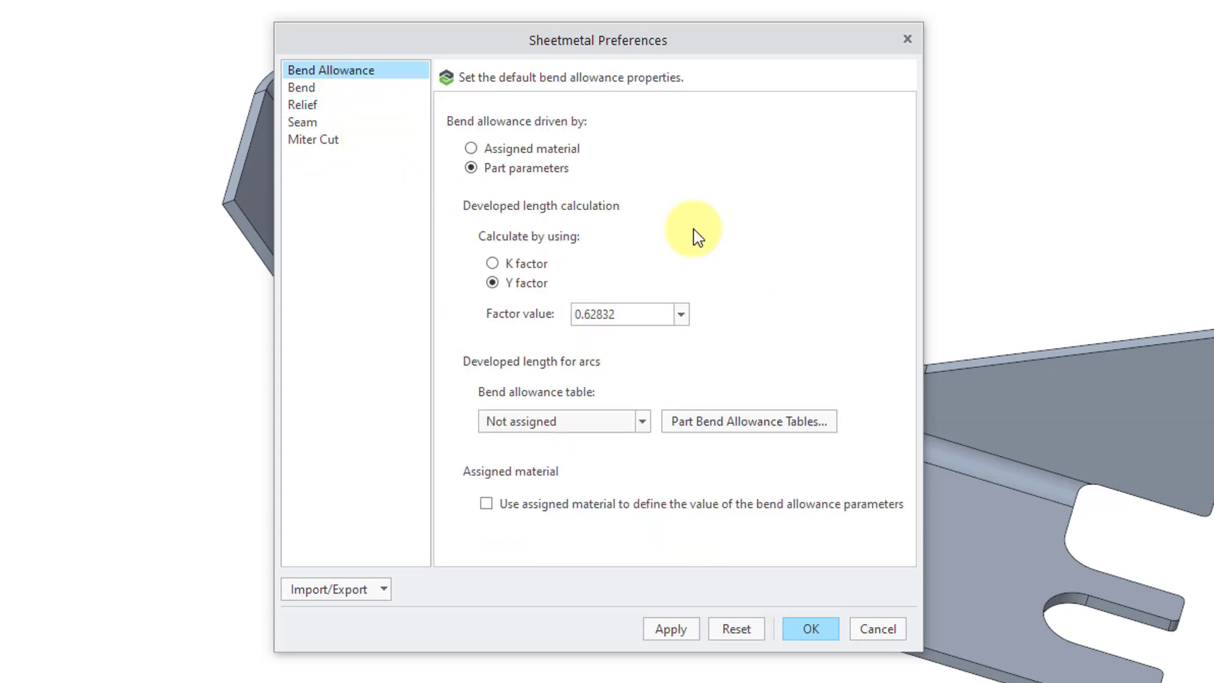
pyautogui.moveTo(789, 246)
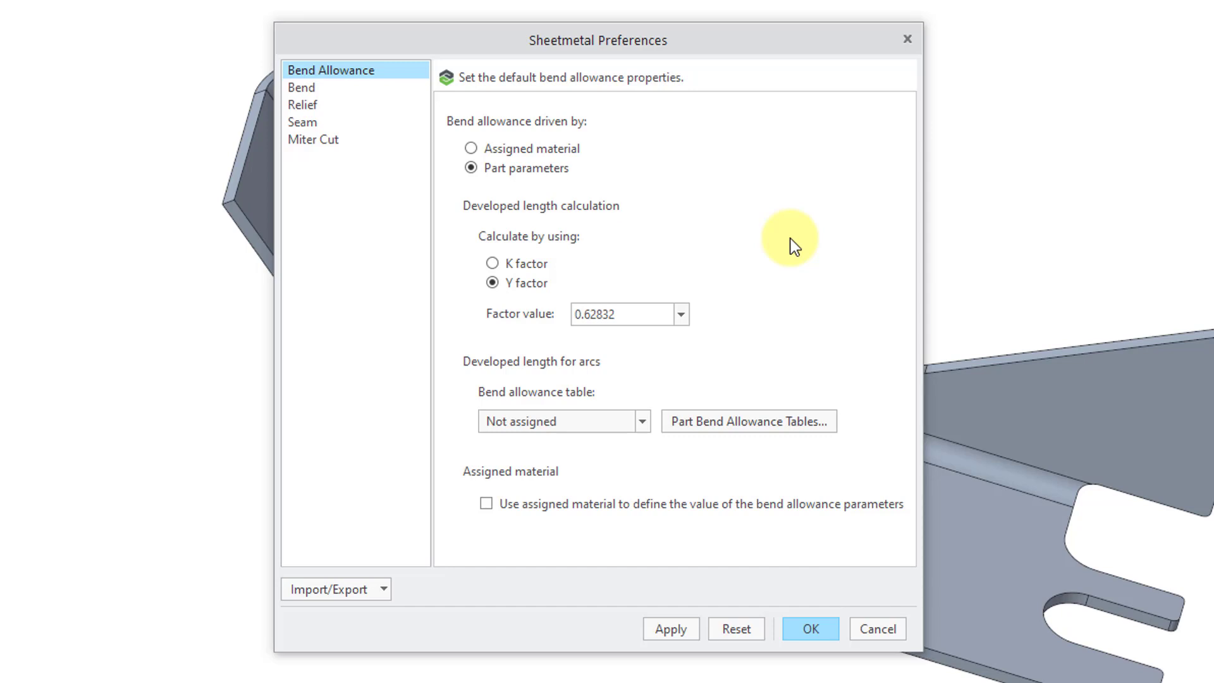
pyautogui.moveTo(776, 138)
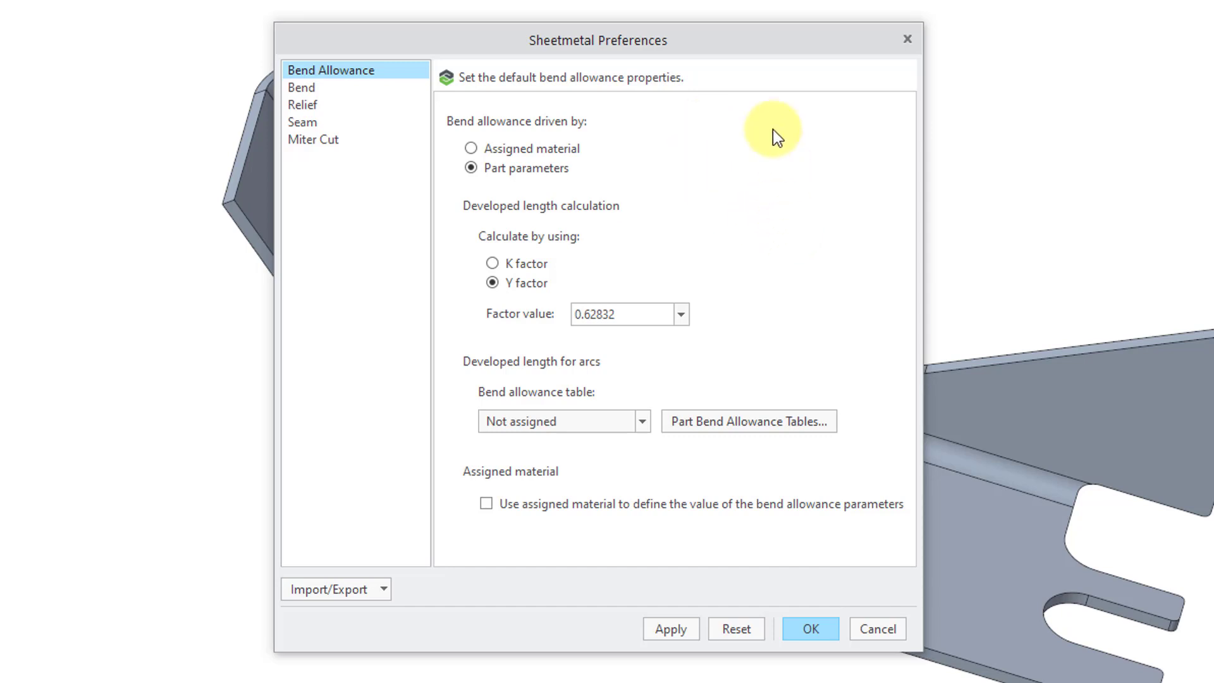
pyautogui.moveTo(703, 247)
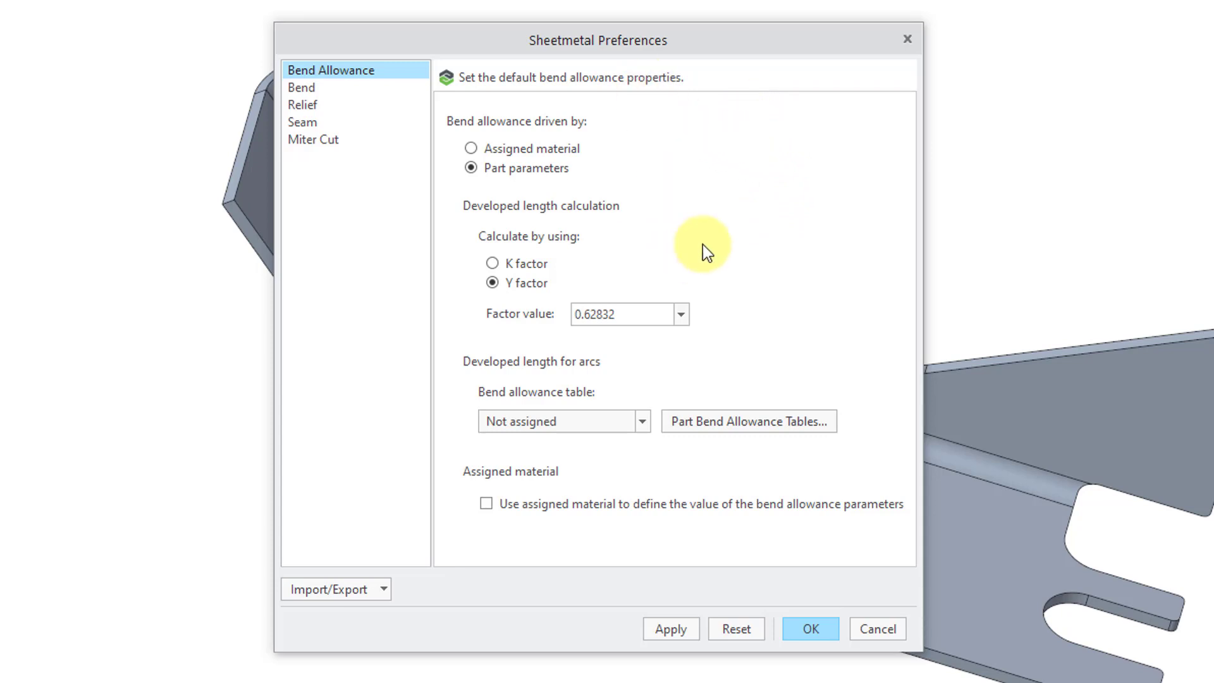
pyautogui.moveTo(302, 87)
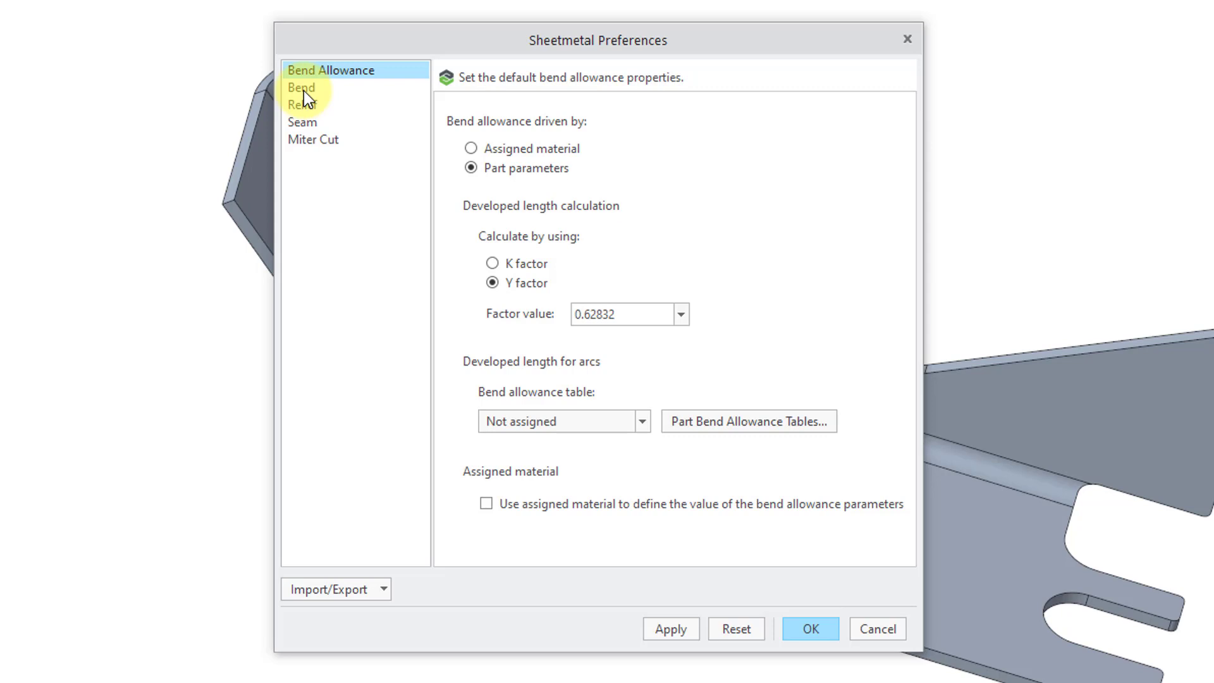
# Set the default bend radius to Thickness, keeping inside radius side and 90.0 bend angle.
pyautogui.click(303, 87)
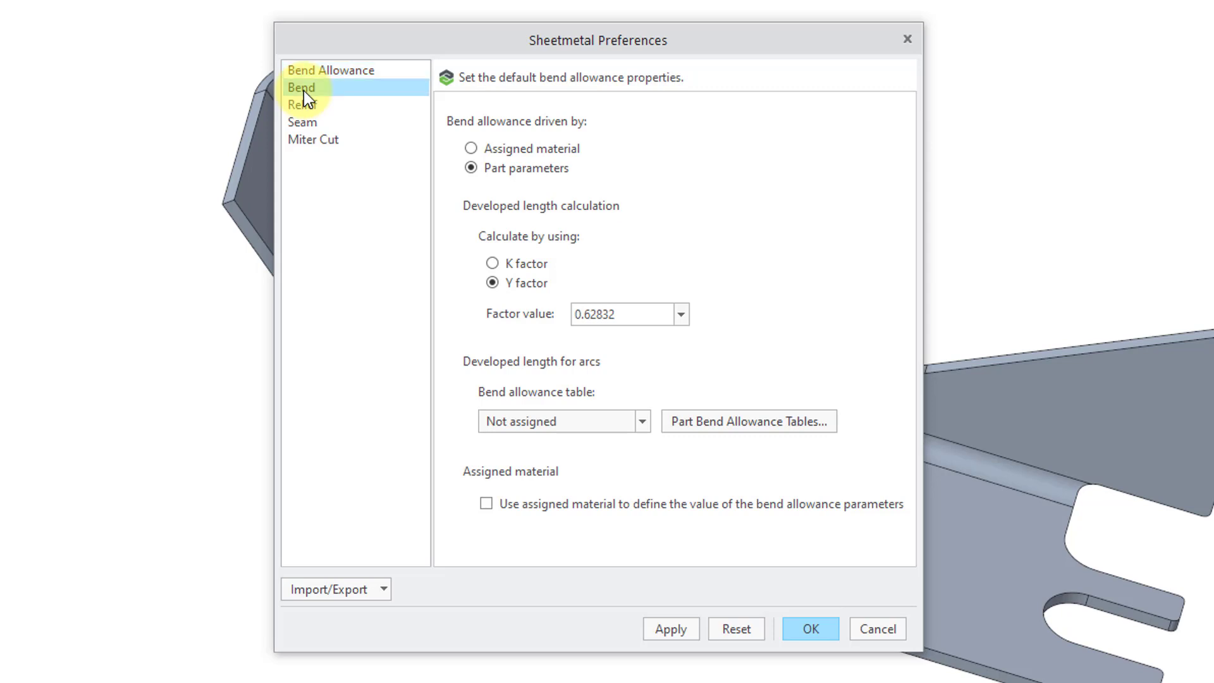
pyautogui.click(300, 87)
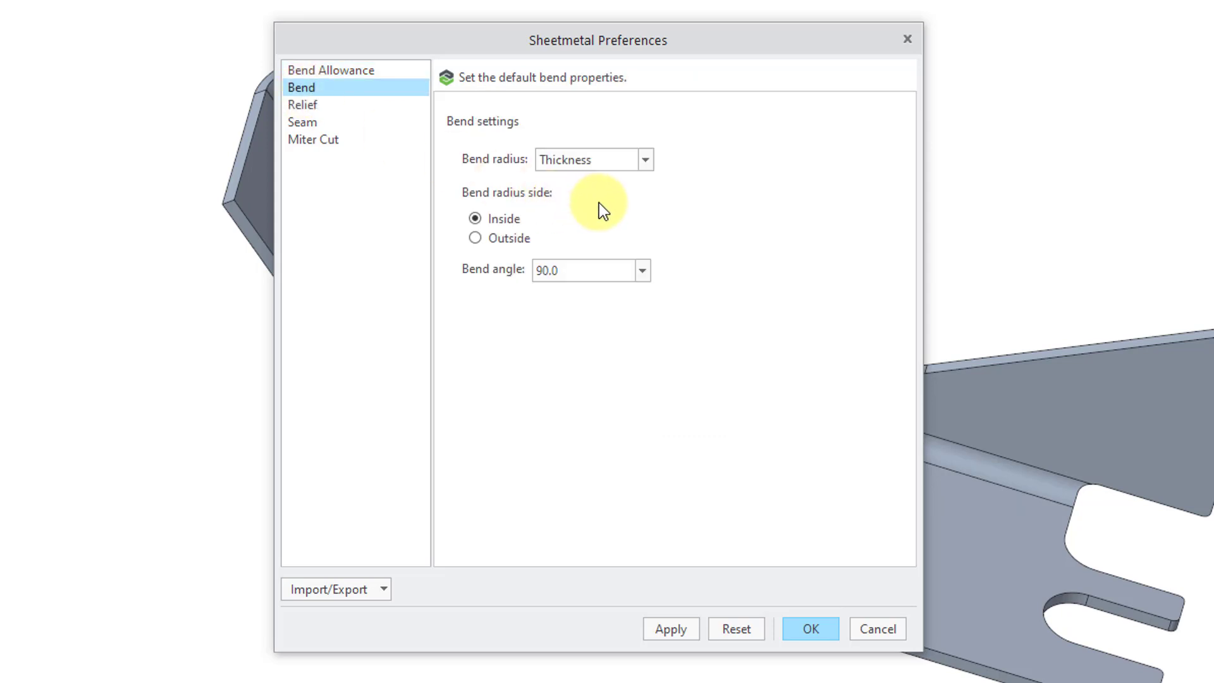
pyautogui.moveTo(657, 193)
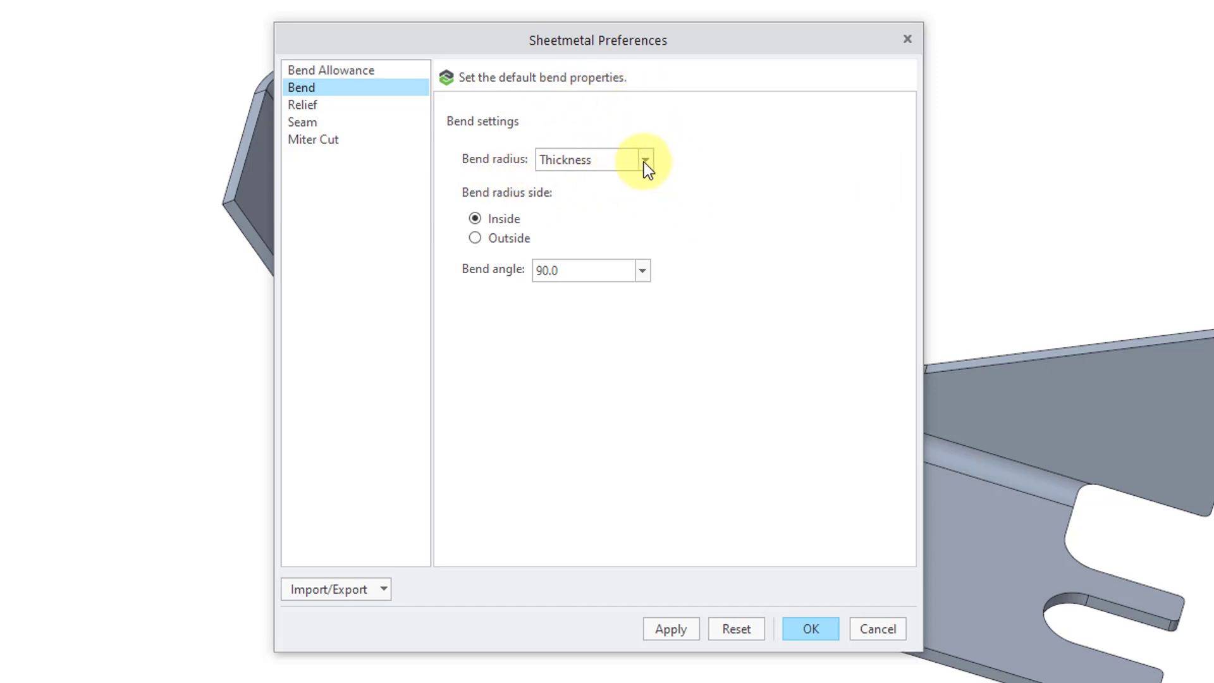
pyautogui.click(644, 160)
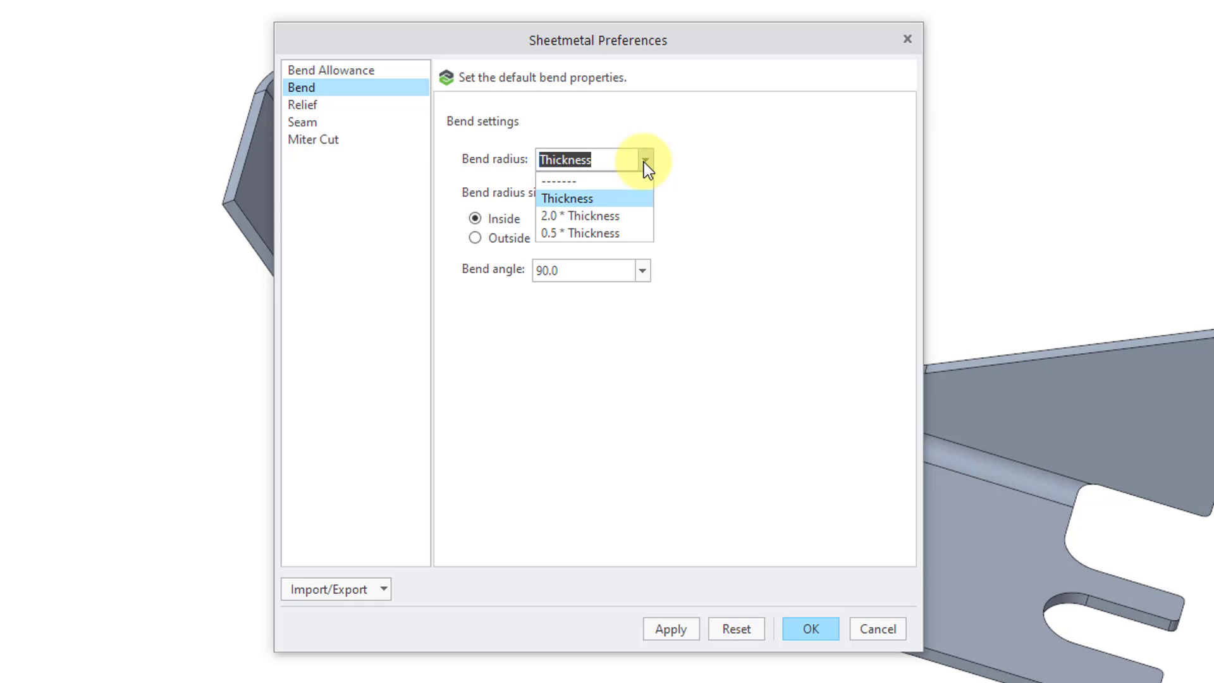
pyautogui.click(566, 199)
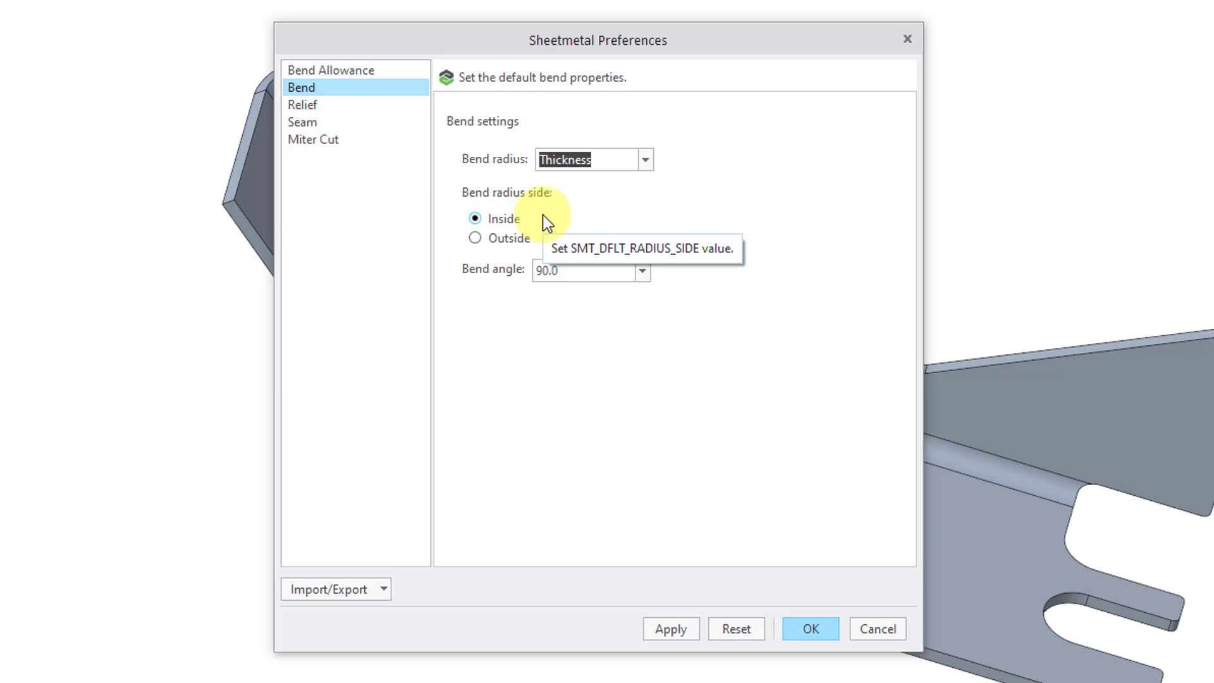
pyautogui.moveTo(567, 301)
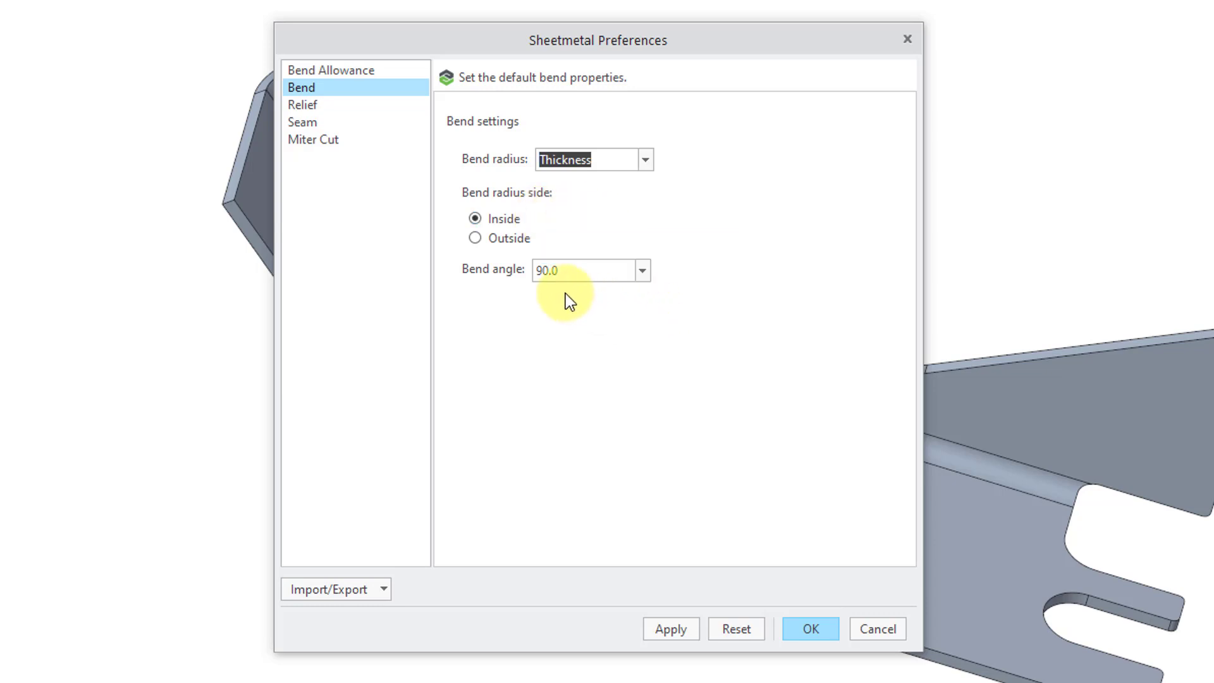
pyautogui.moveTo(544, 309)
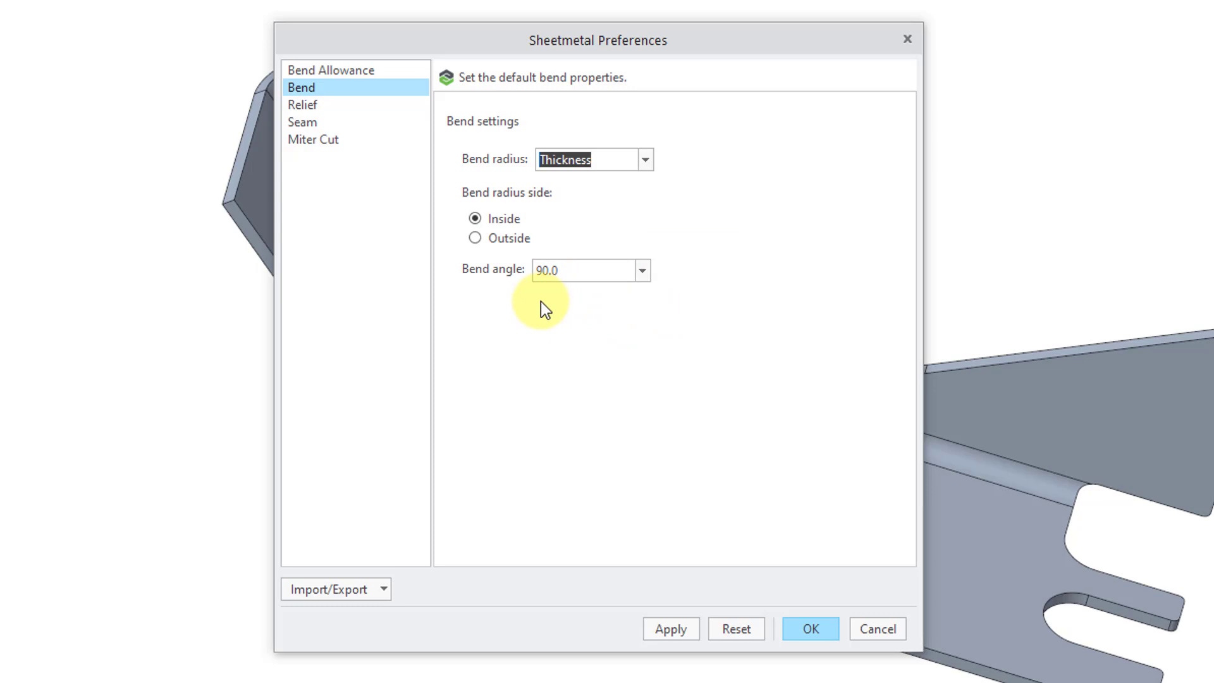
# Make the default corner relief Rectangular, width Thickness, Blind depth of 2.0 * Thickness.
pyautogui.click(302, 104)
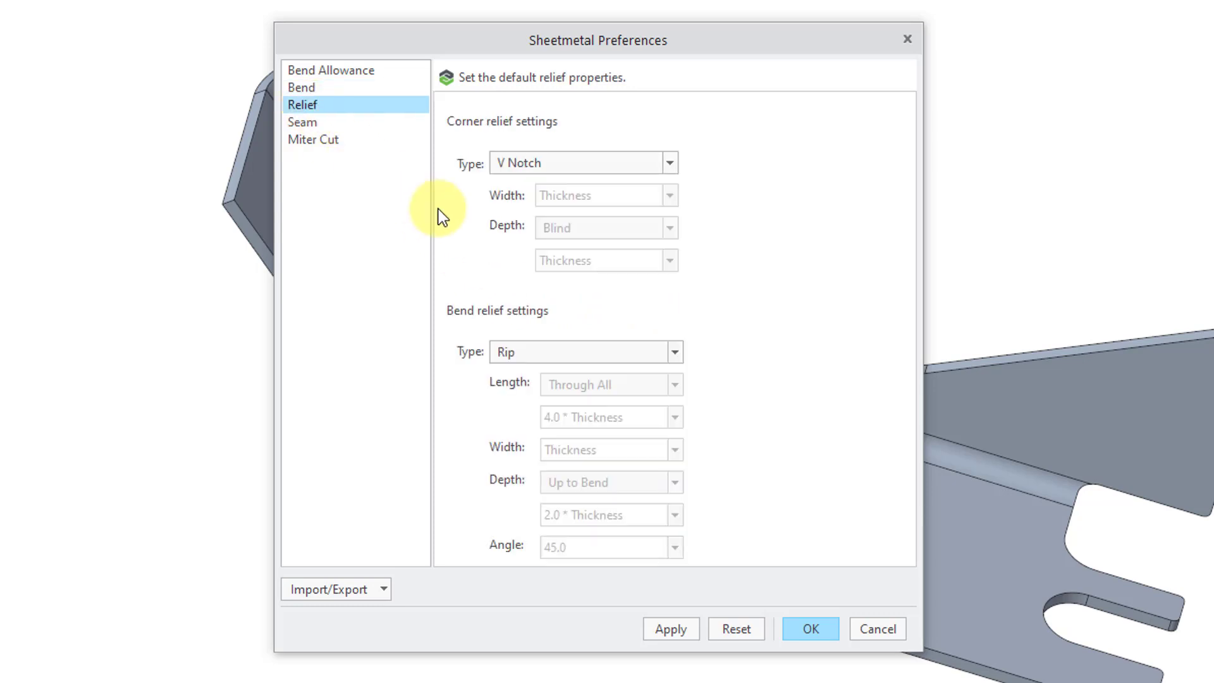
pyautogui.moveTo(634, 167)
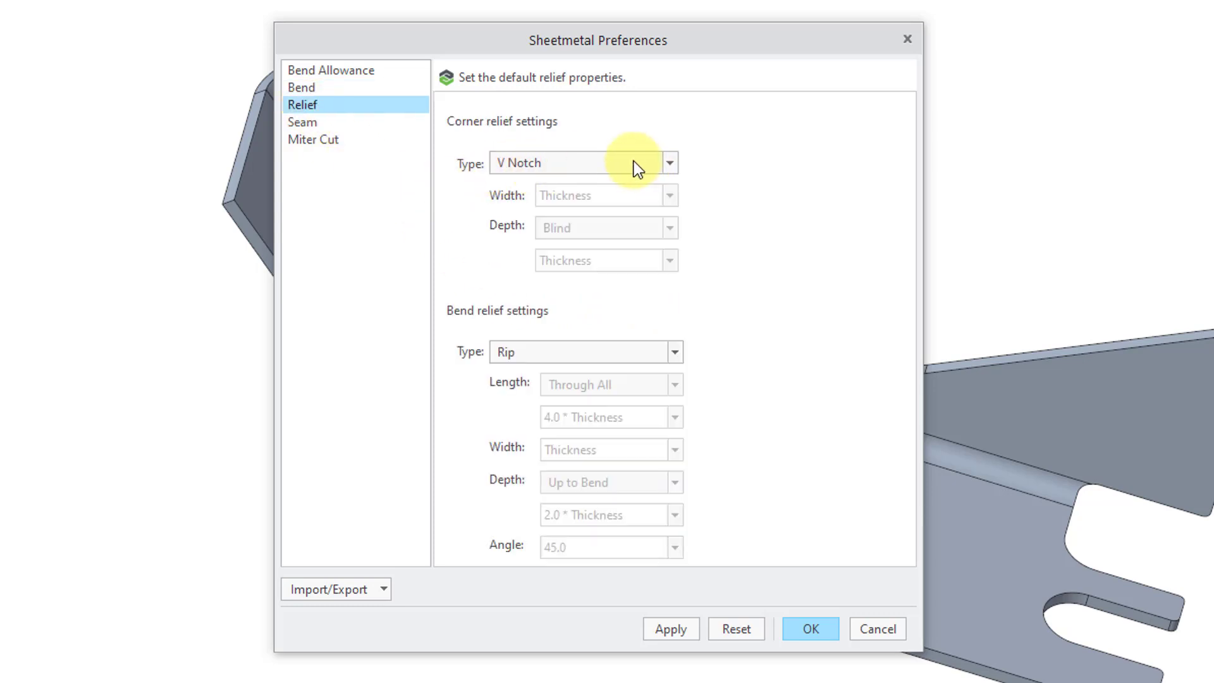
pyautogui.click(668, 163)
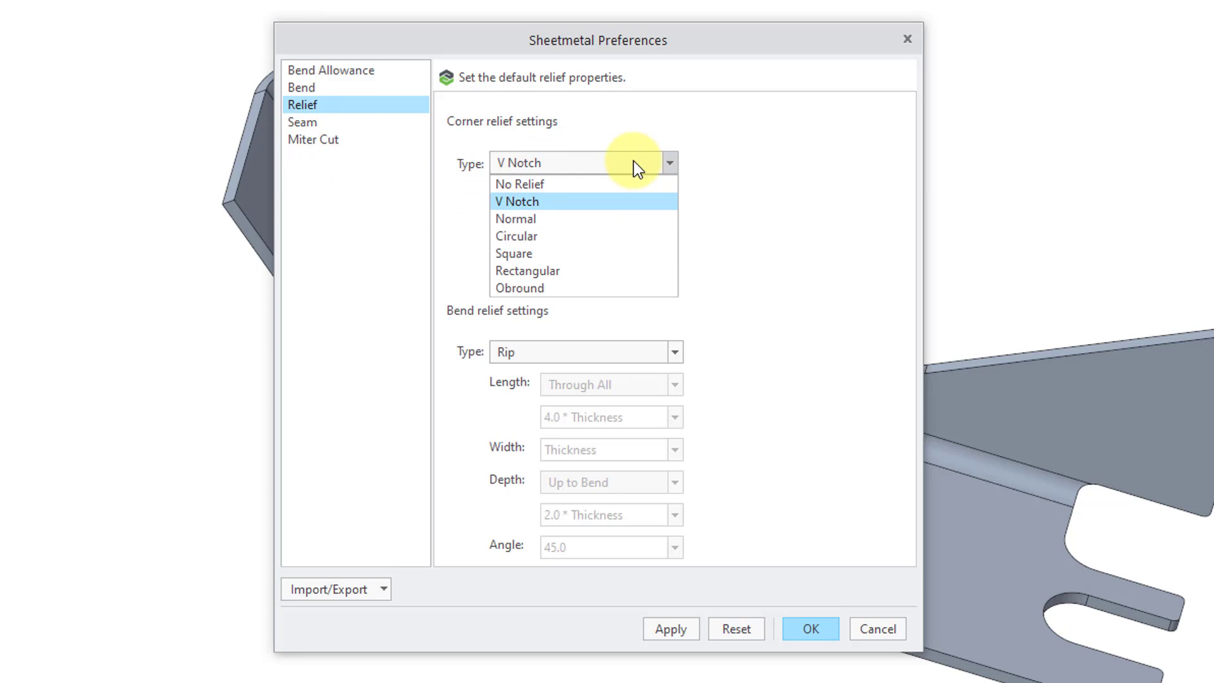
pyautogui.moveTo(605, 253)
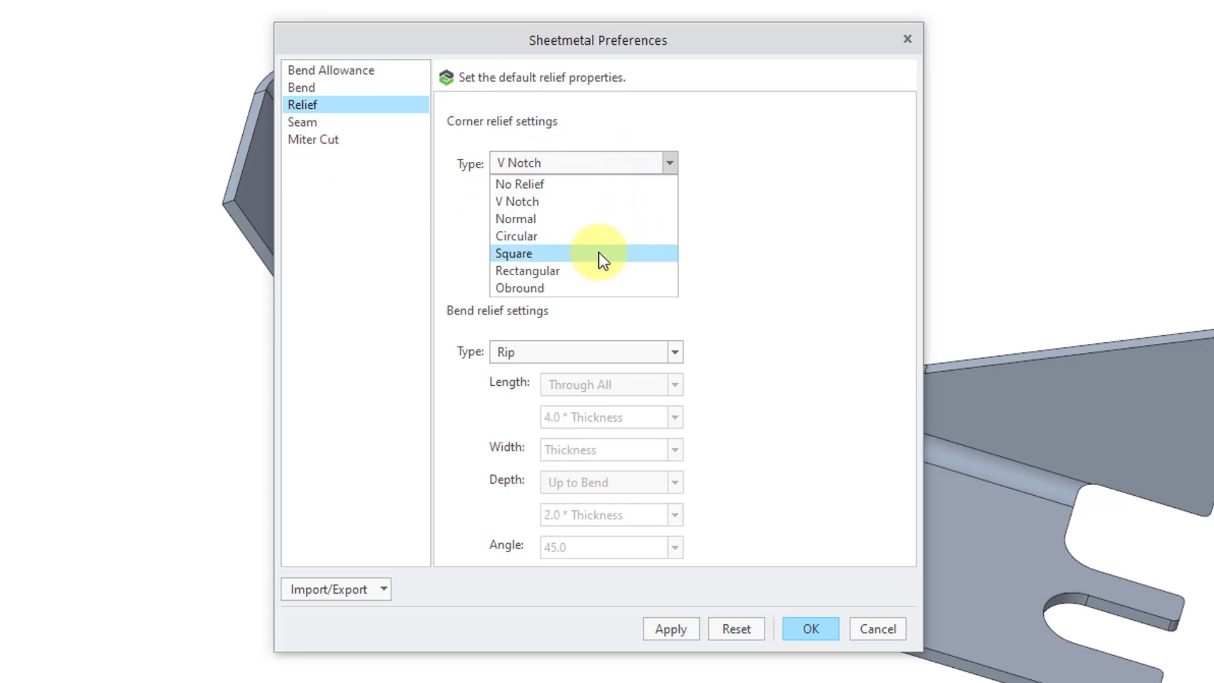
pyautogui.moveTo(603, 237)
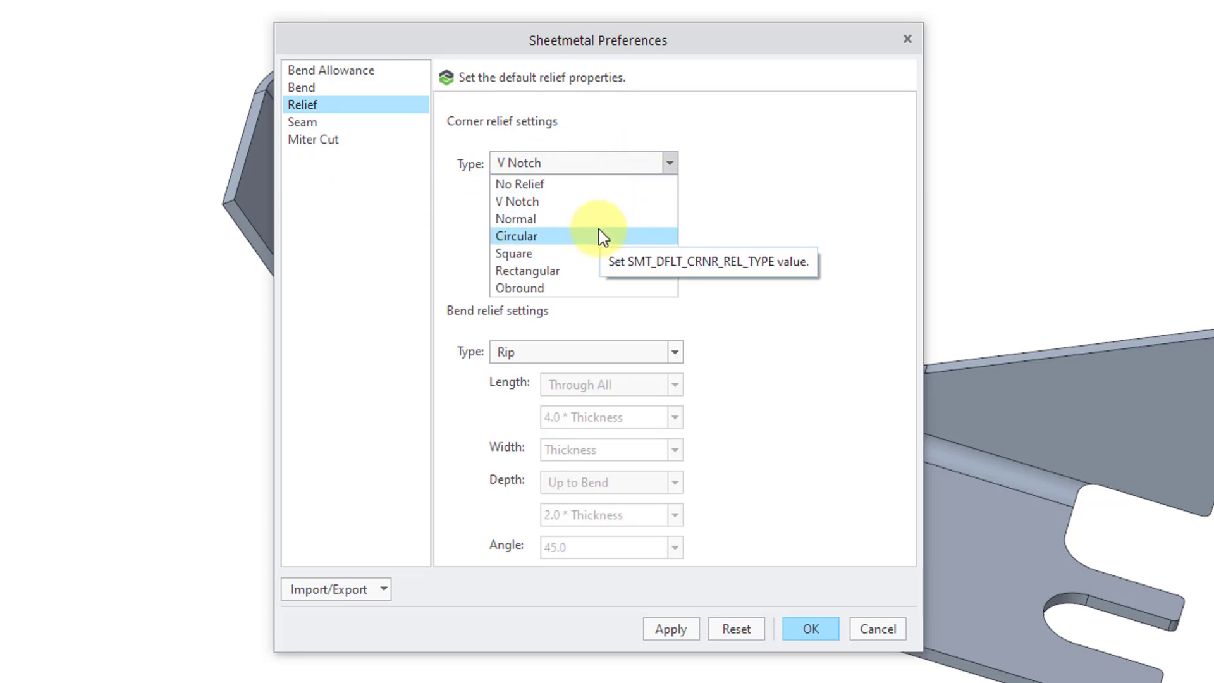
pyautogui.moveTo(588, 287)
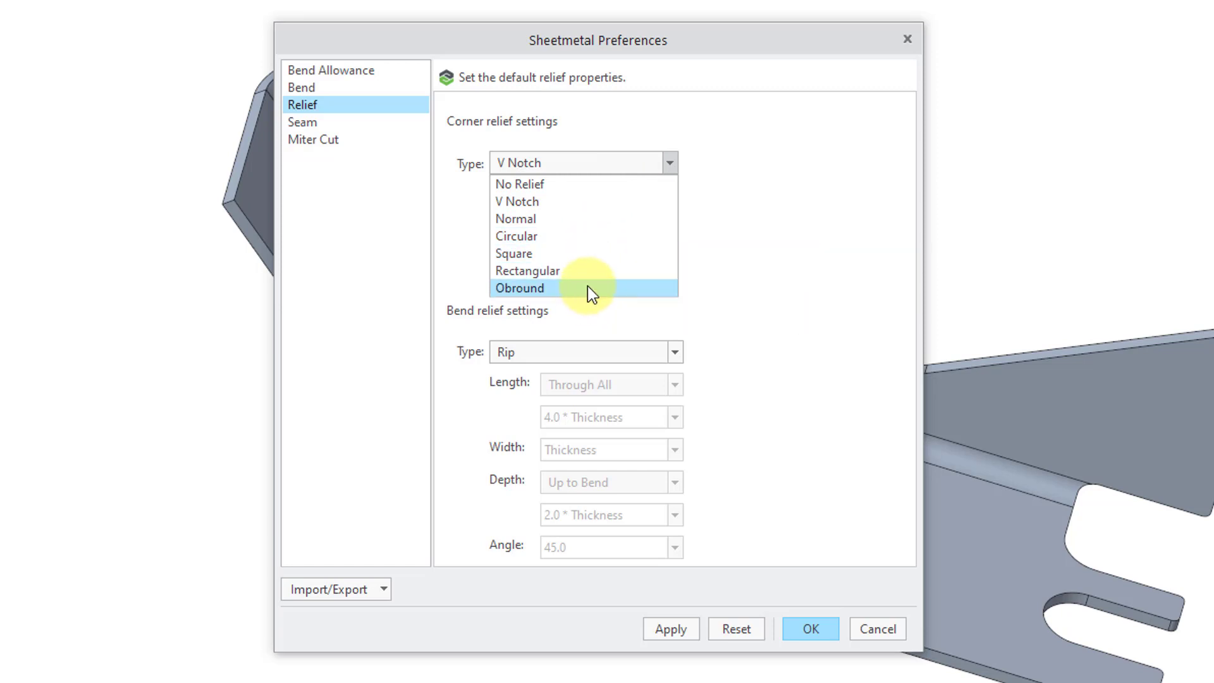
pyautogui.click(527, 271)
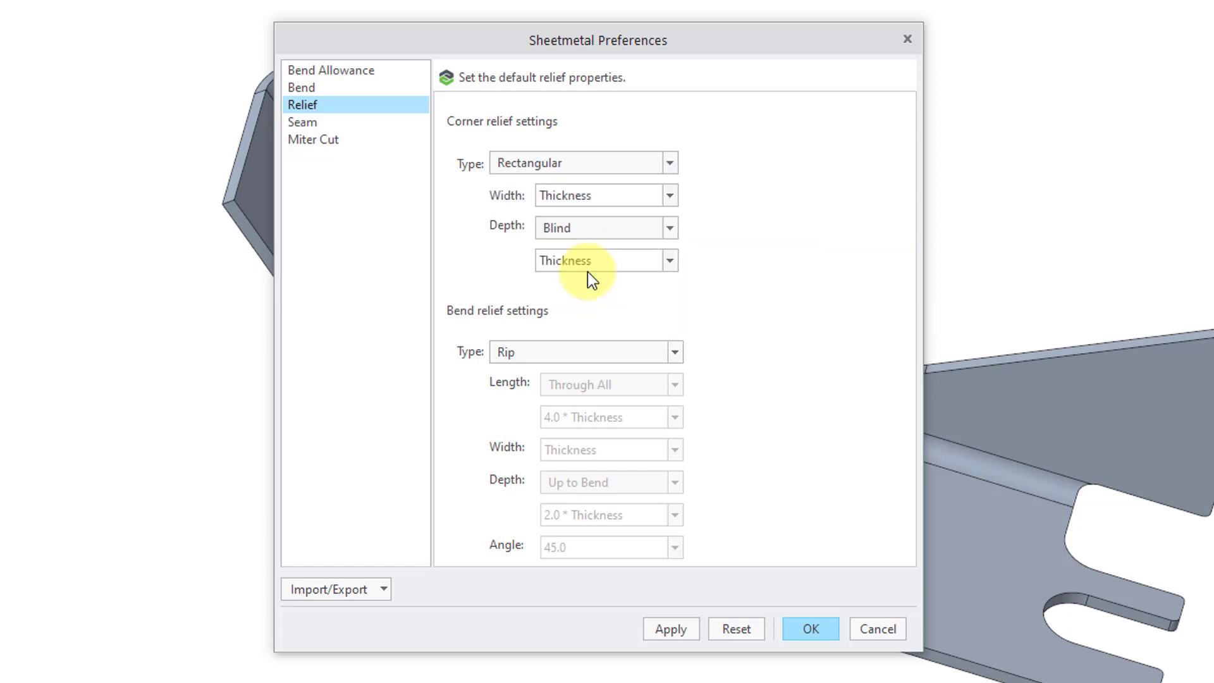
pyautogui.moveTo(670, 199)
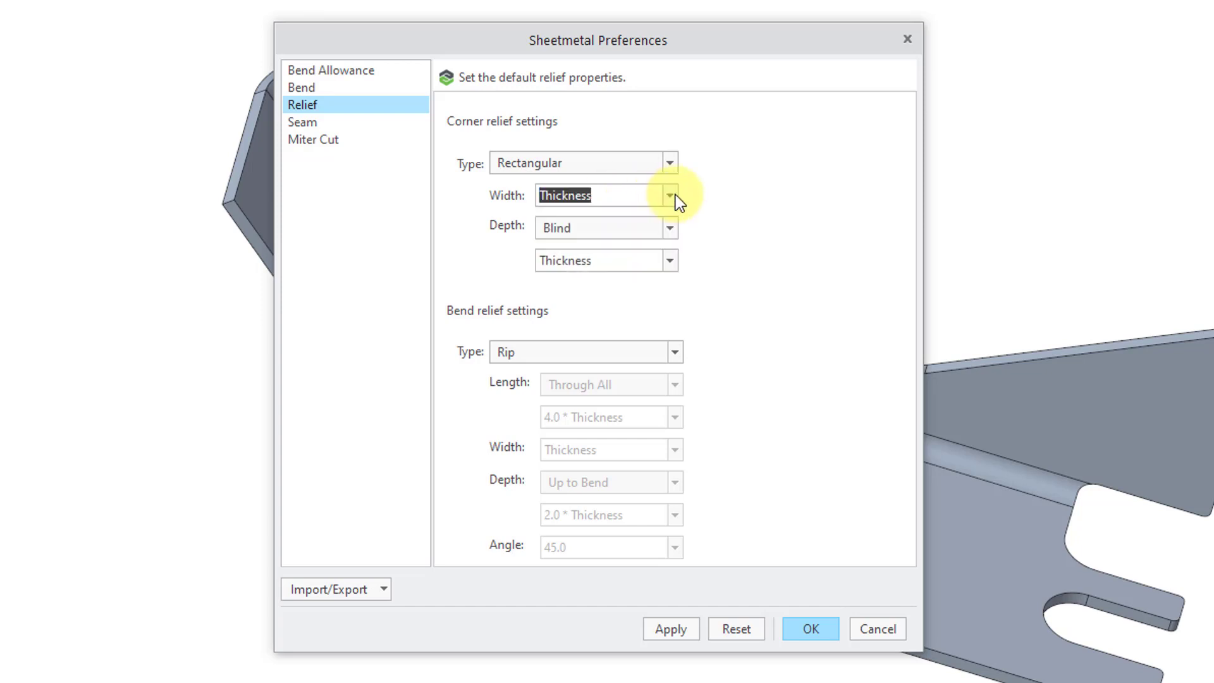
pyautogui.click(667, 227)
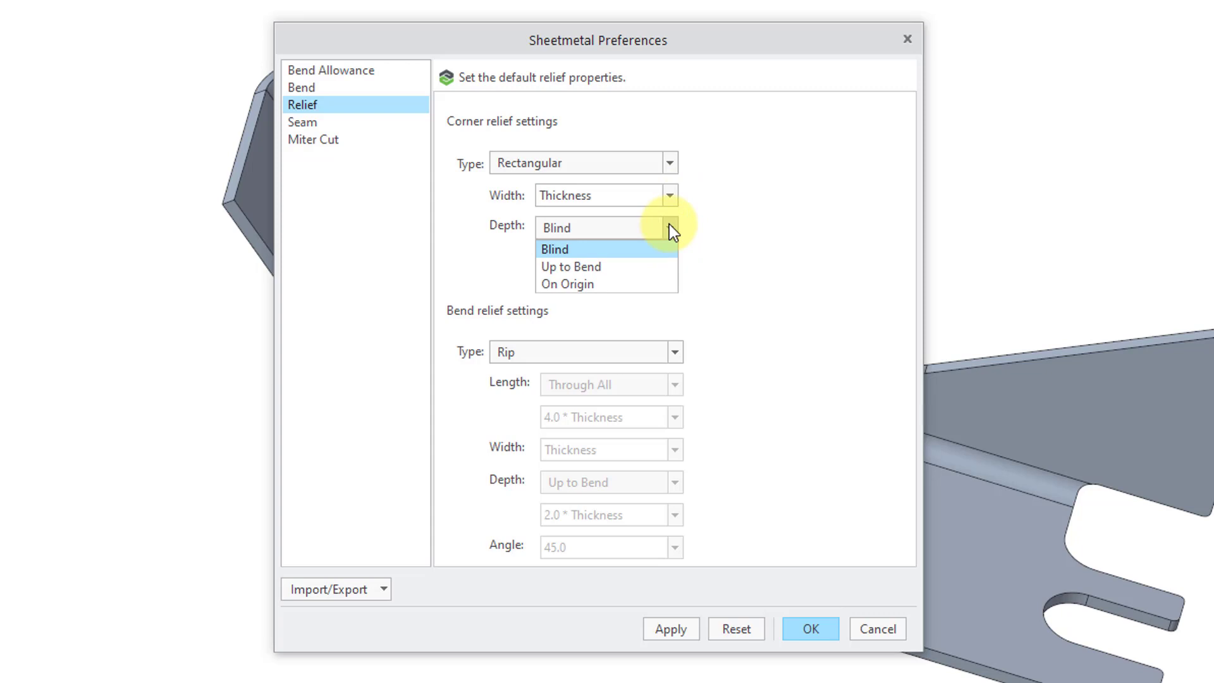
pyautogui.moveTo(751, 237)
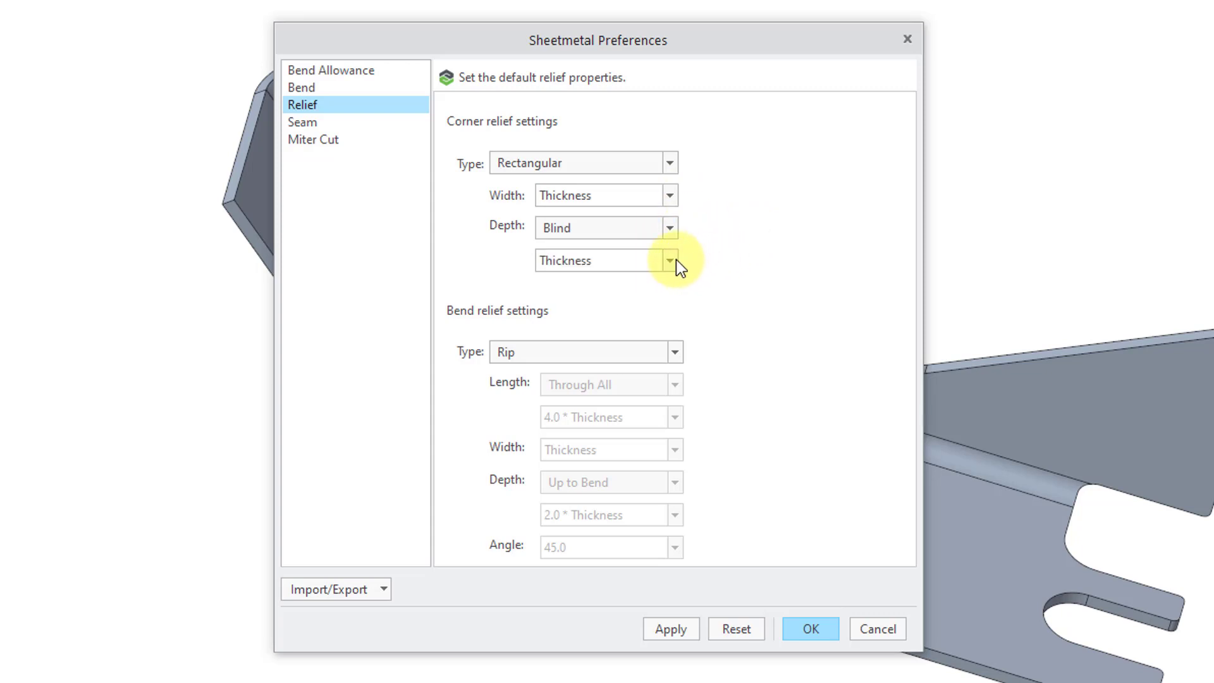
pyautogui.moveTo(670, 260)
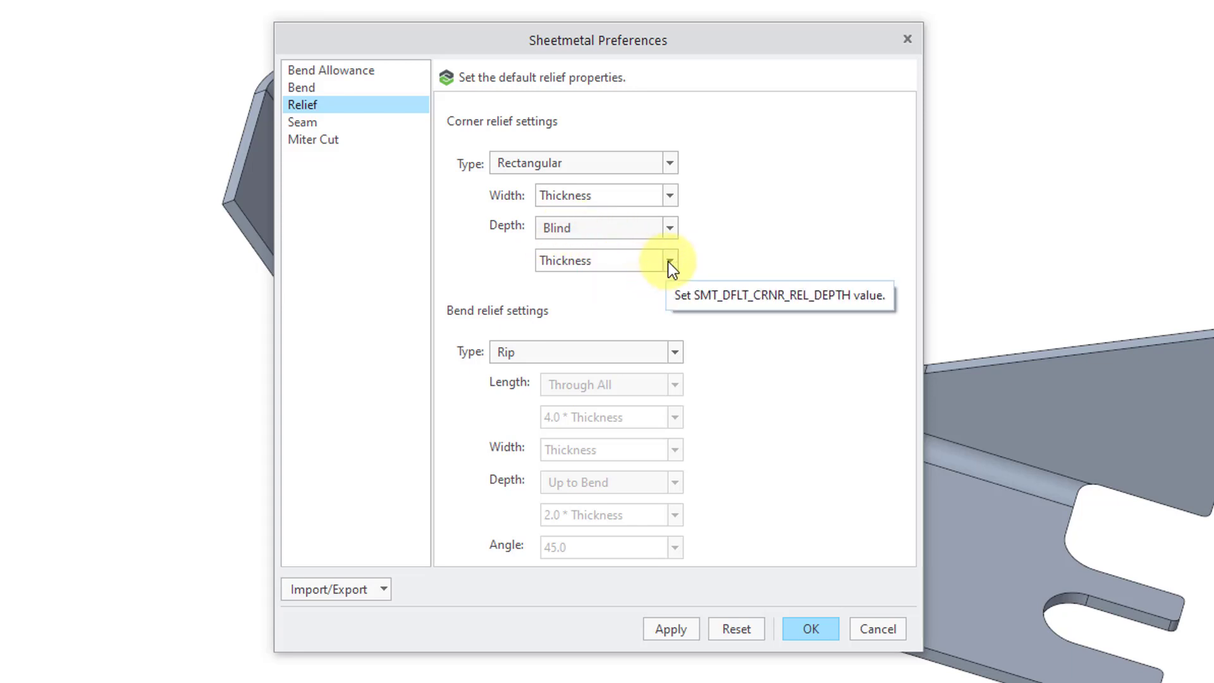
pyautogui.click(669, 259)
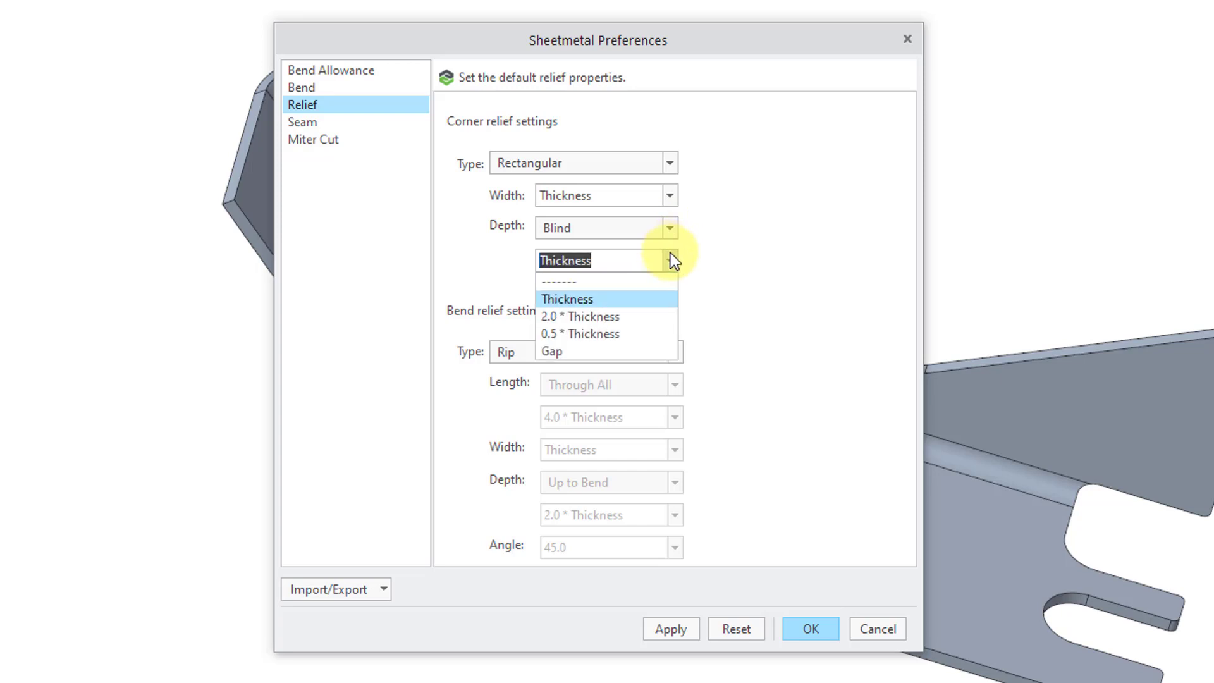
pyautogui.click(579, 316)
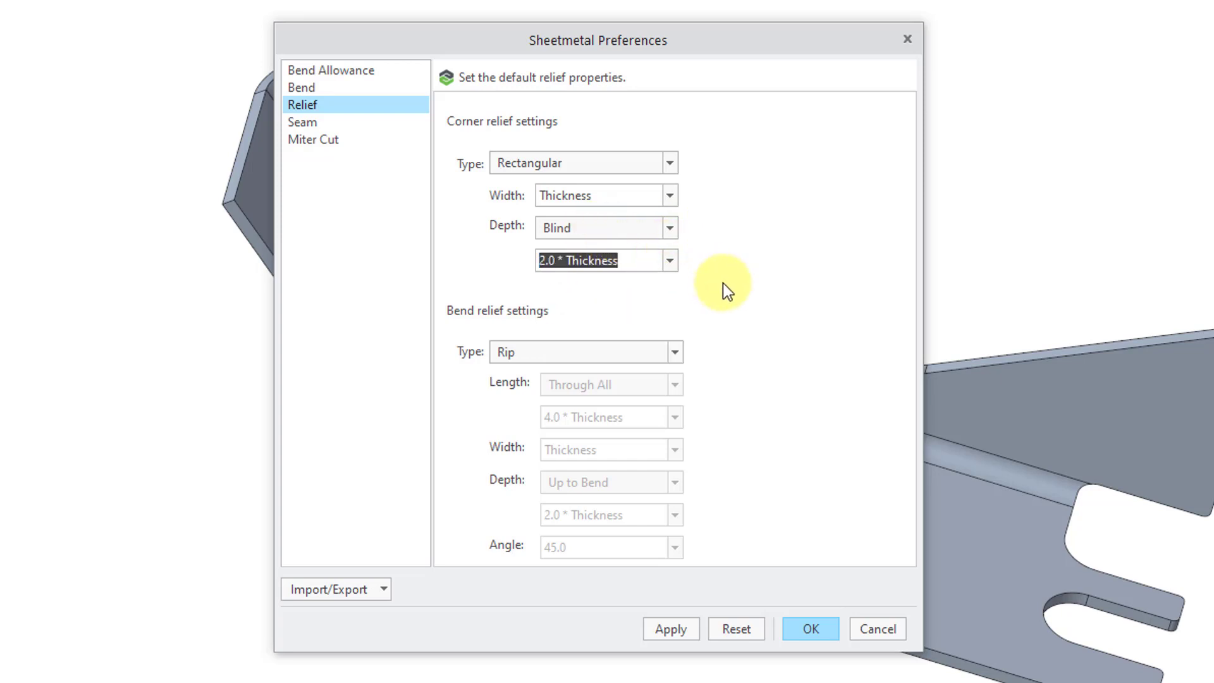
pyautogui.moveTo(534, 331)
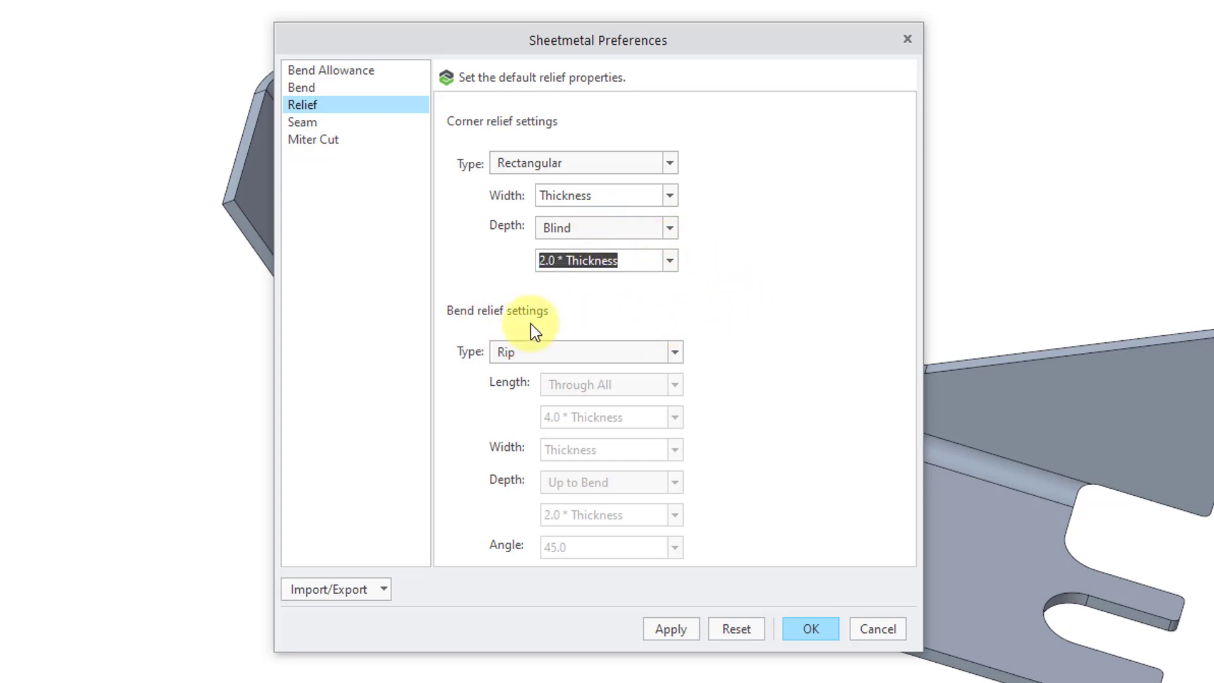
pyautogui.moveTo(697, 344)
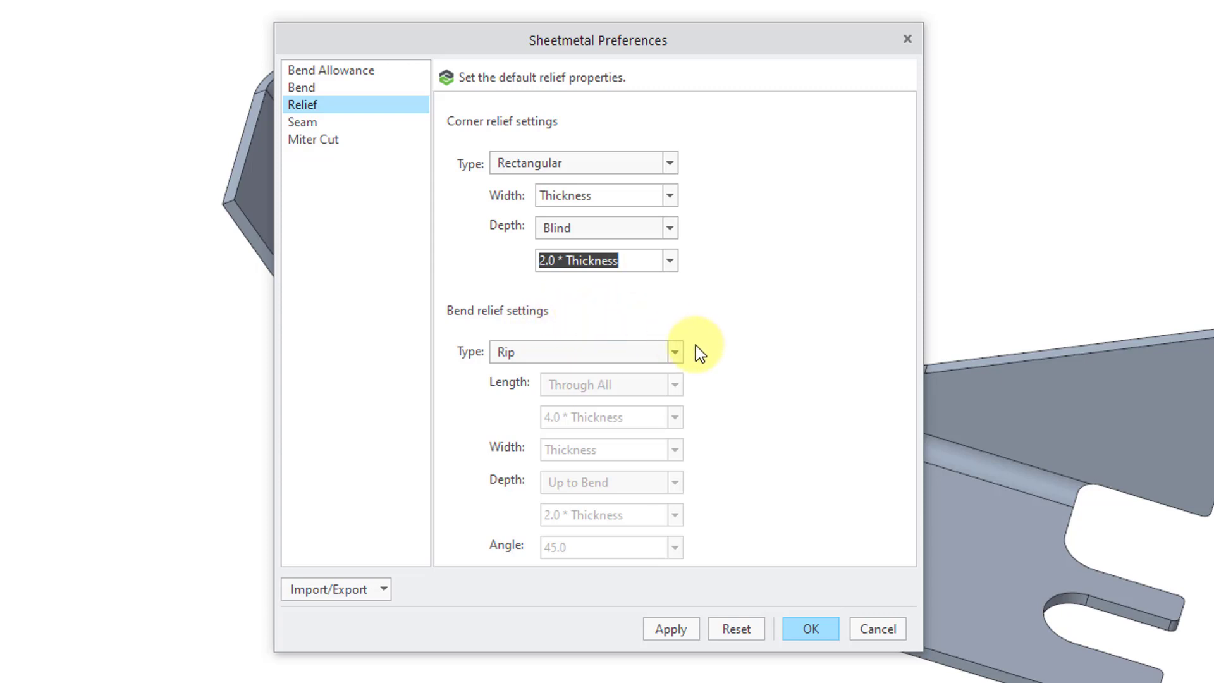
pyautogui.moveTo(681, 360)
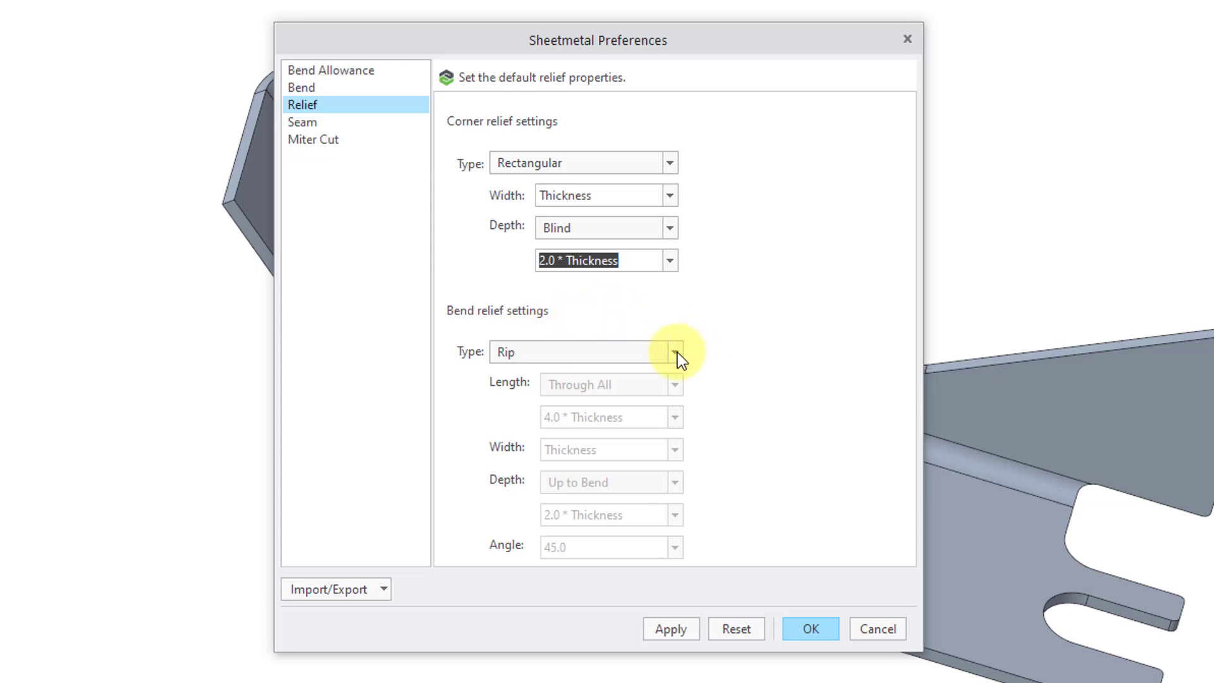
# Make the default bend relief Obround, length Through All, depth Up to Bend.
pyautogui.click(672, 353)
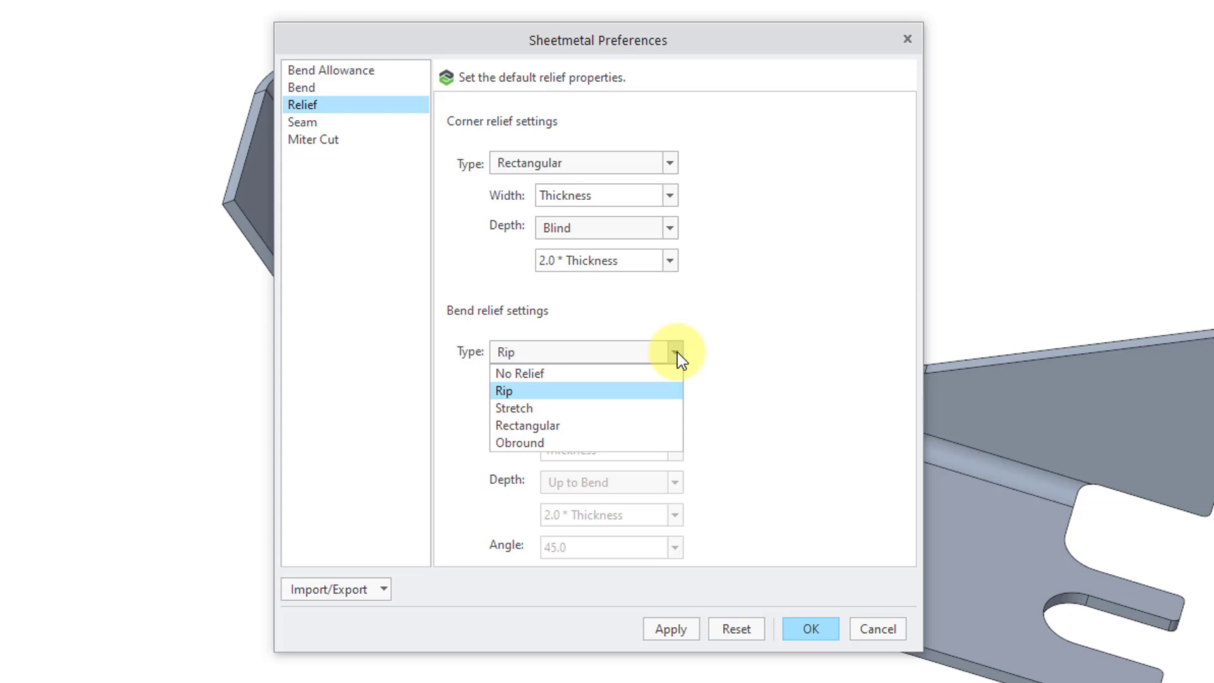
pyautogui.moveTo(518, 372)
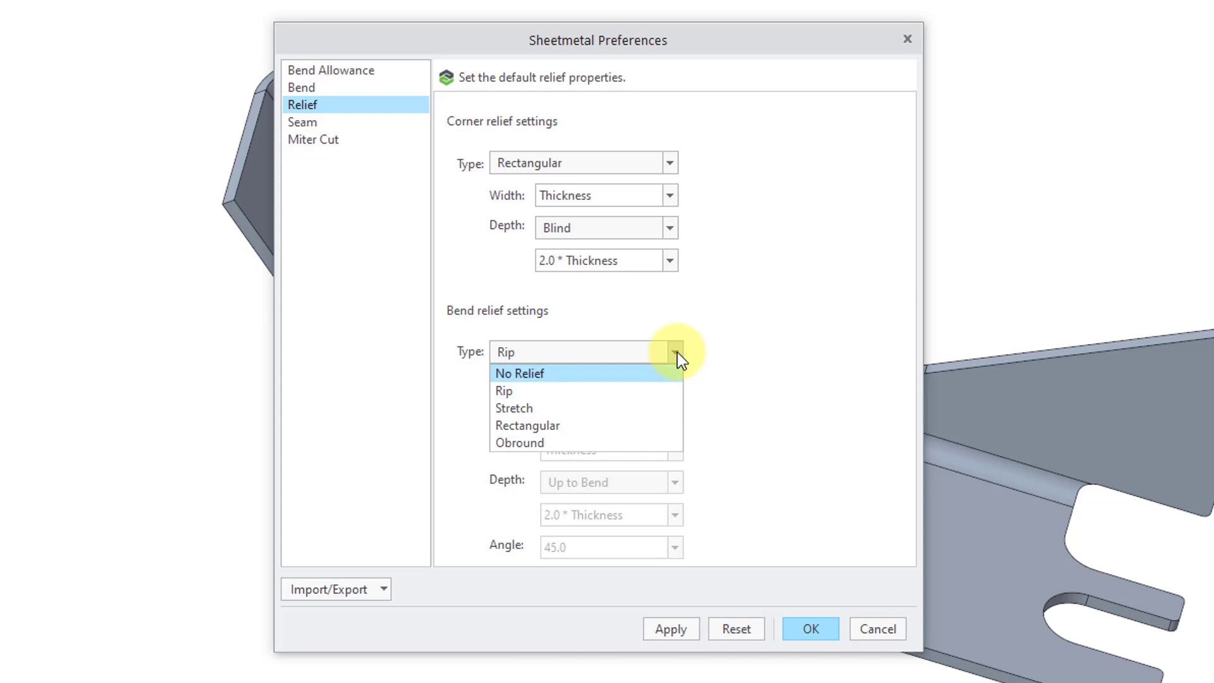
pyautogui.click(520, 442)
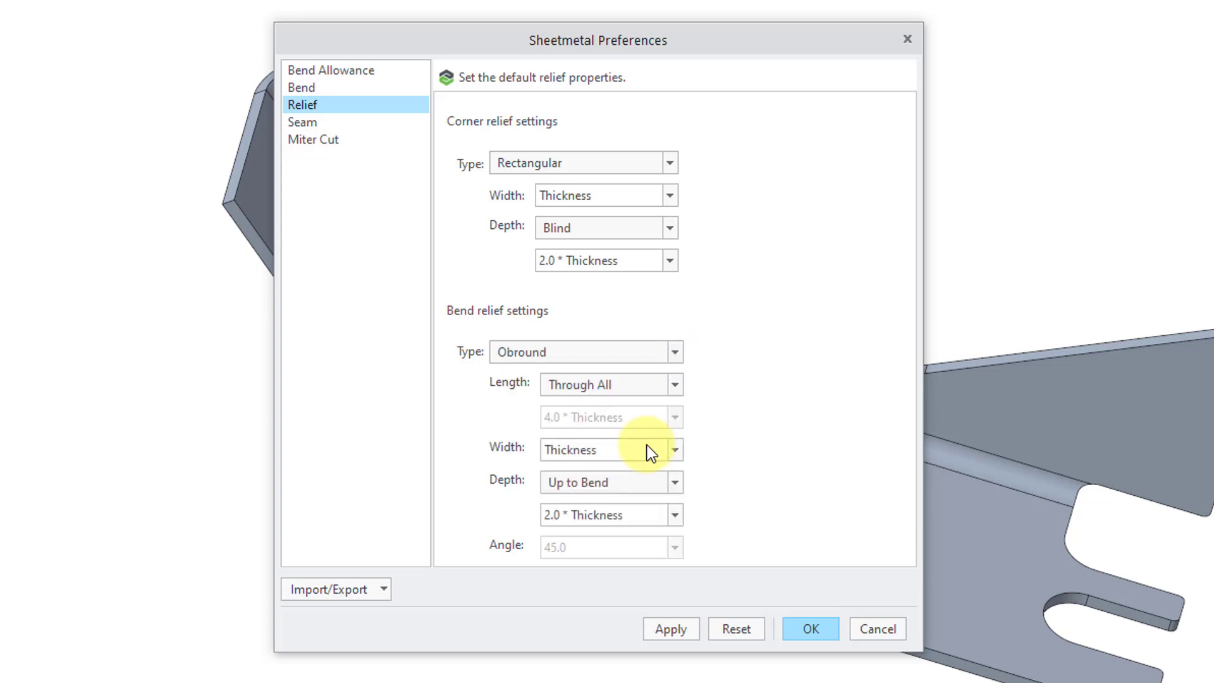
pyautogui.moveTo(711, 471)
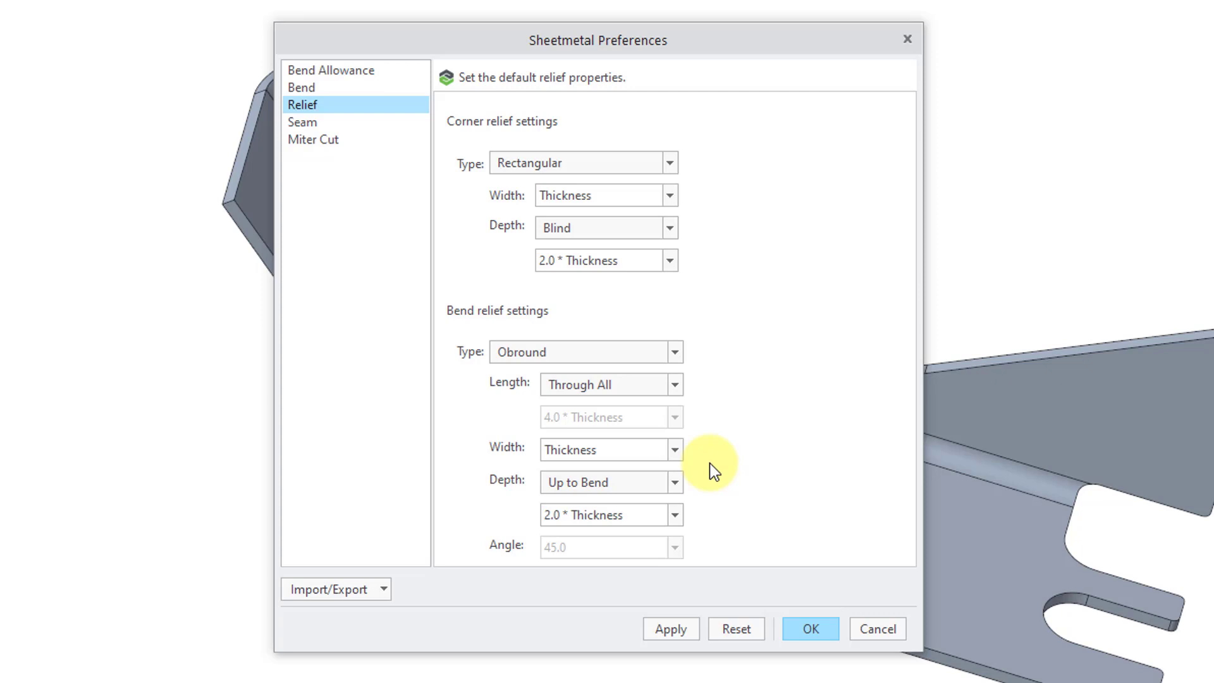
pyautogui.moveTo(656, 412)
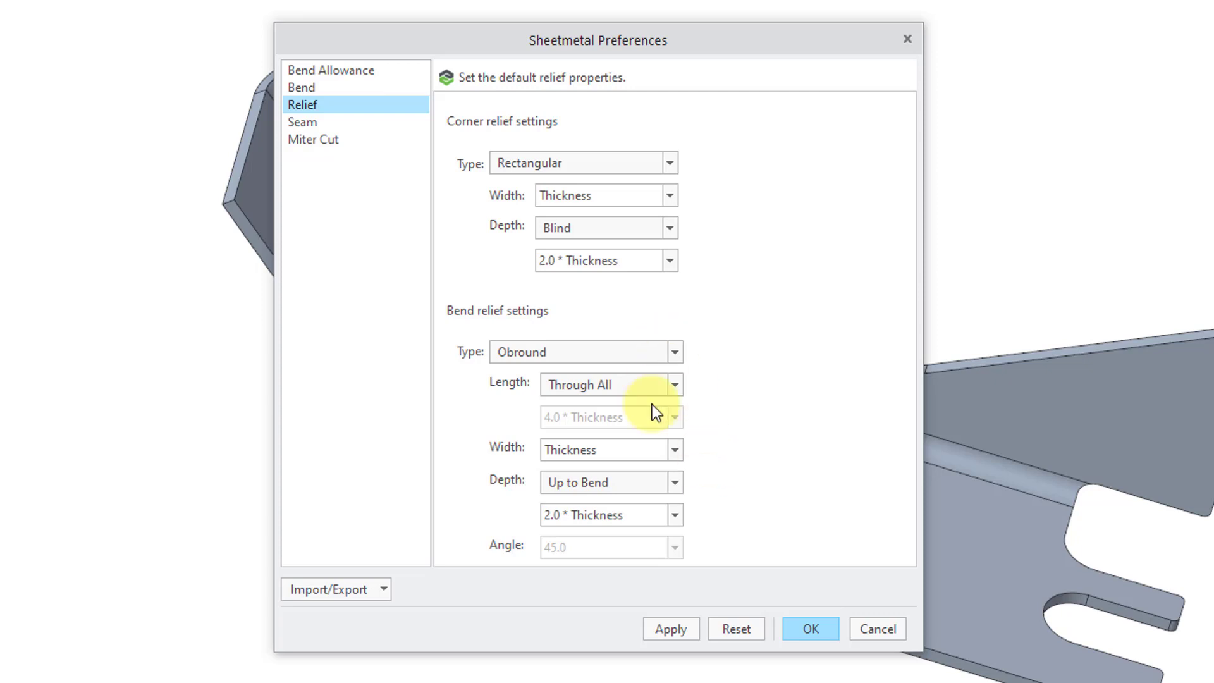
pyautogui.moveTo(680, 507)
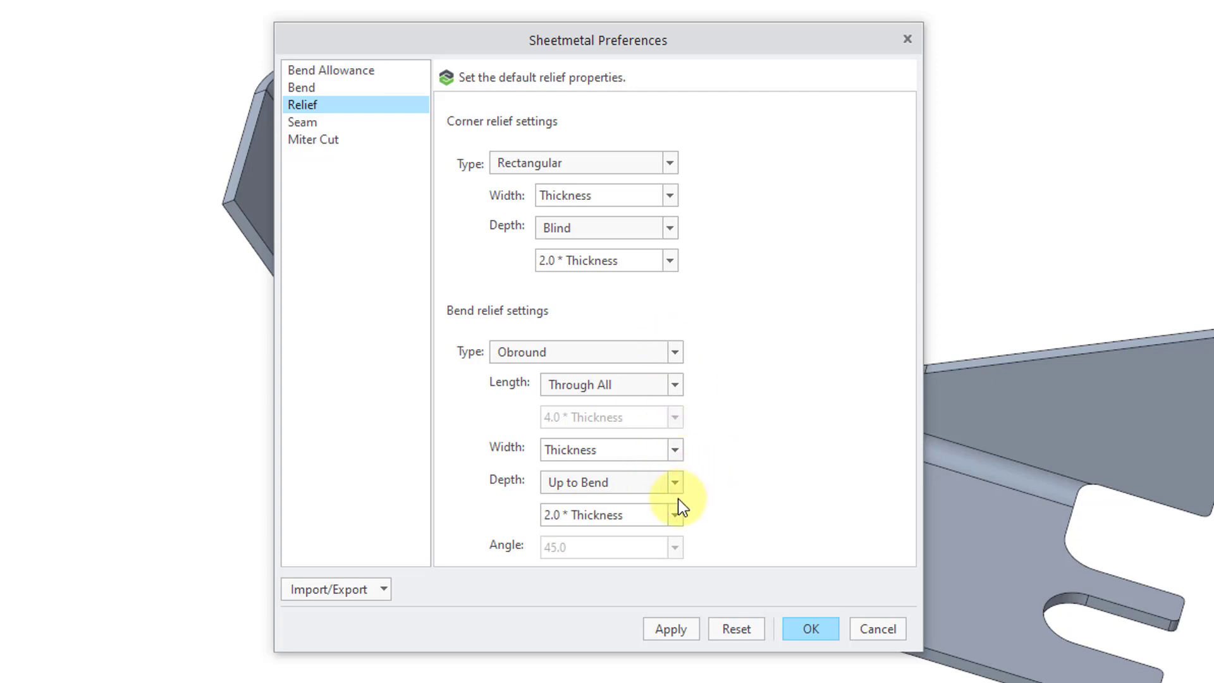
pyautogui.moveTo(646, 419)
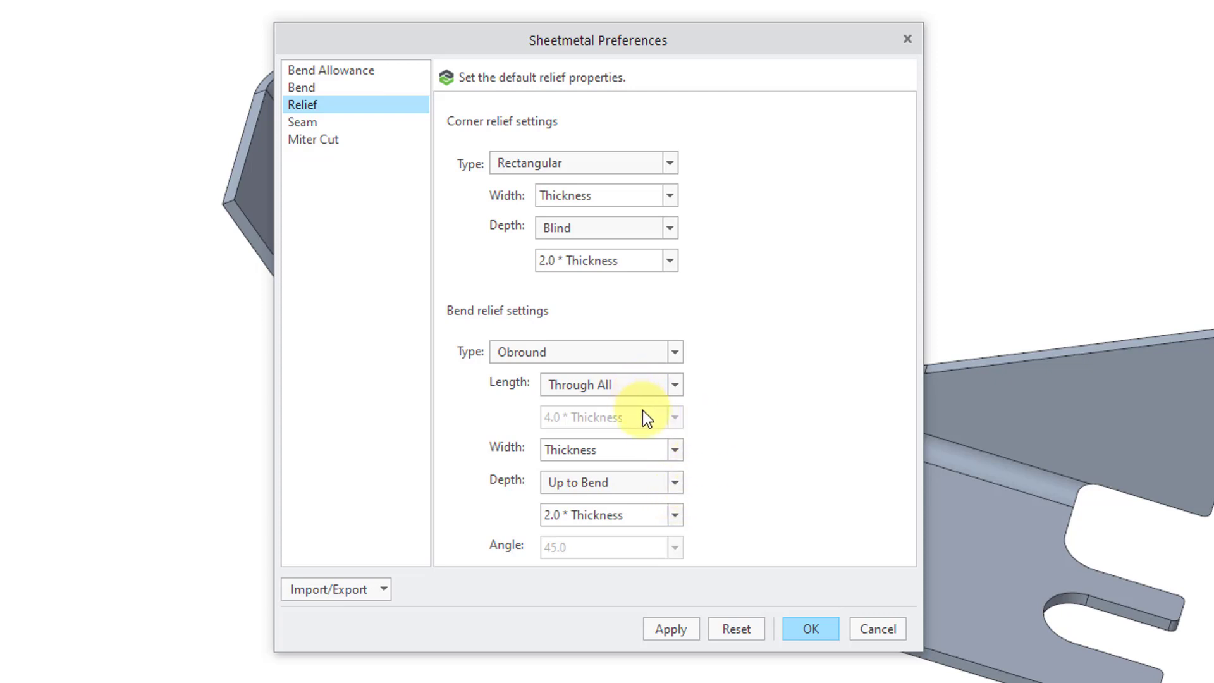
pyautogui.moveTo(657, 457)
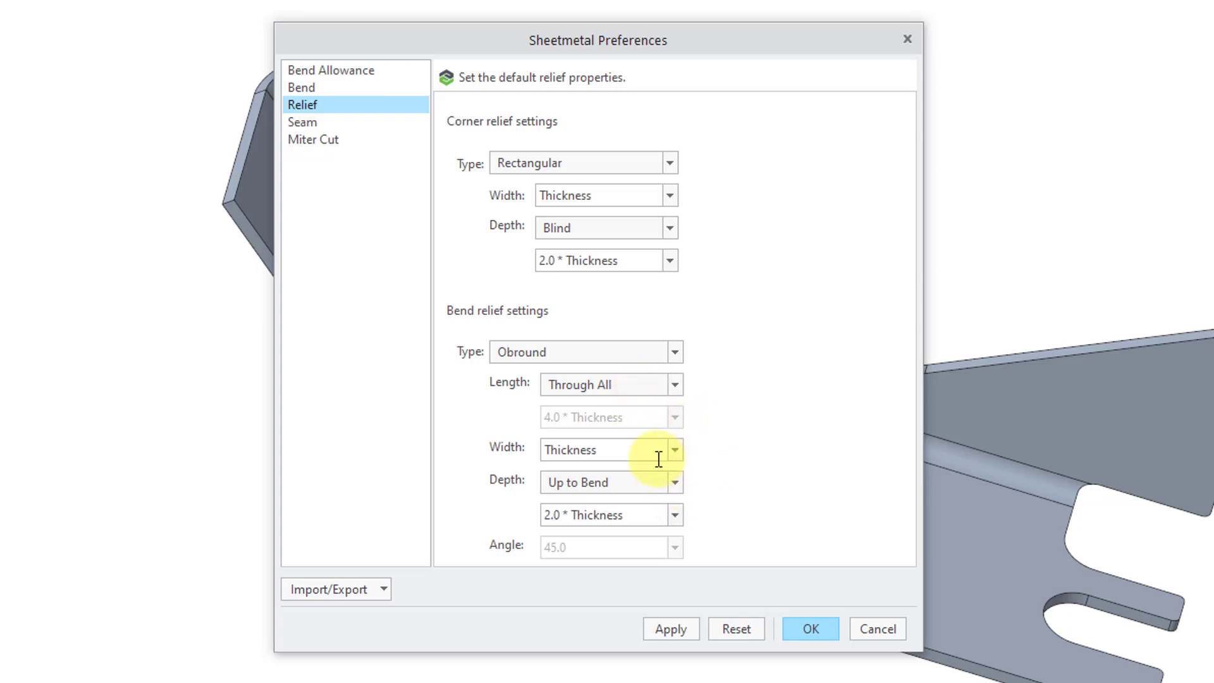
pyautogui.moveTo(661, 471)
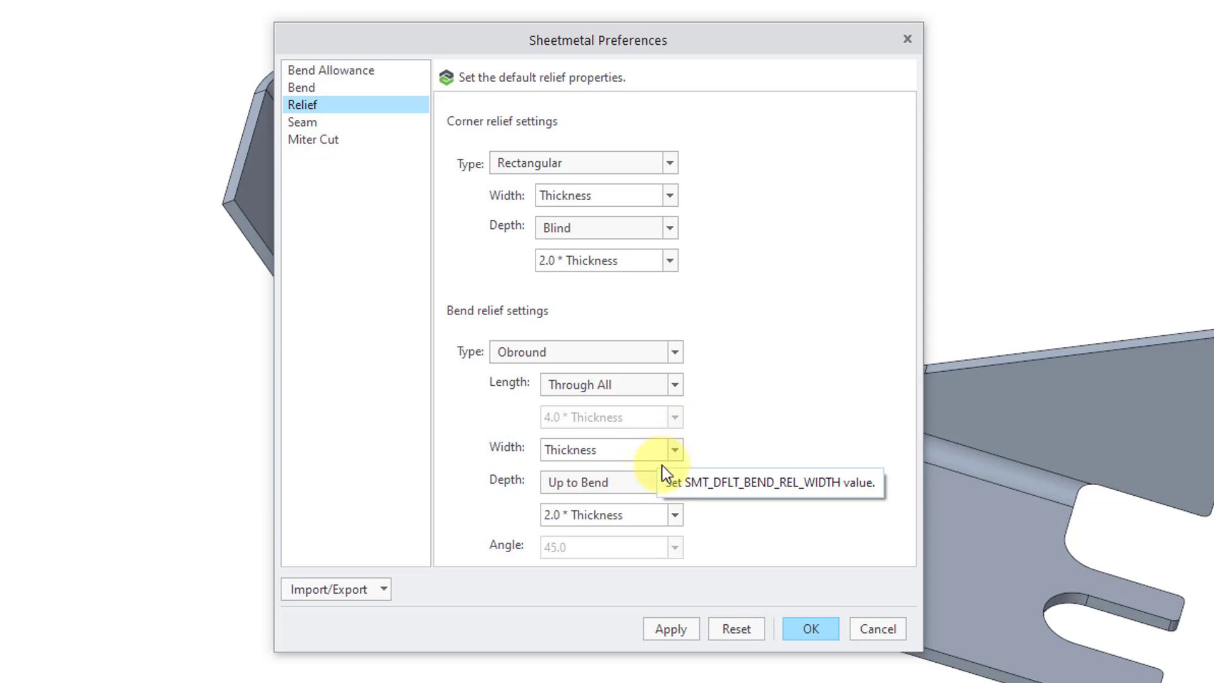
pyautogui.moveTo(712, 512)
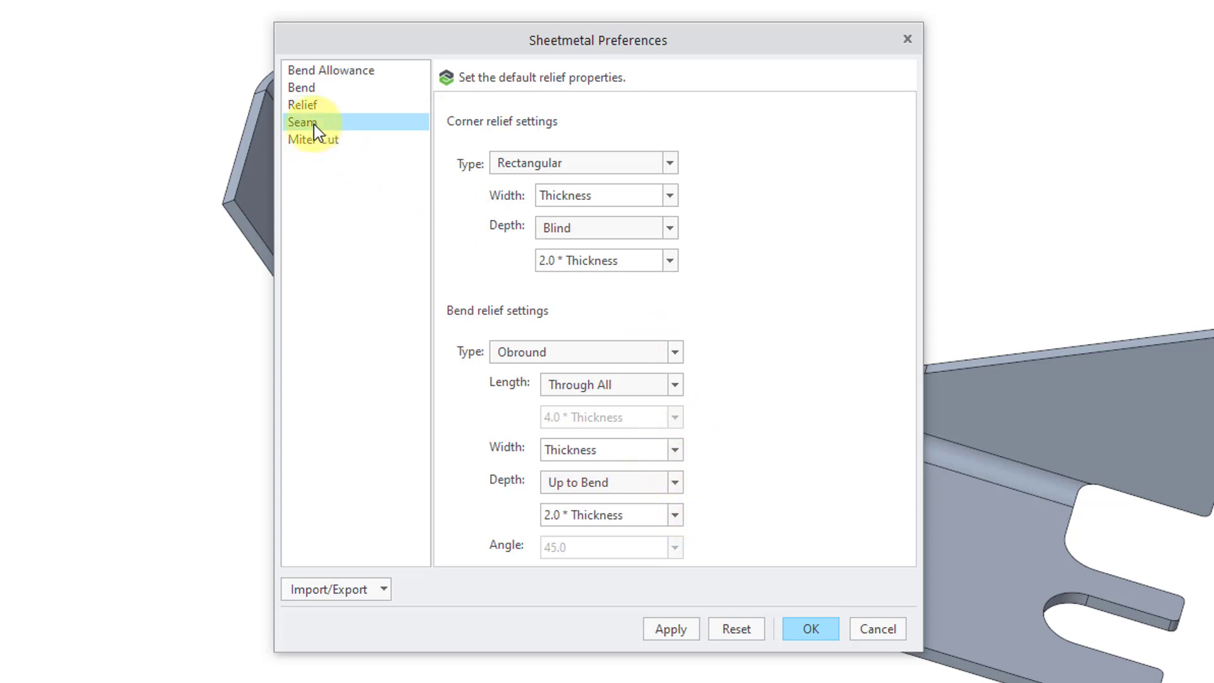
# Set the default seam gap value to Thickness.
pyautogui.click(302, 122)
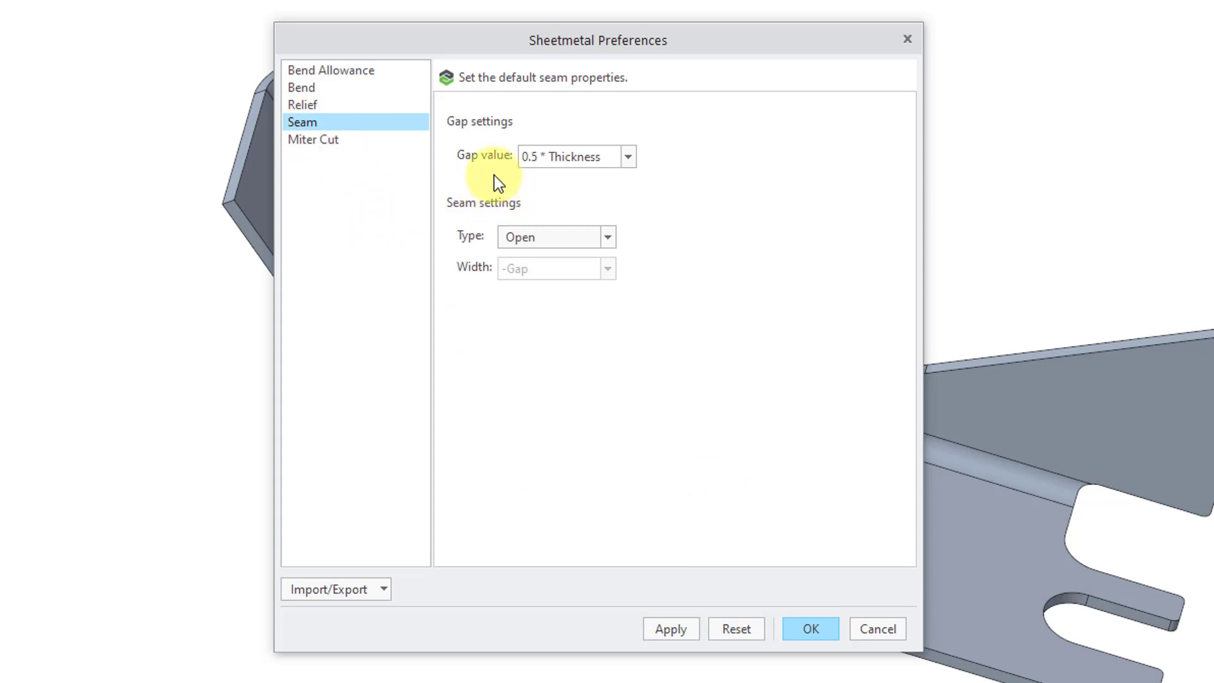
pyautogui.moveTo(485, 196)
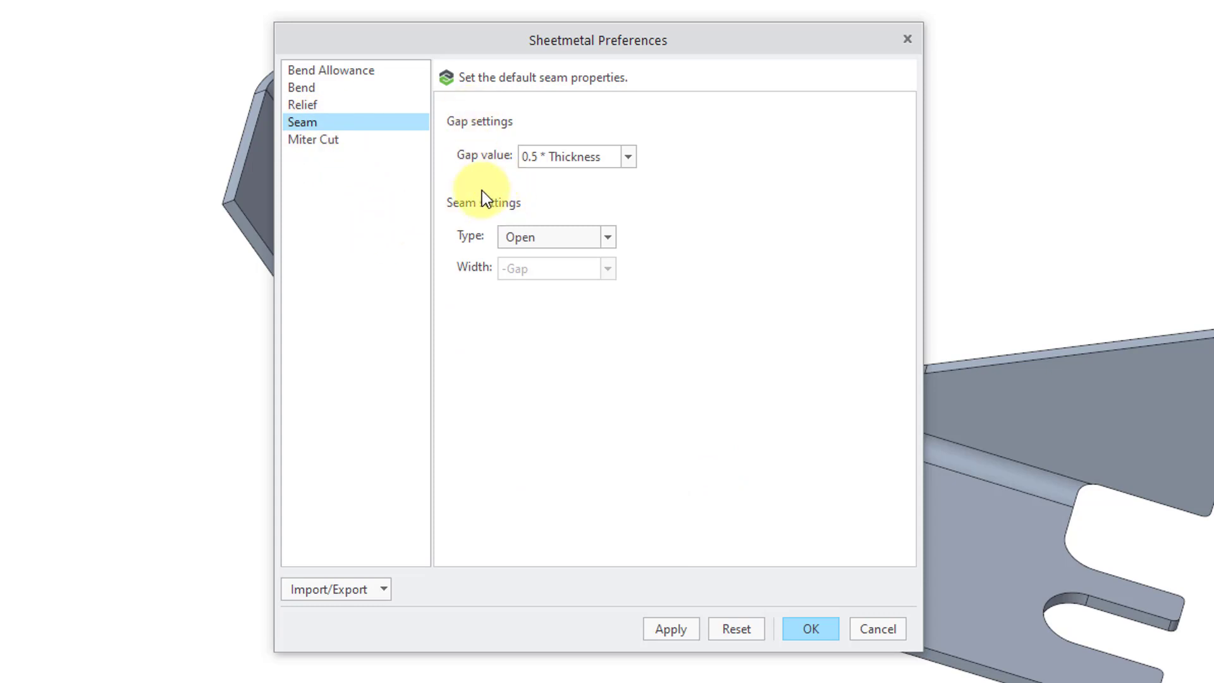
pyautogui.click(627, 157)
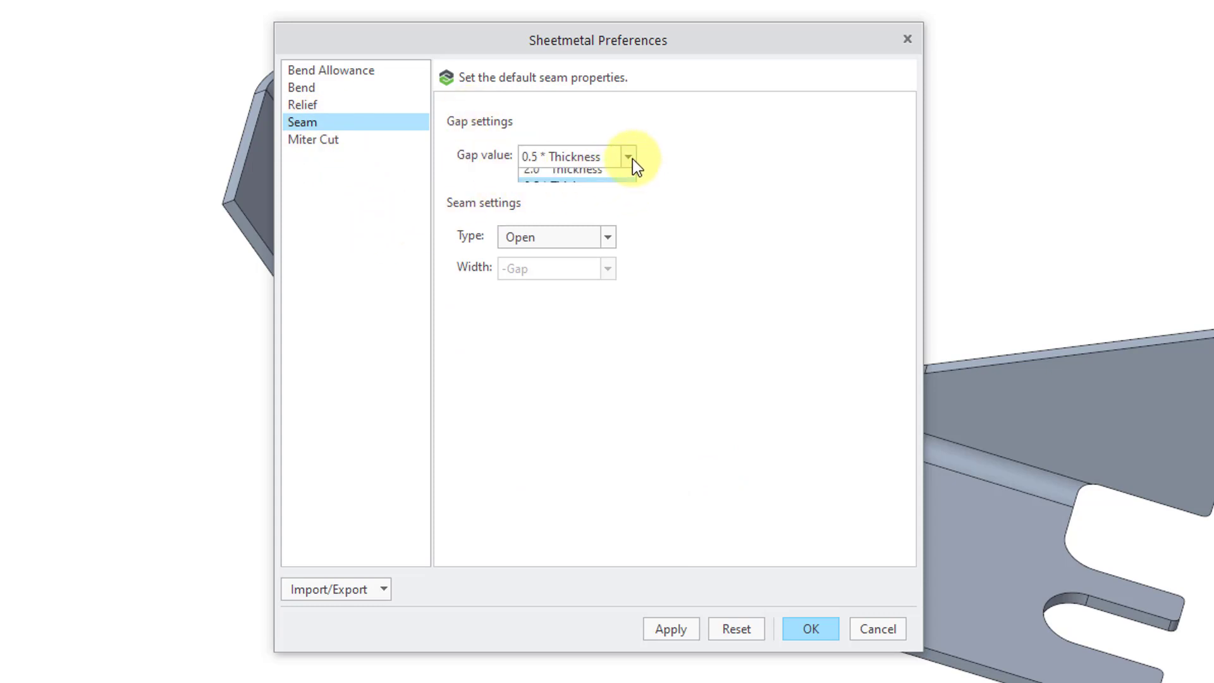
pyautogui.click(626, 157)
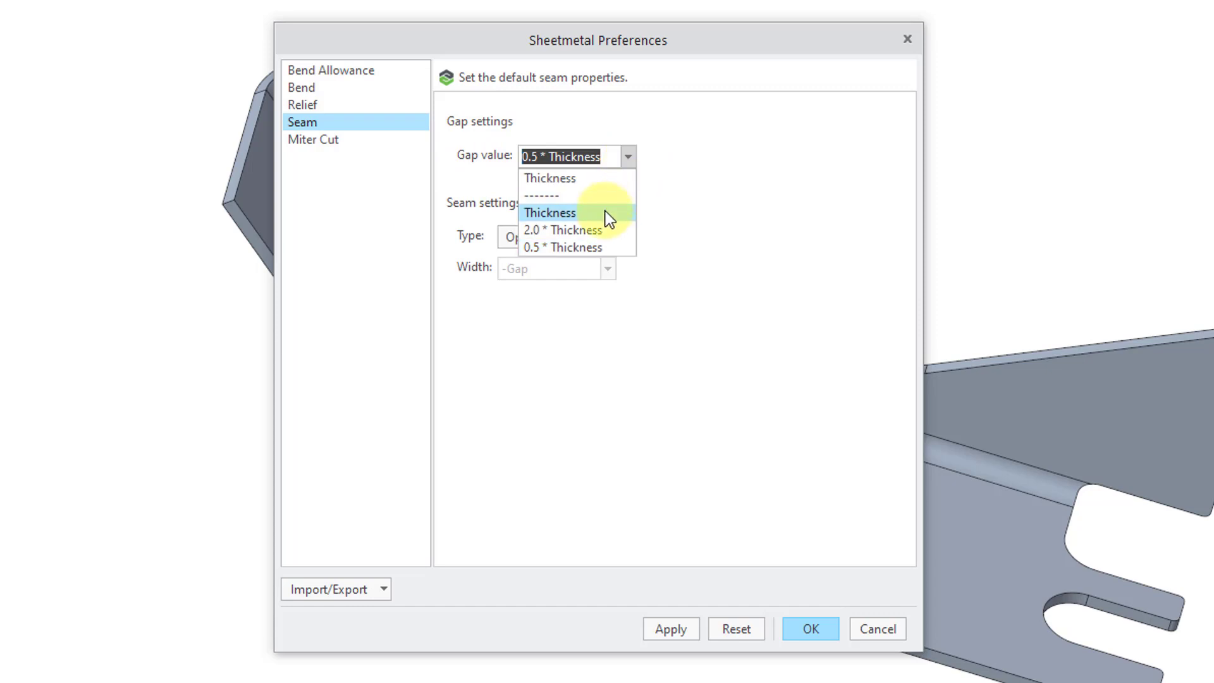
pyautogui.click(549, 213)
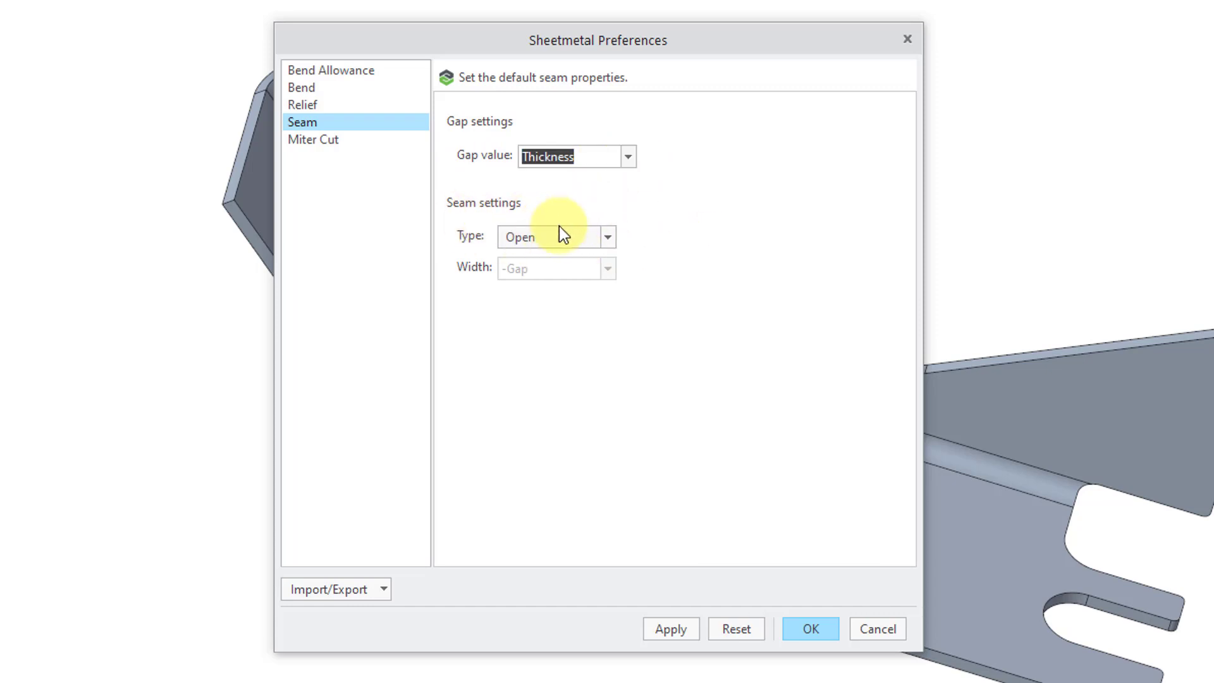
# Set the default seam type to Gap, after briefly trying Blind and inspecting its width.
pyautogui.click(607, 237)
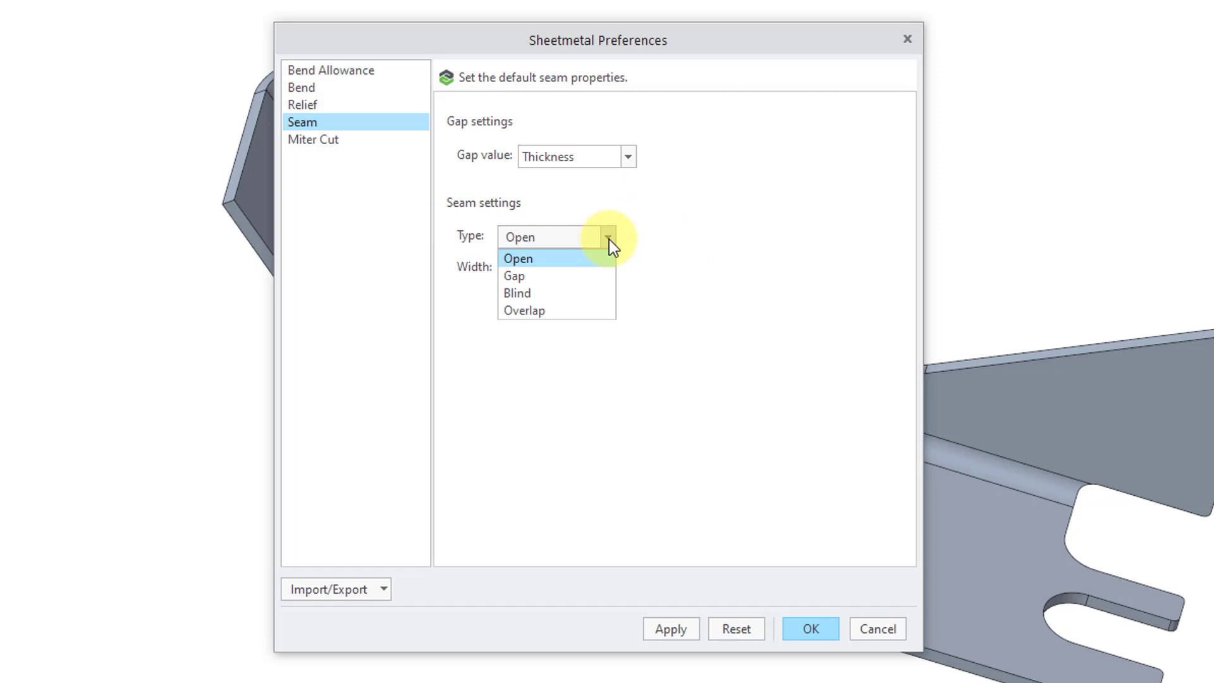
pyautogui.click(513, 275)
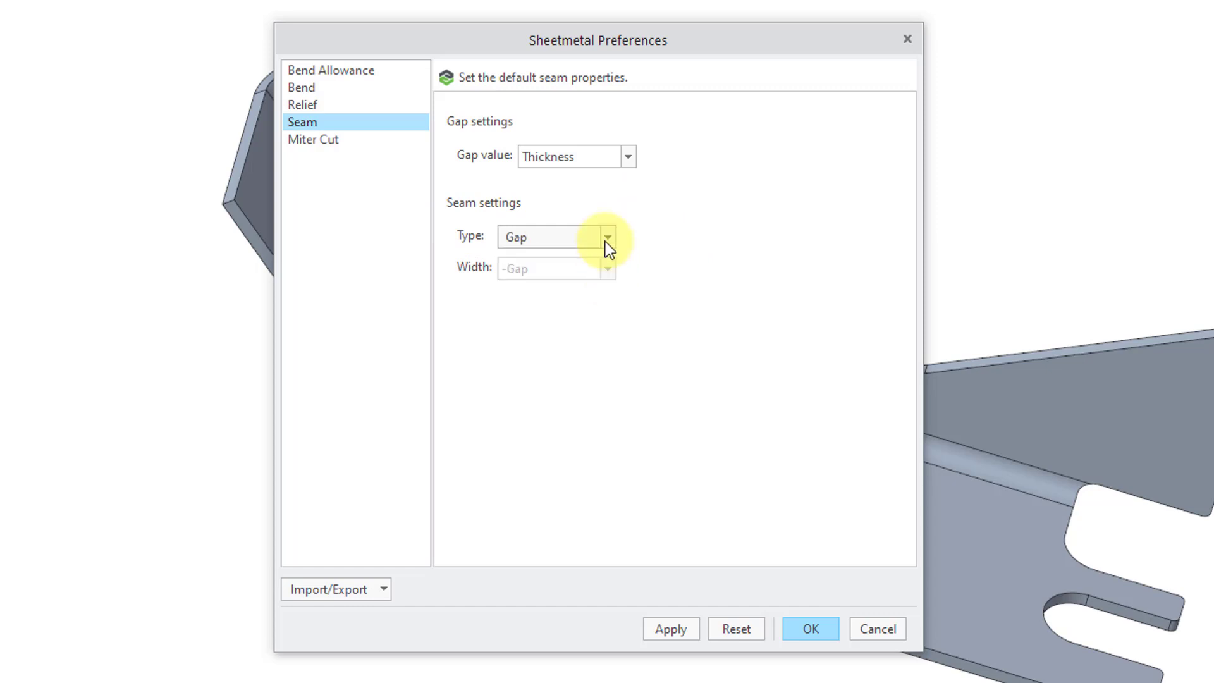
pyautogui.click(606, 237)
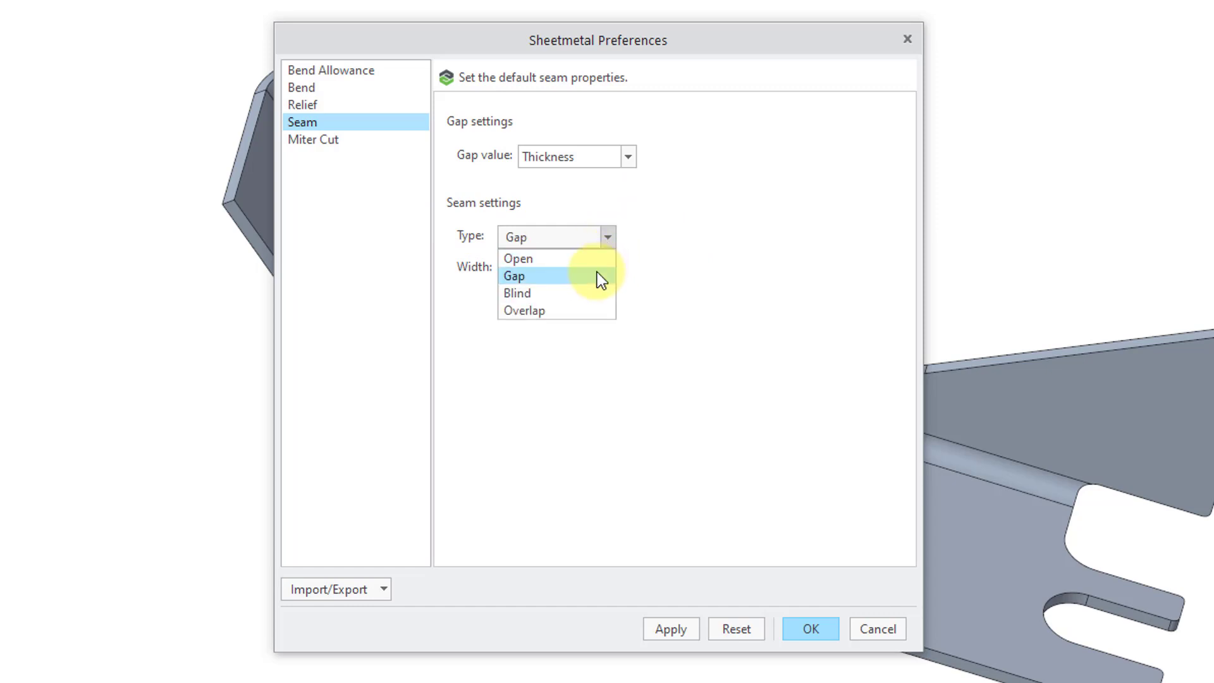
pyautogui.moveTo(608, 238)
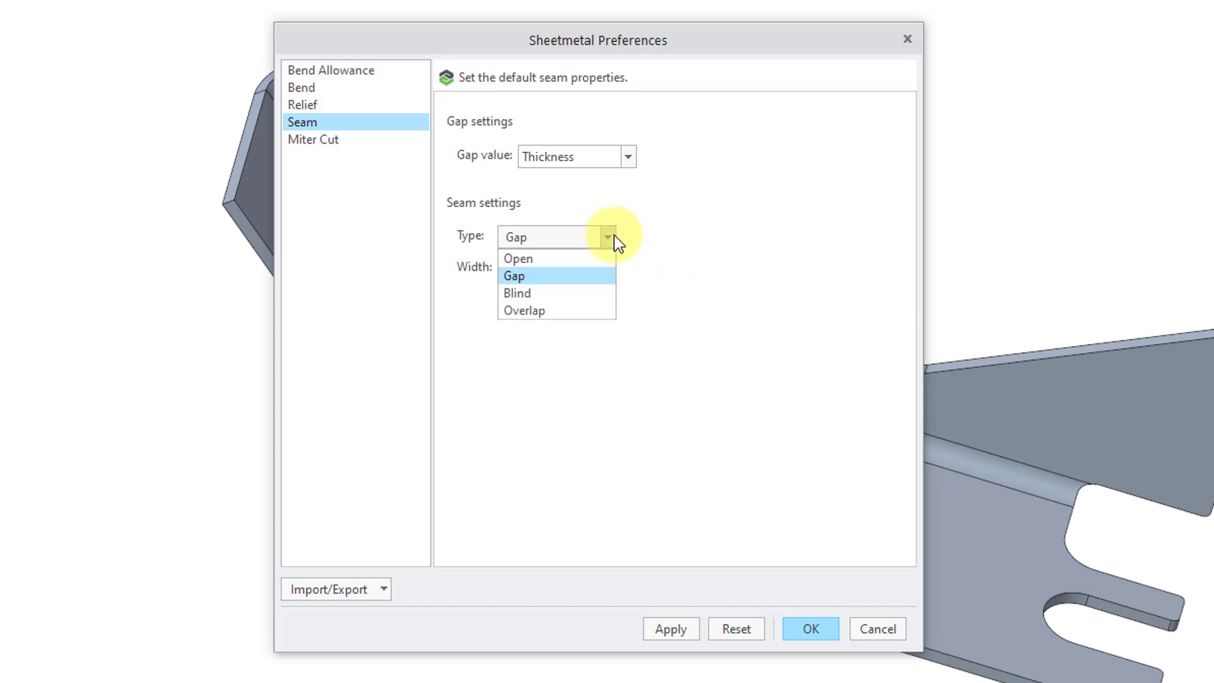
pyautogui.click(515, 292)
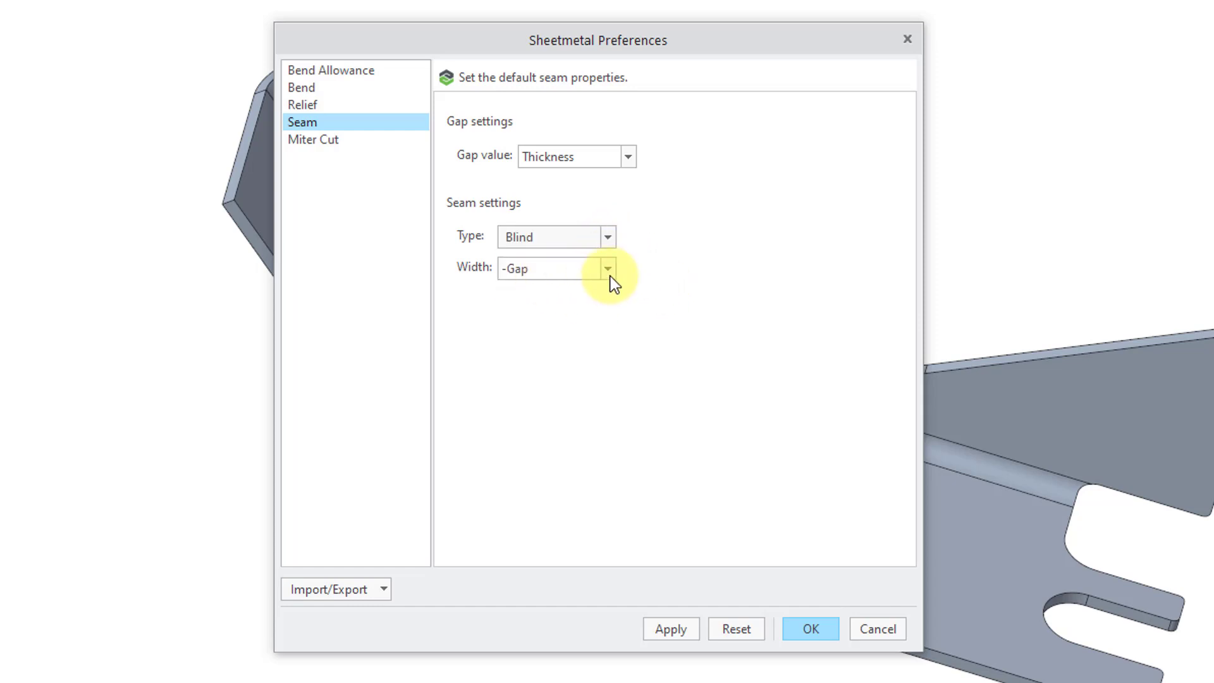
pyautogui.moveTo(610, 246)
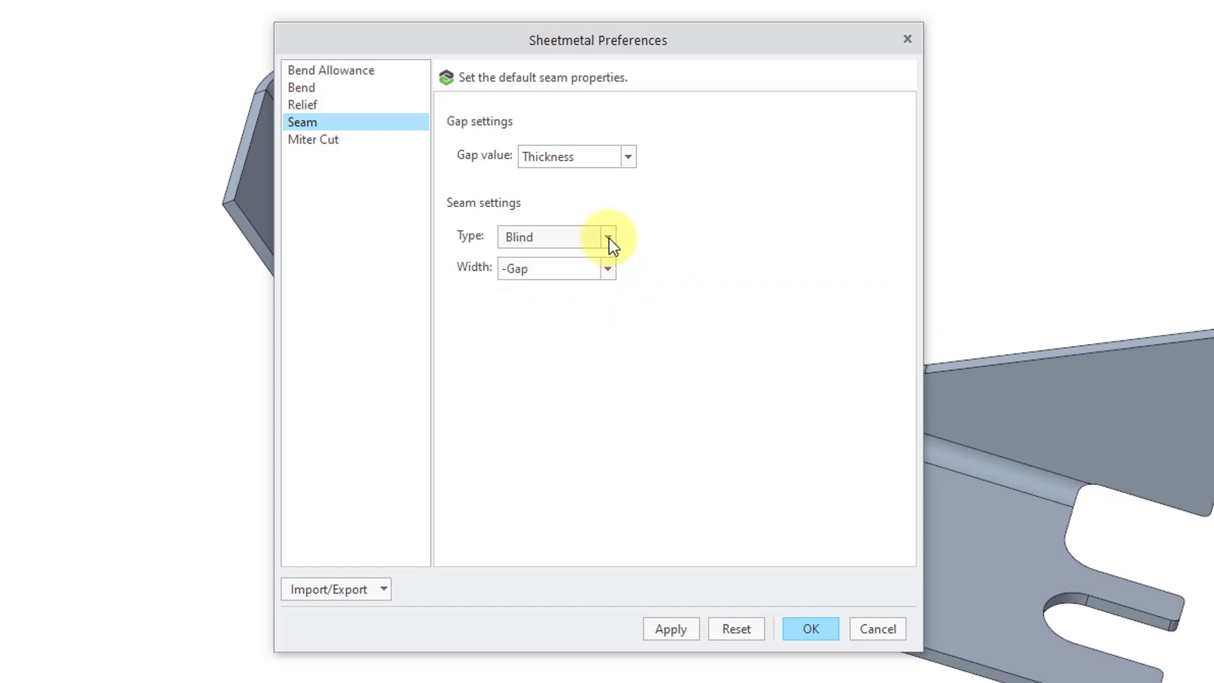
pyautogui.click(607, 268)
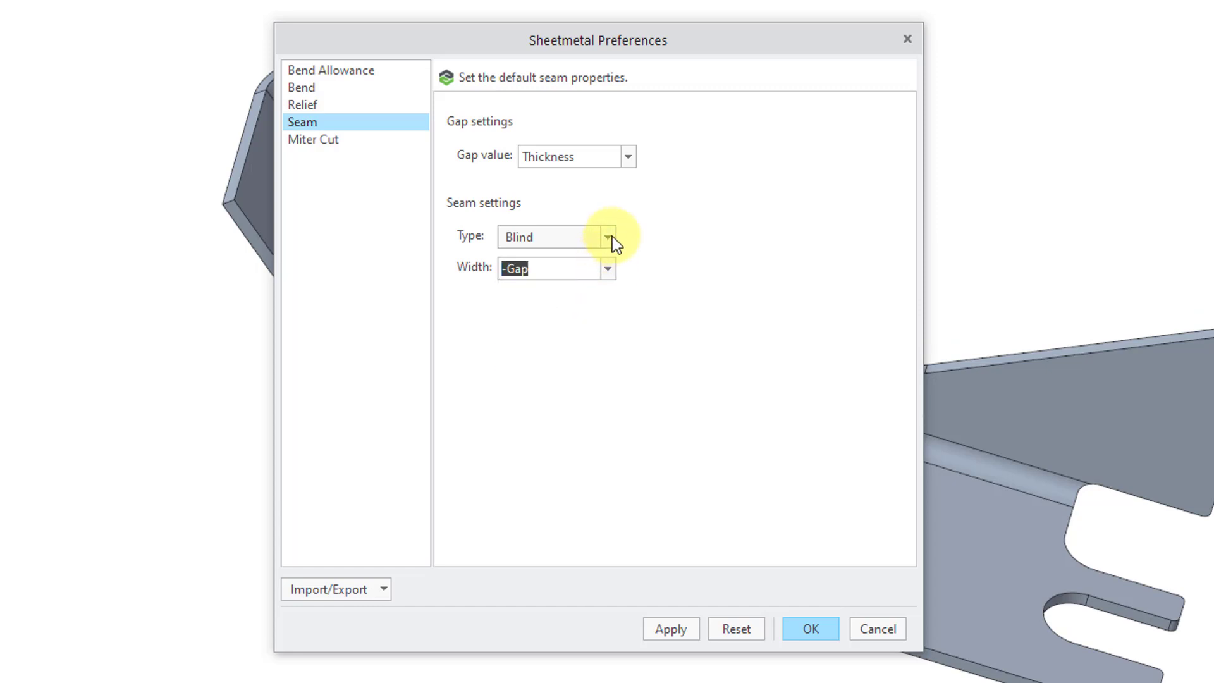
pyautogui.click(607, 236)
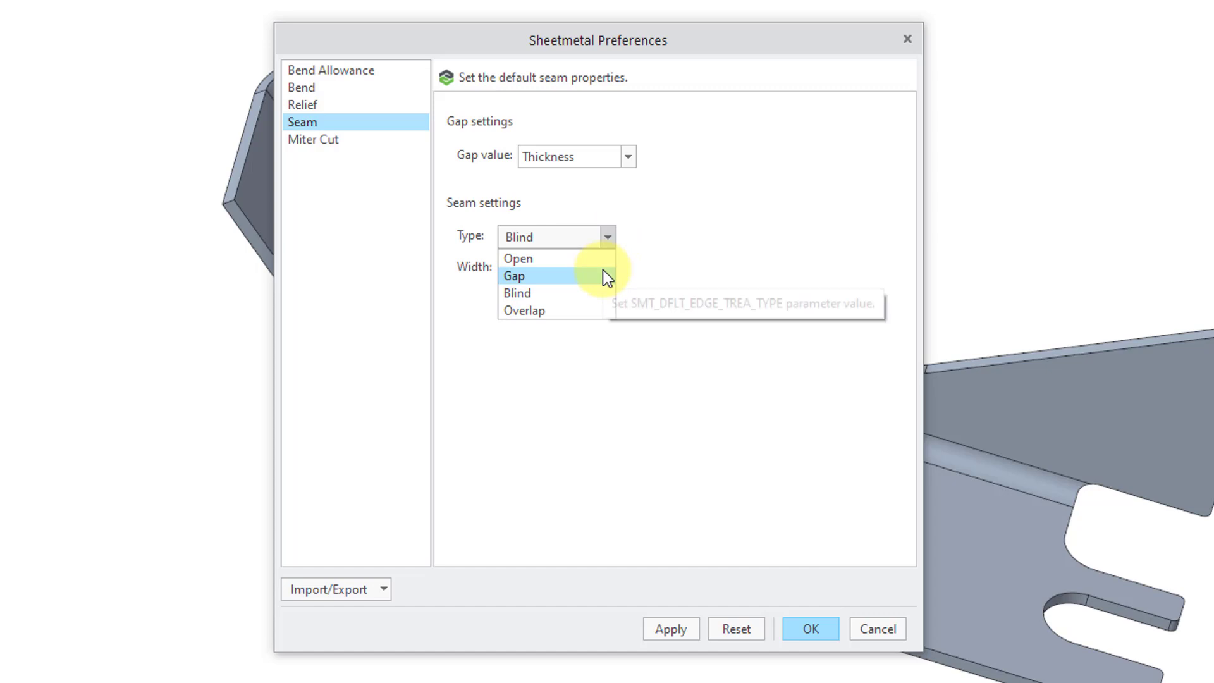
pyautogui.click(514, 276)
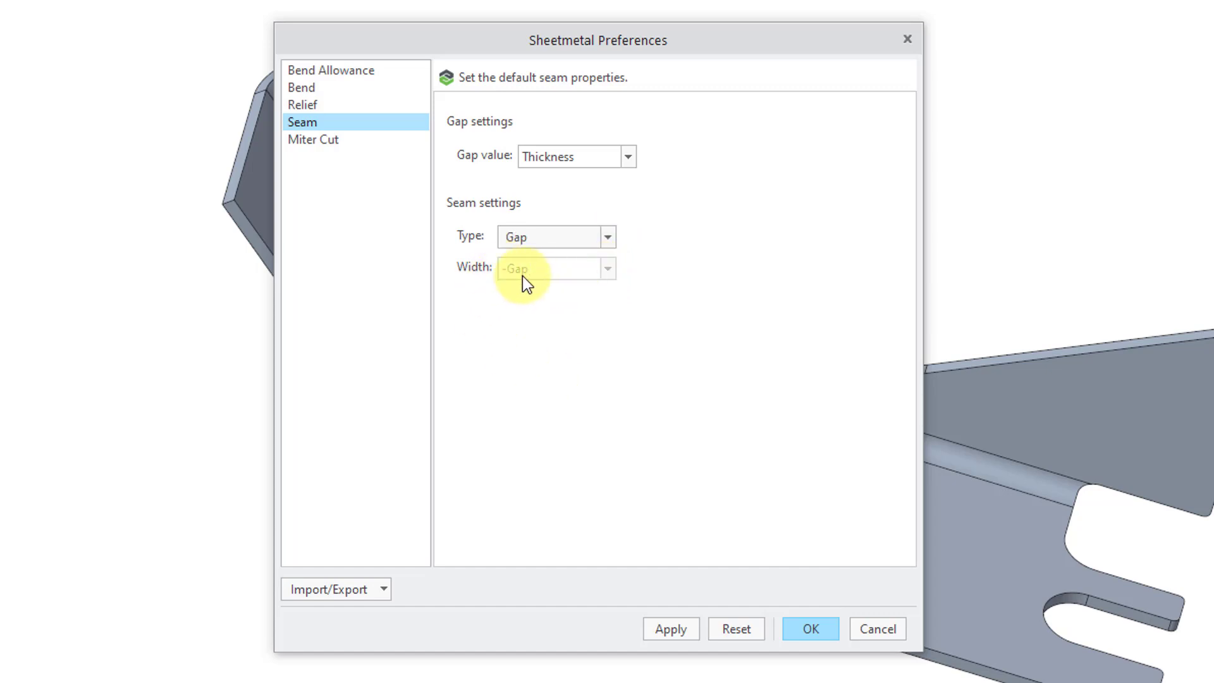
pyautogui.moveTo(502, 301)
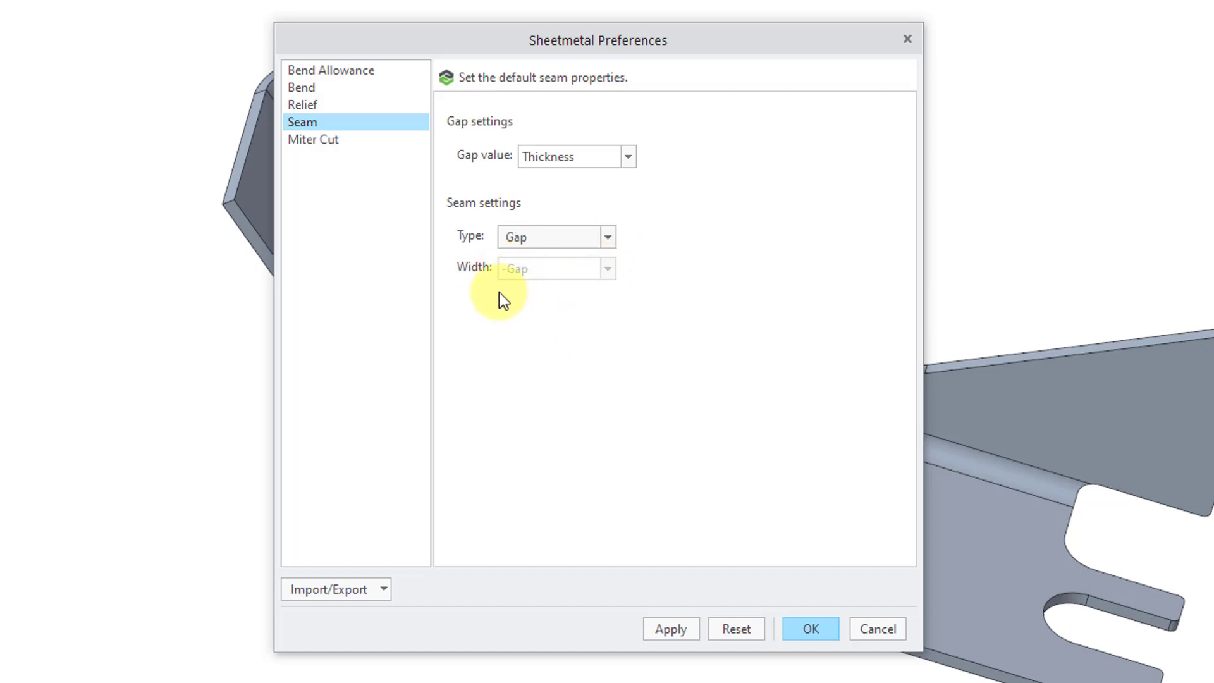
pyautogui.moveTo(476, 248)
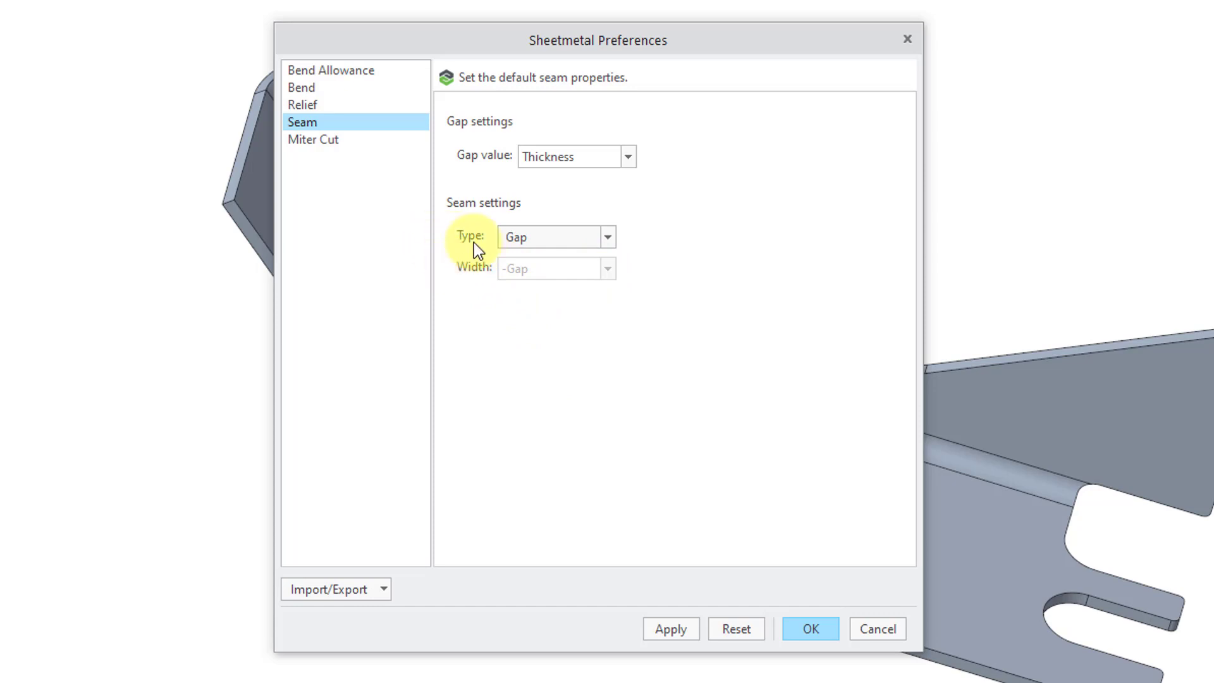
pyautogui.click(313, 139)
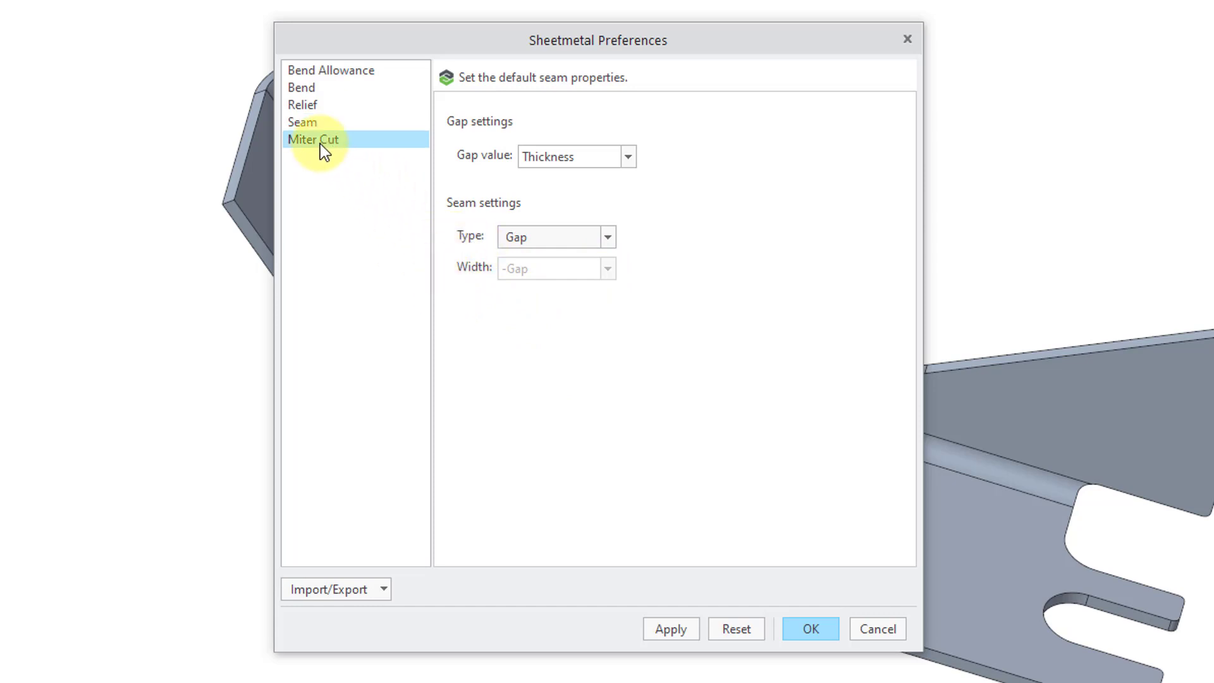
# Make the default miter cut a Gap type with an offset of 1.1 * Thickness.
pyautogui.click(313, 139)
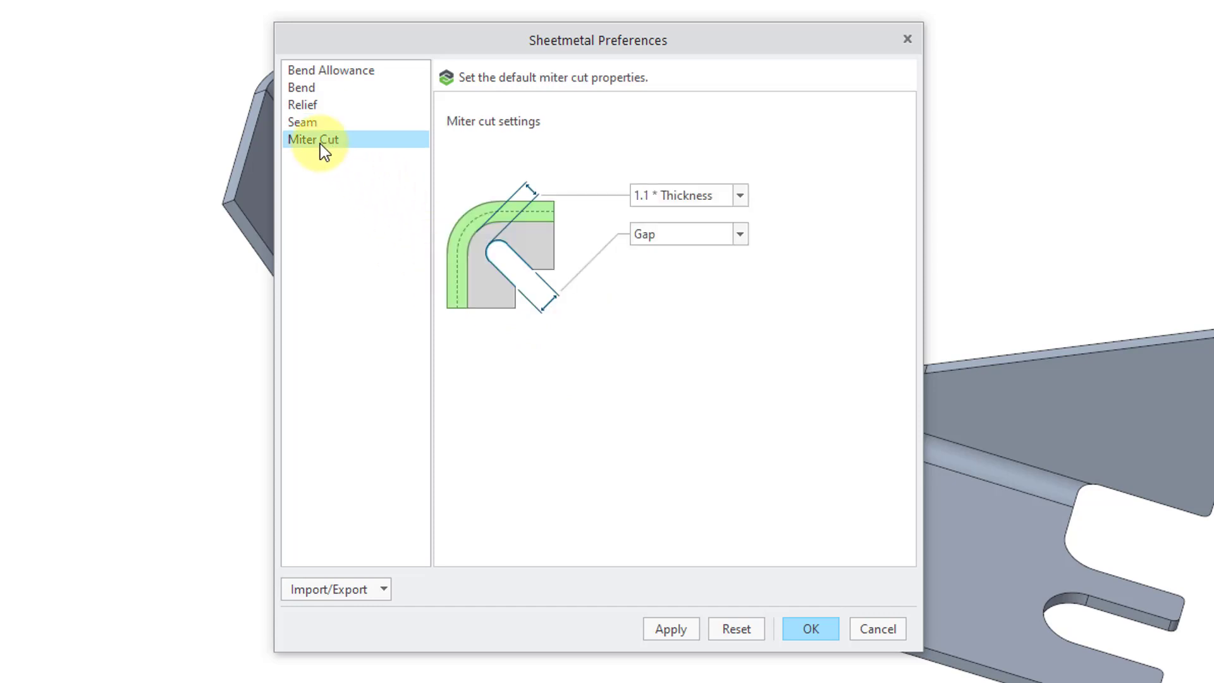
pyautogui.moveTo(515, 237)
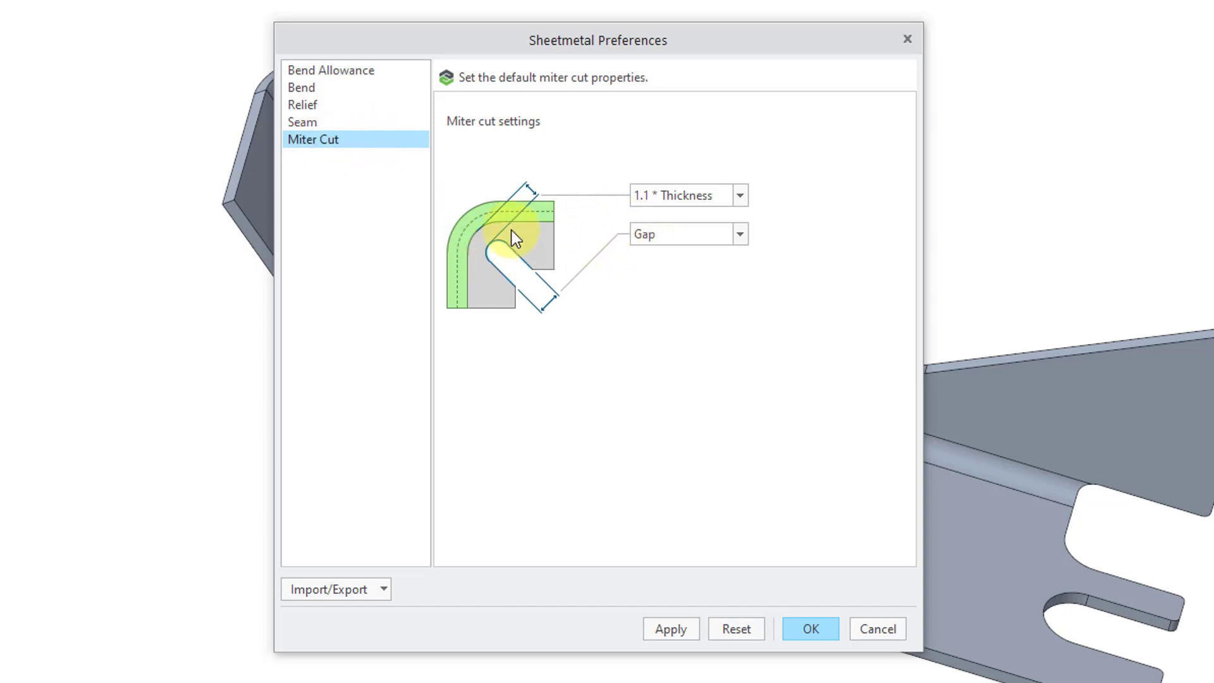
pyautogui.moveTo(751, 212)
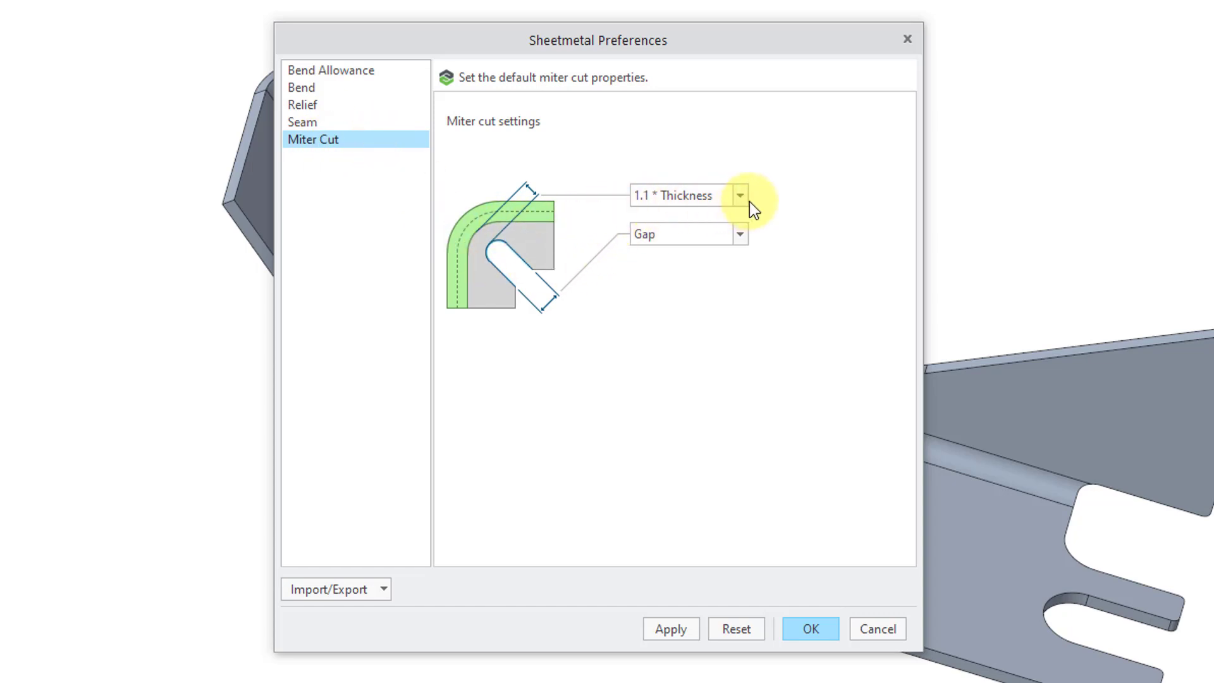
pyautogui.moveTo(740, 195)
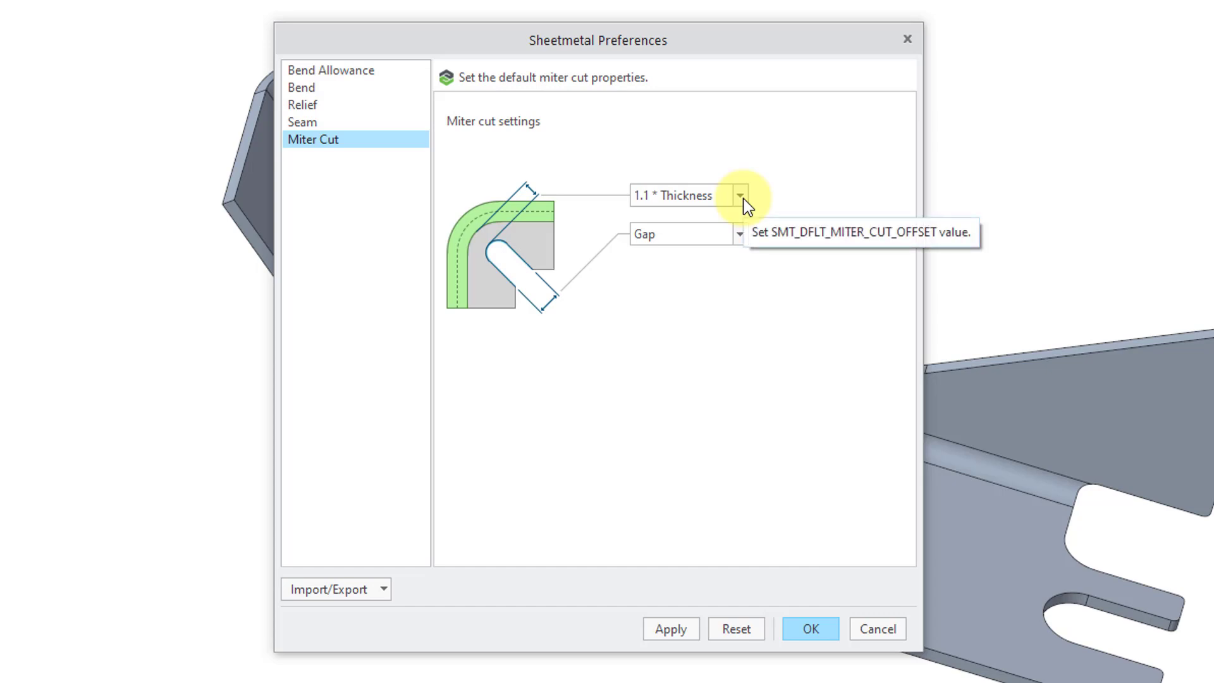
pyautogui.moveTo(742, 241)
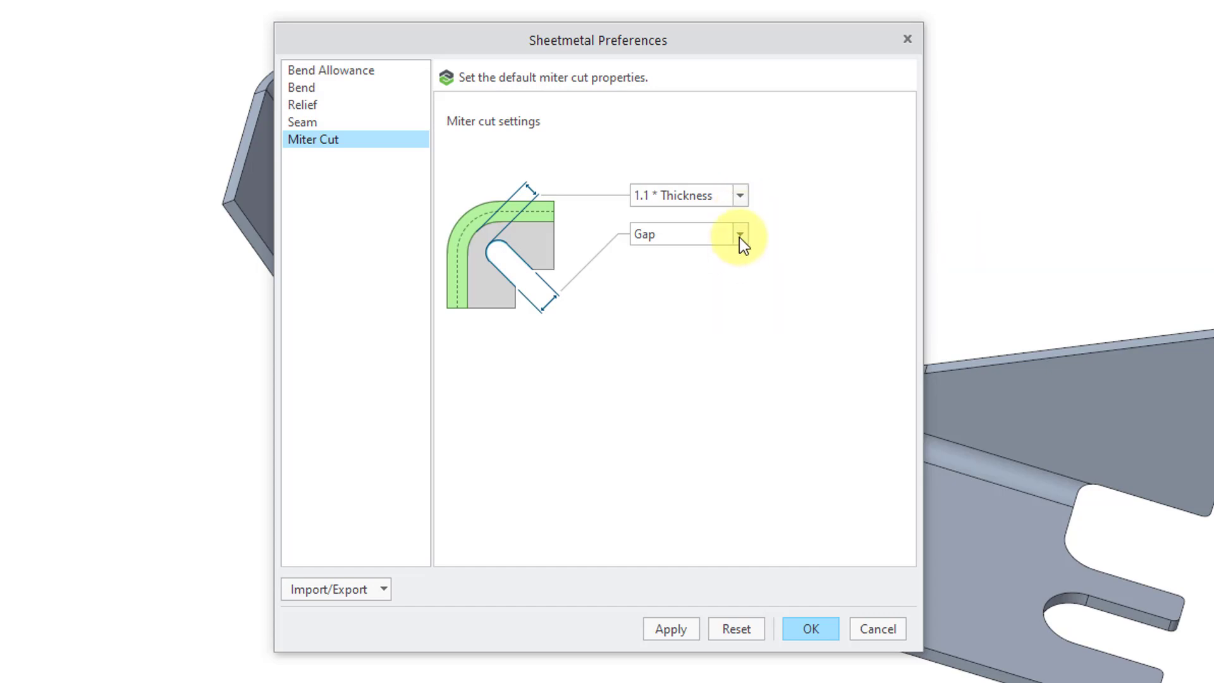
pyautogui.click(741, 234)
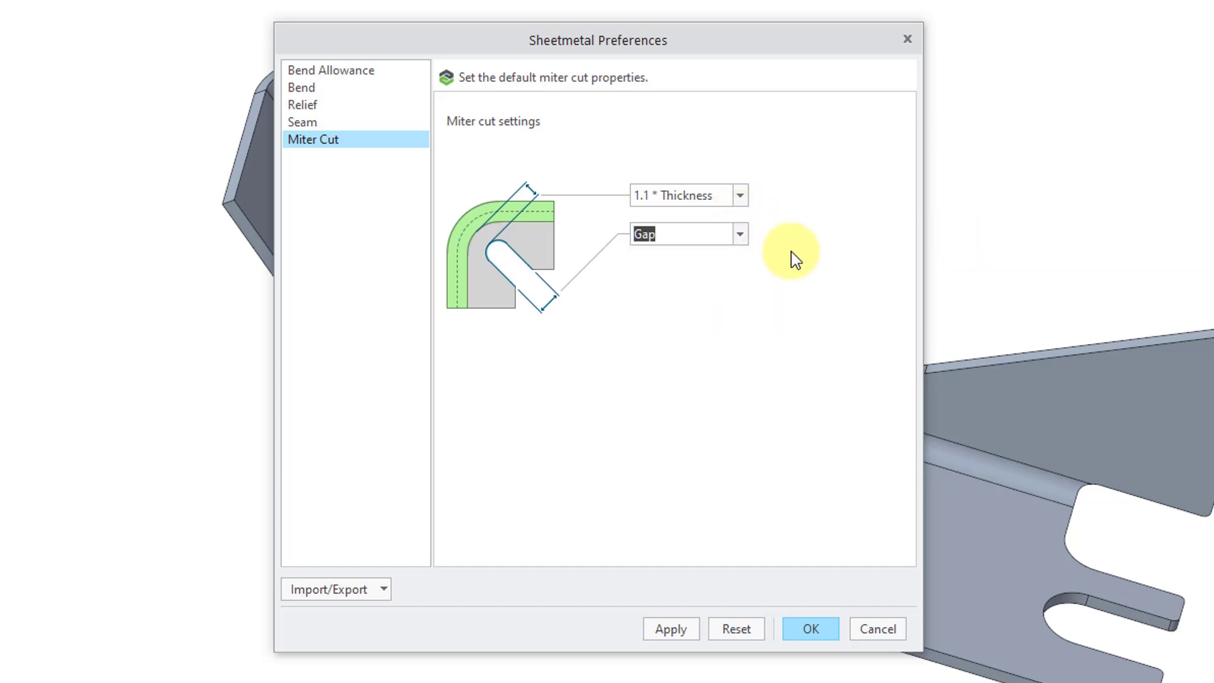
pyautogui.moveTo(594, 405)
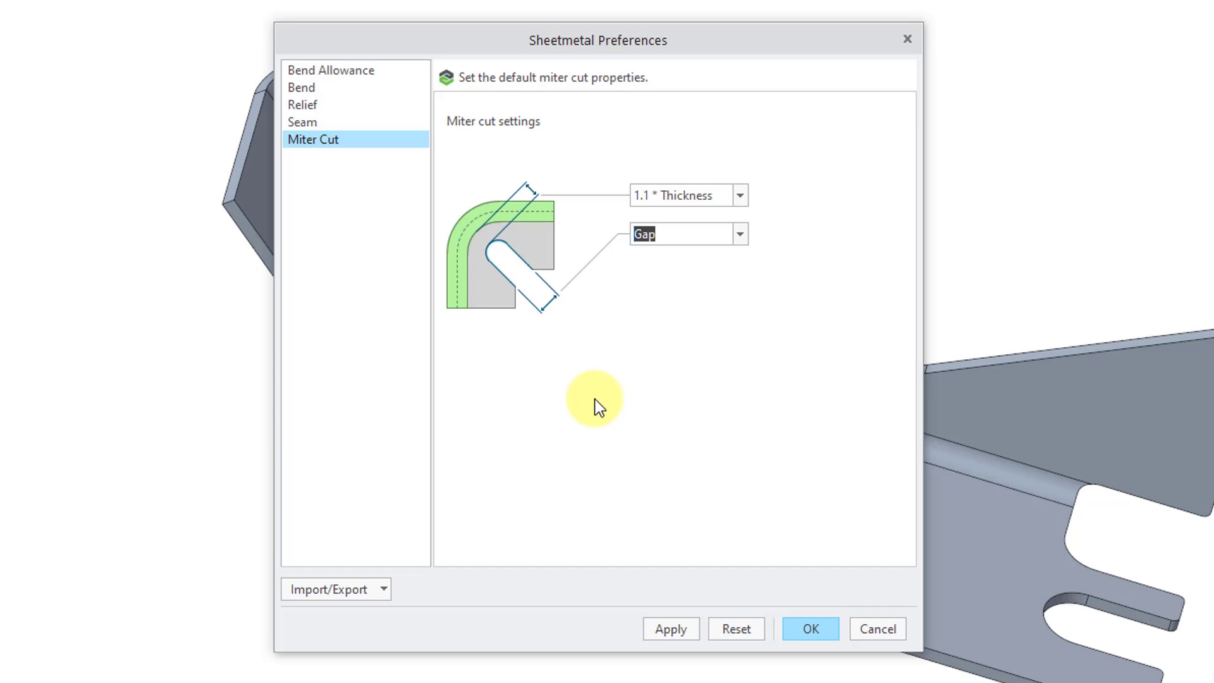
pyautogui.moveTo(380, 590)
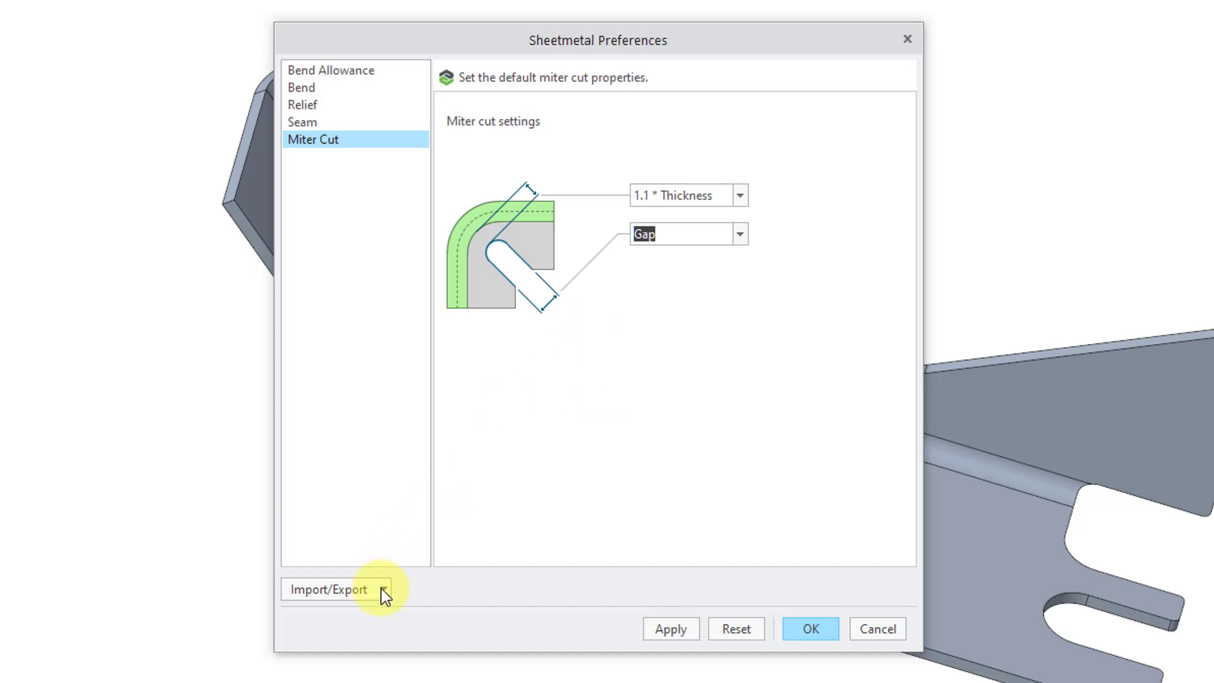
# Export the preferences as smtdsnsetup.smd into C:\Creo\Sheetmetal.
pyautogui.click(329, 590)
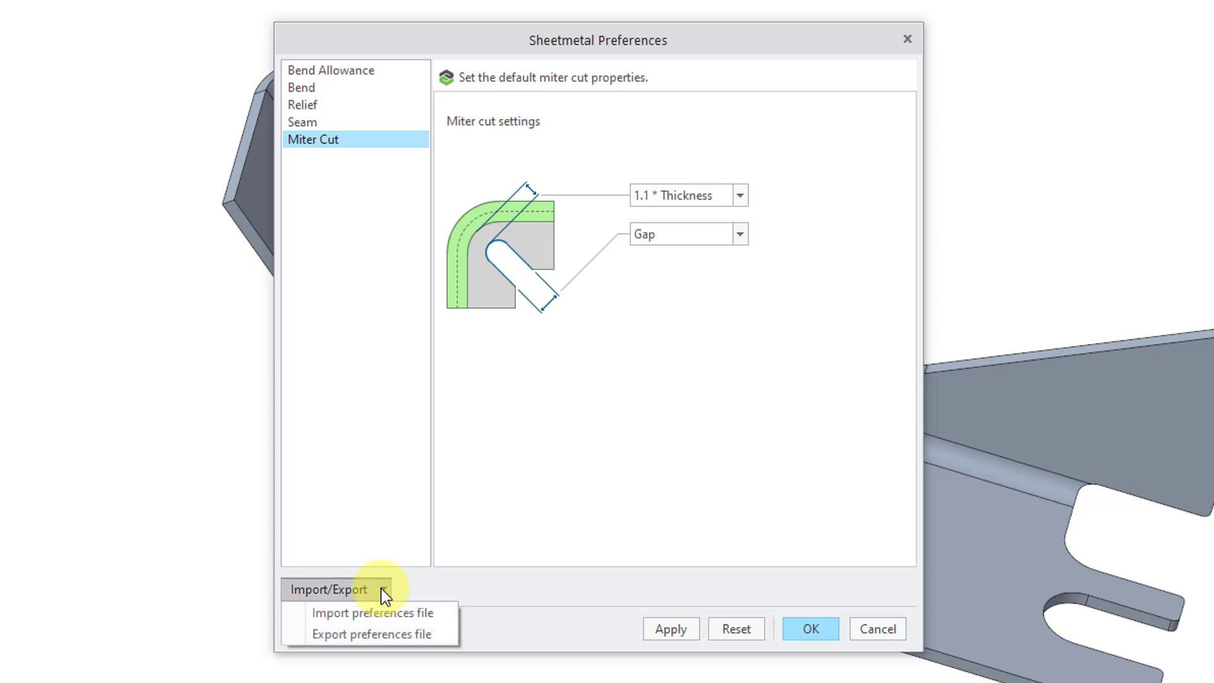
pyautogui.moveTo(371, 633)
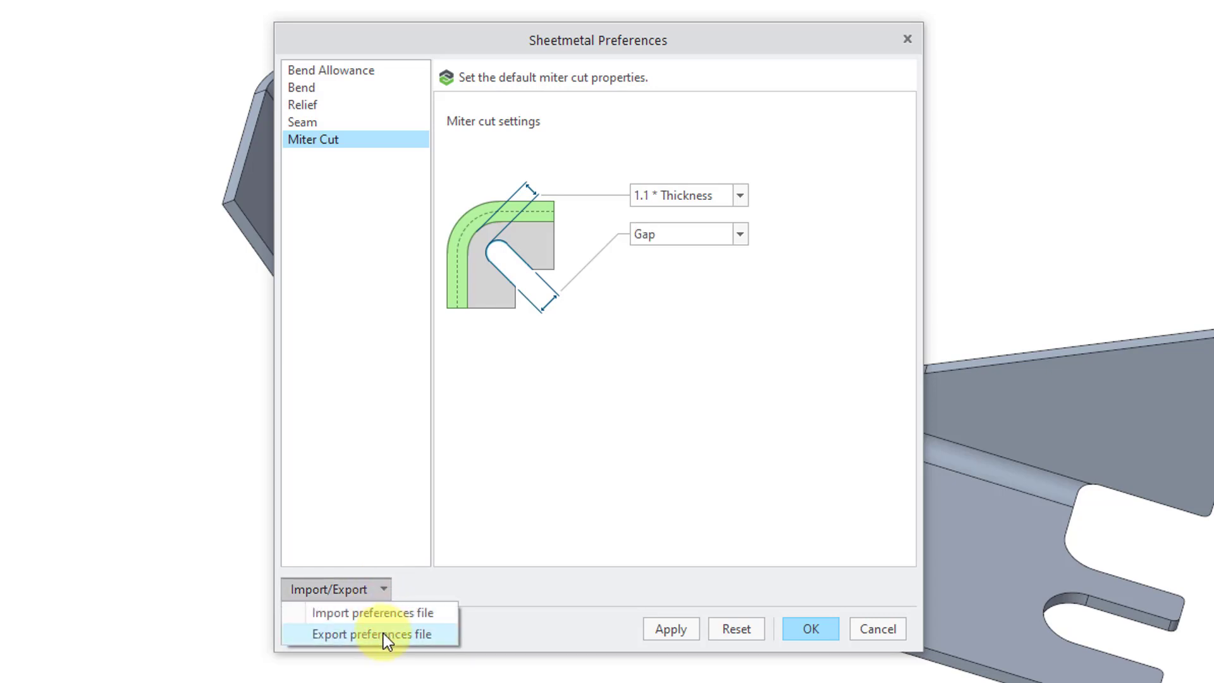
pyautogui.click(375, 634)
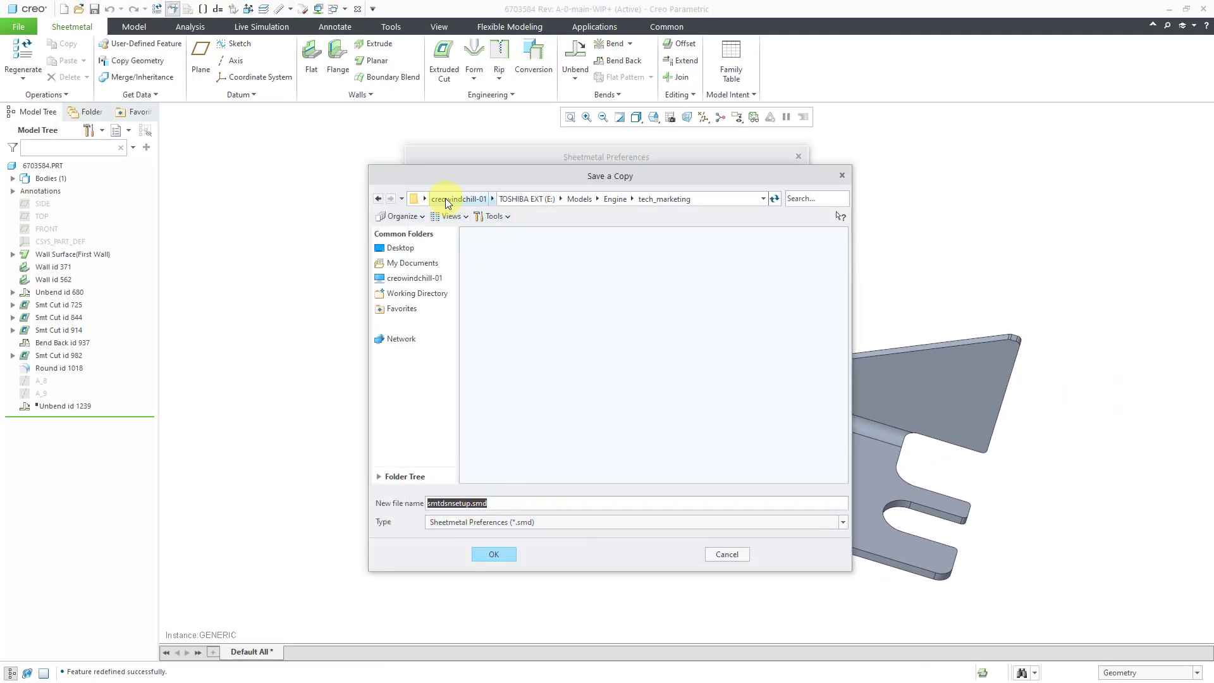
pyautogui.click(458, 199)
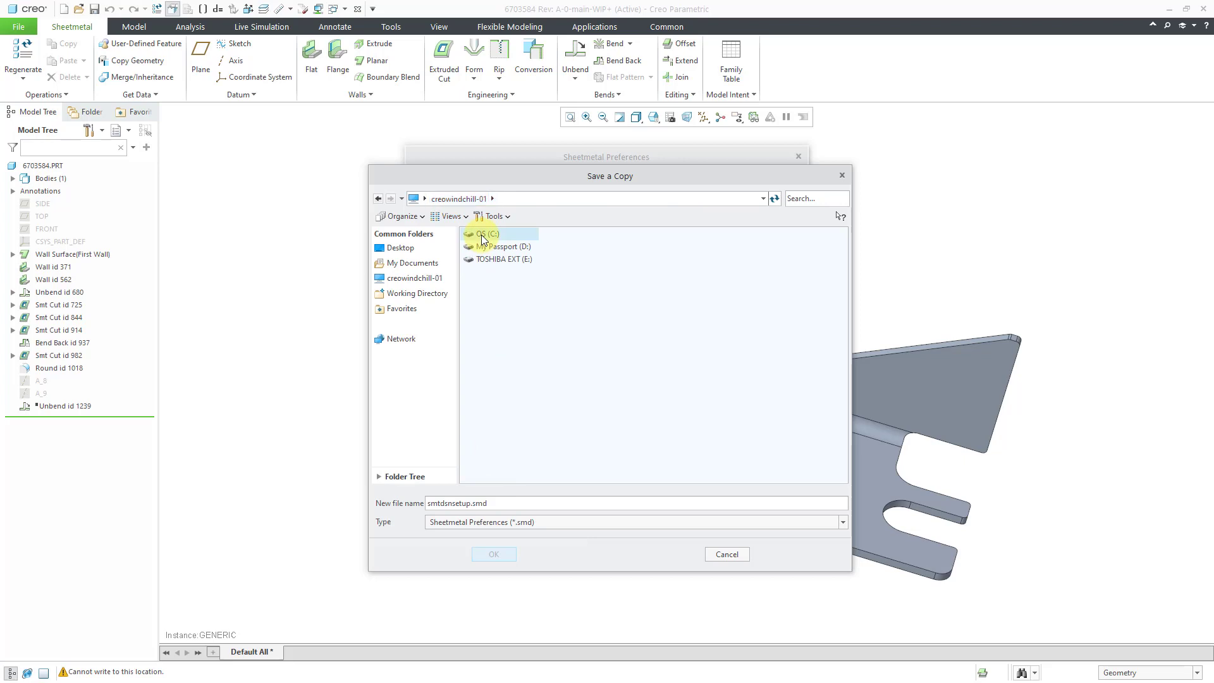
pyautogui.doubleClick(484, 233)
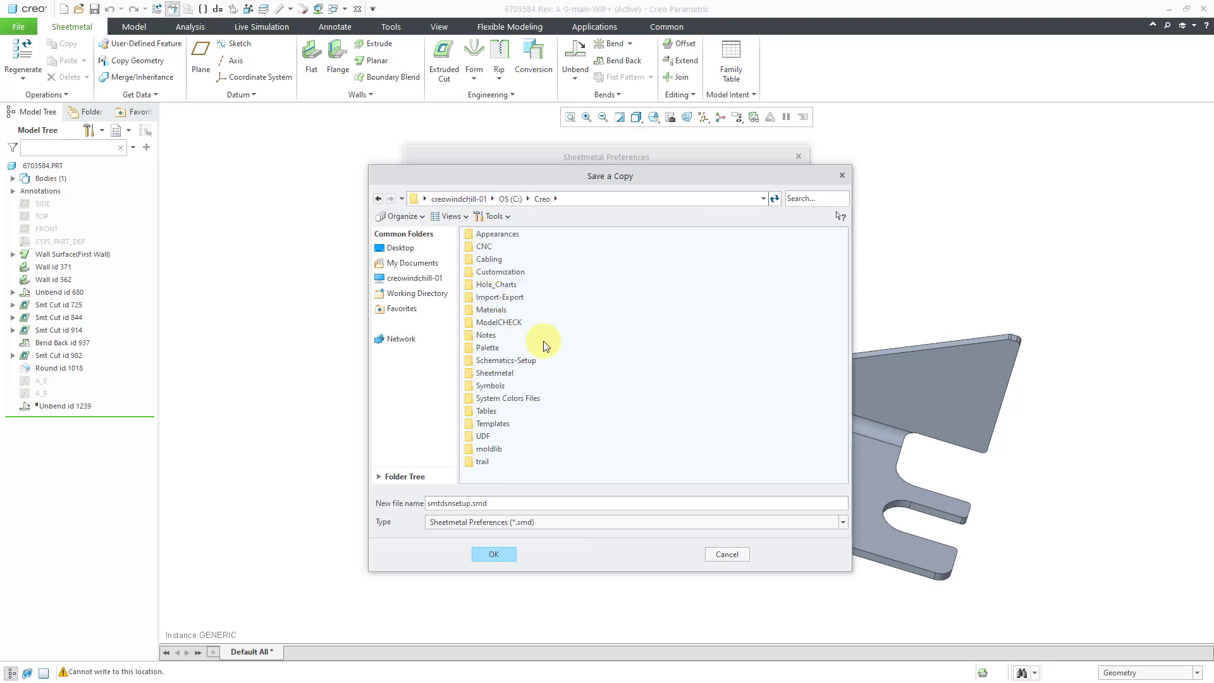
pyautogui.moveTo(493, 424)
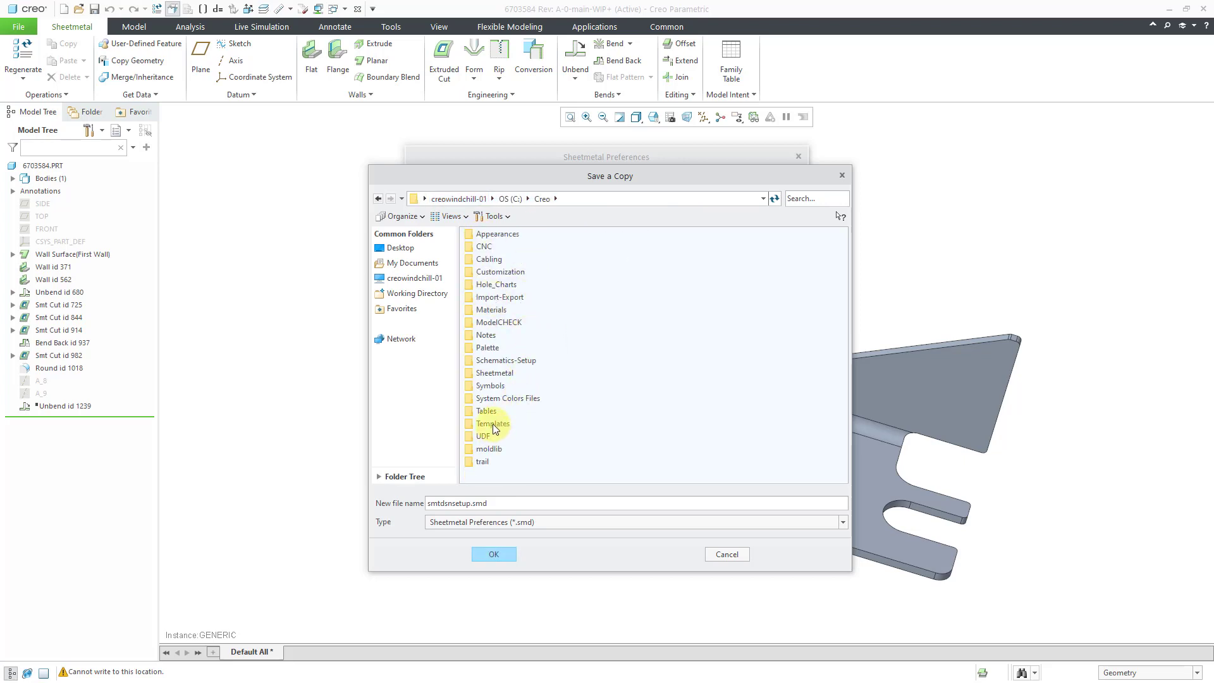
pyautogui.doubleClick(493, 372)
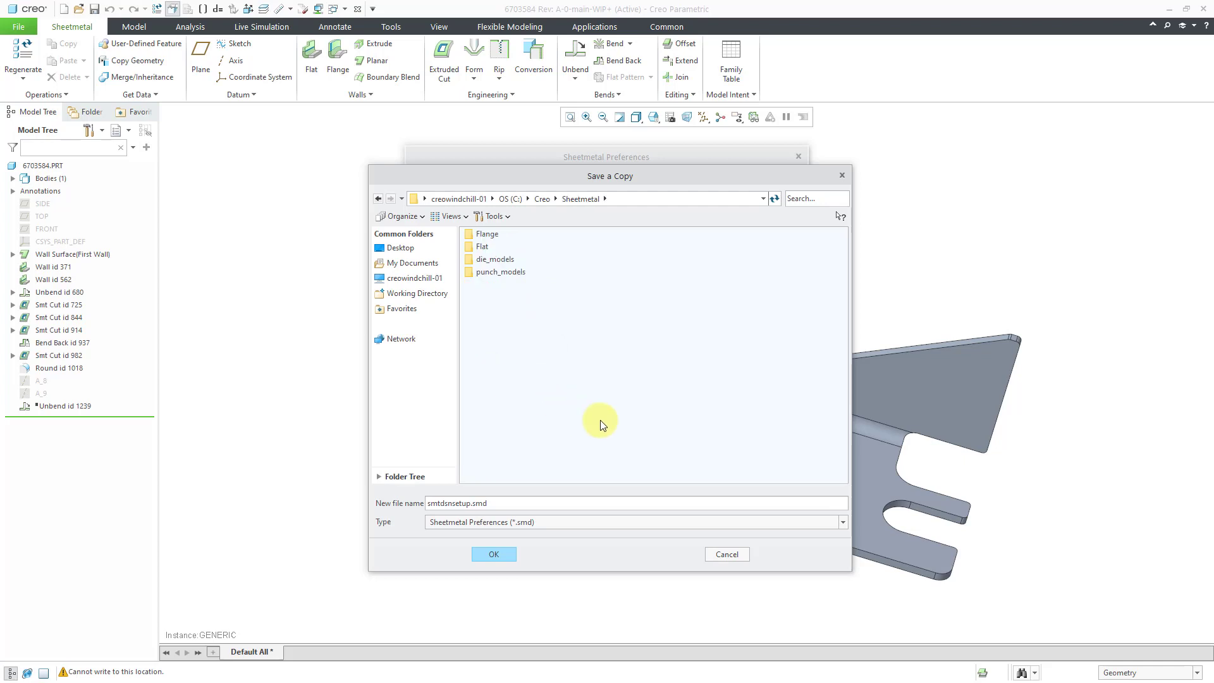
pyautogui.moveTo(521, 450)
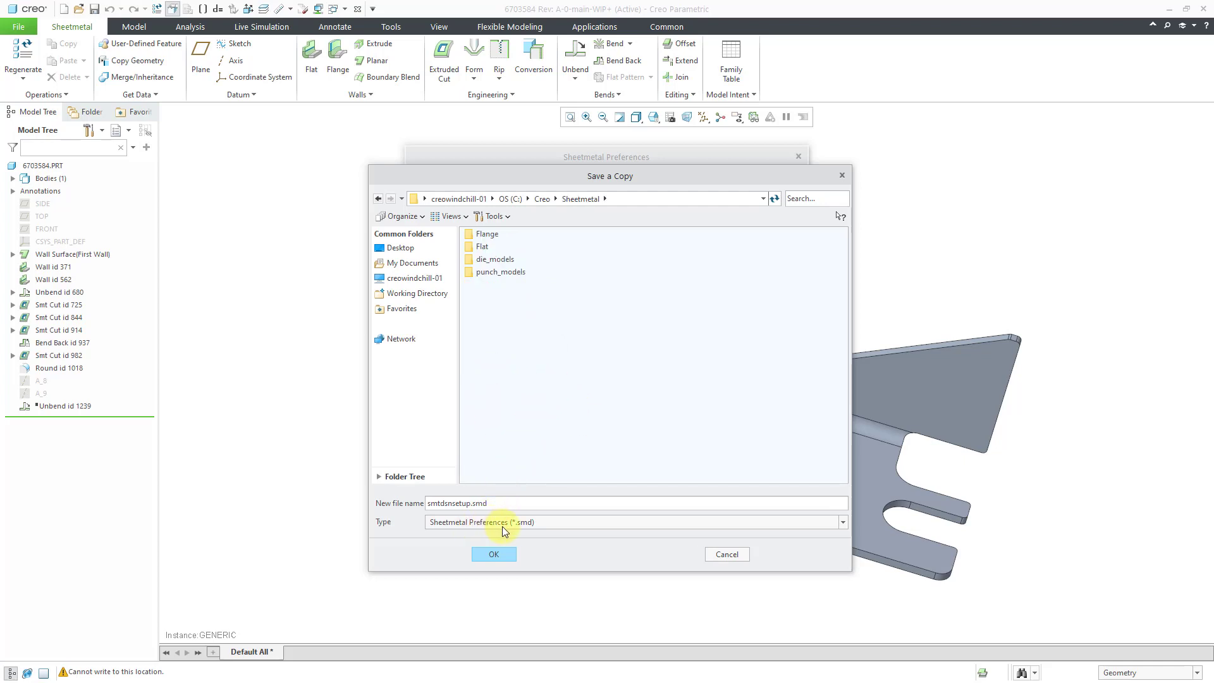
pyautogui.moveTo(530, 526)
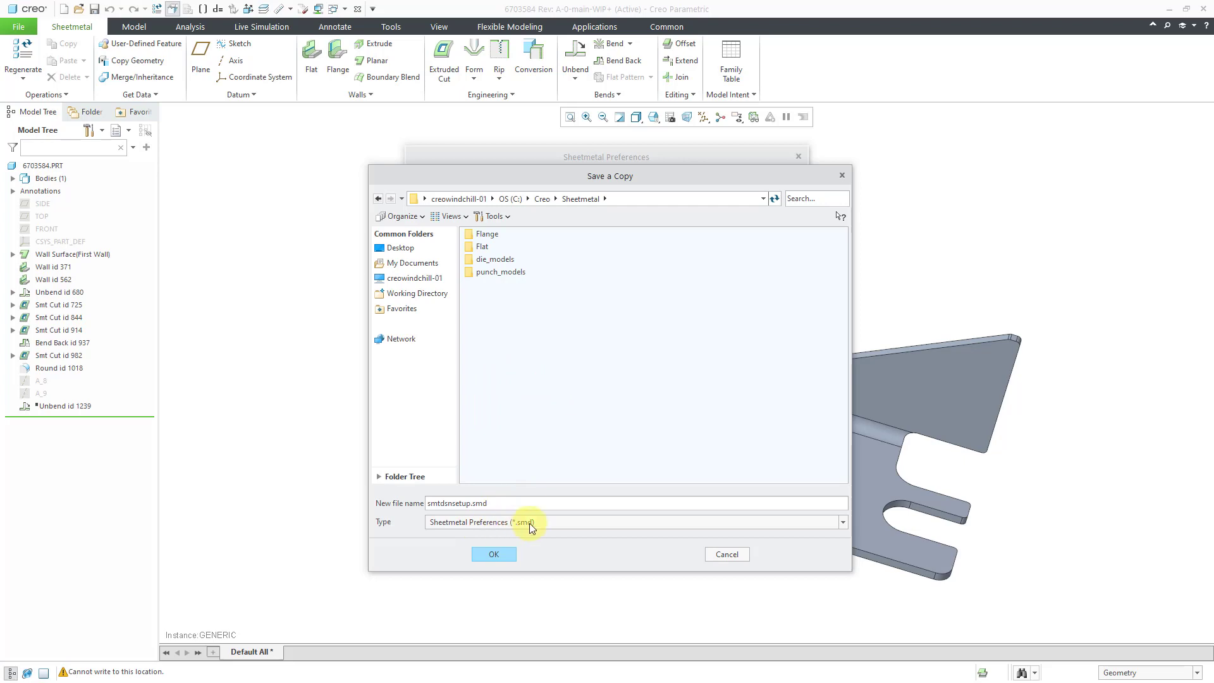
pyautogui.moveTo(548, 440)
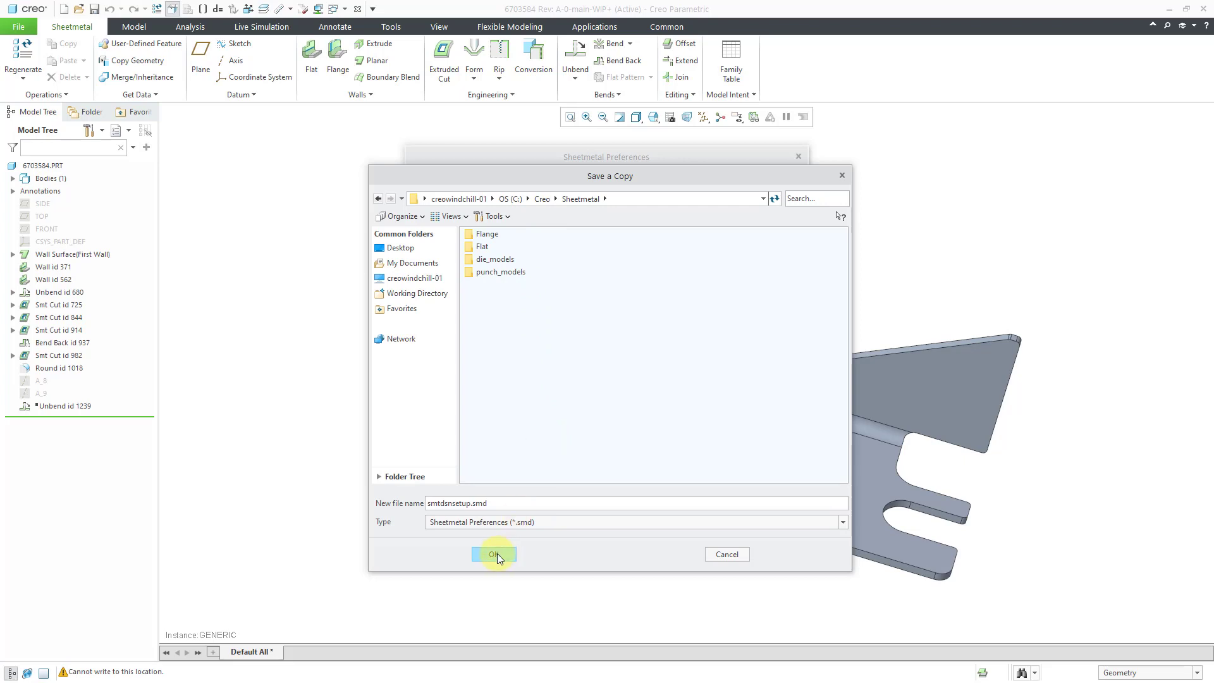
pyautogui.click(493, 554)
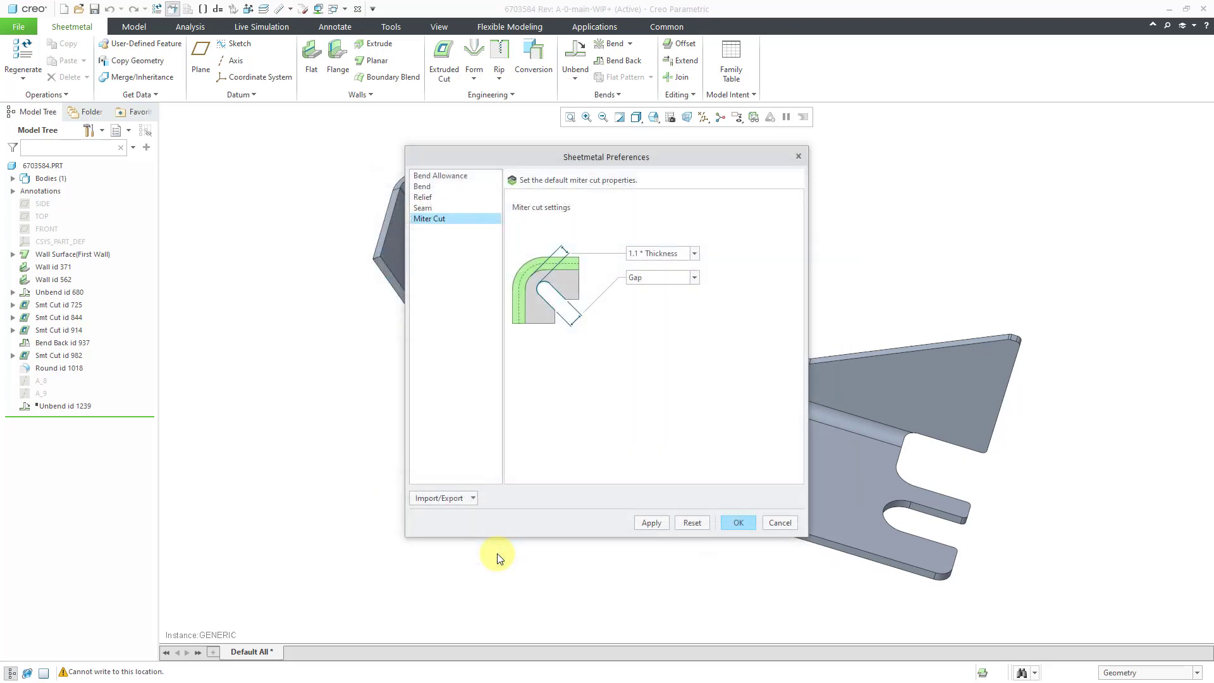
pyautogui.moveTo(546, 462)
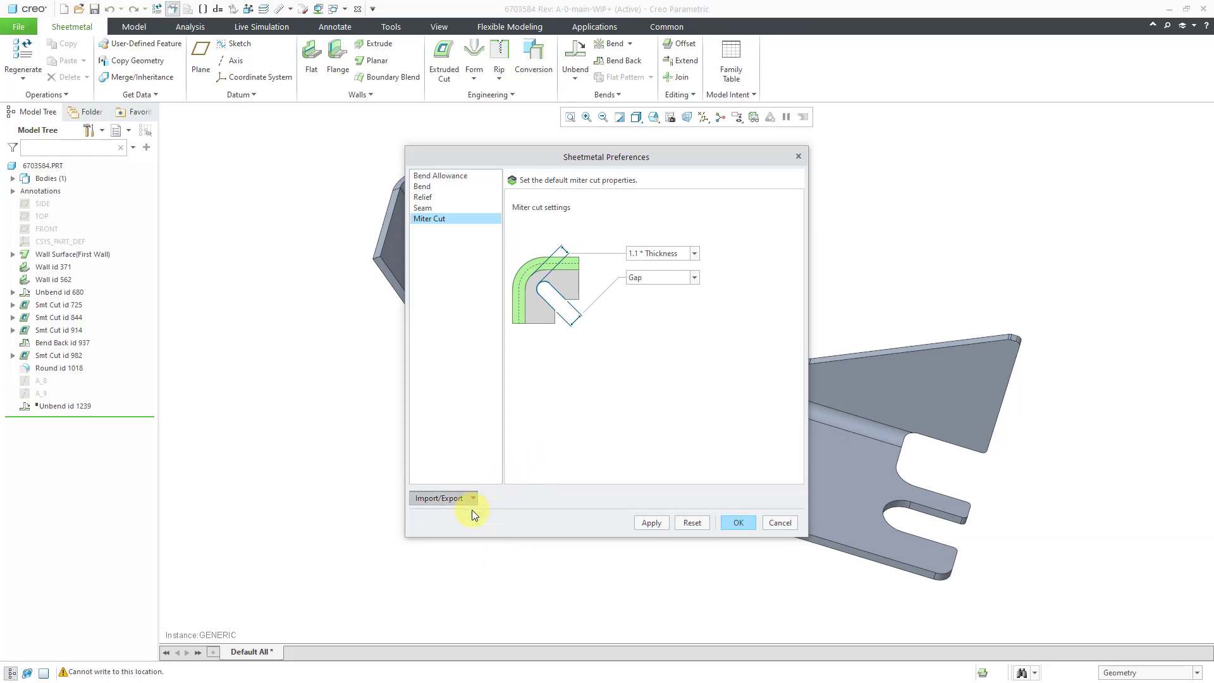
# Import smtdsnsetup.smd, then close Sheetmetal Preferences to return to Model Properties.
pyautogui.click(473, 498)
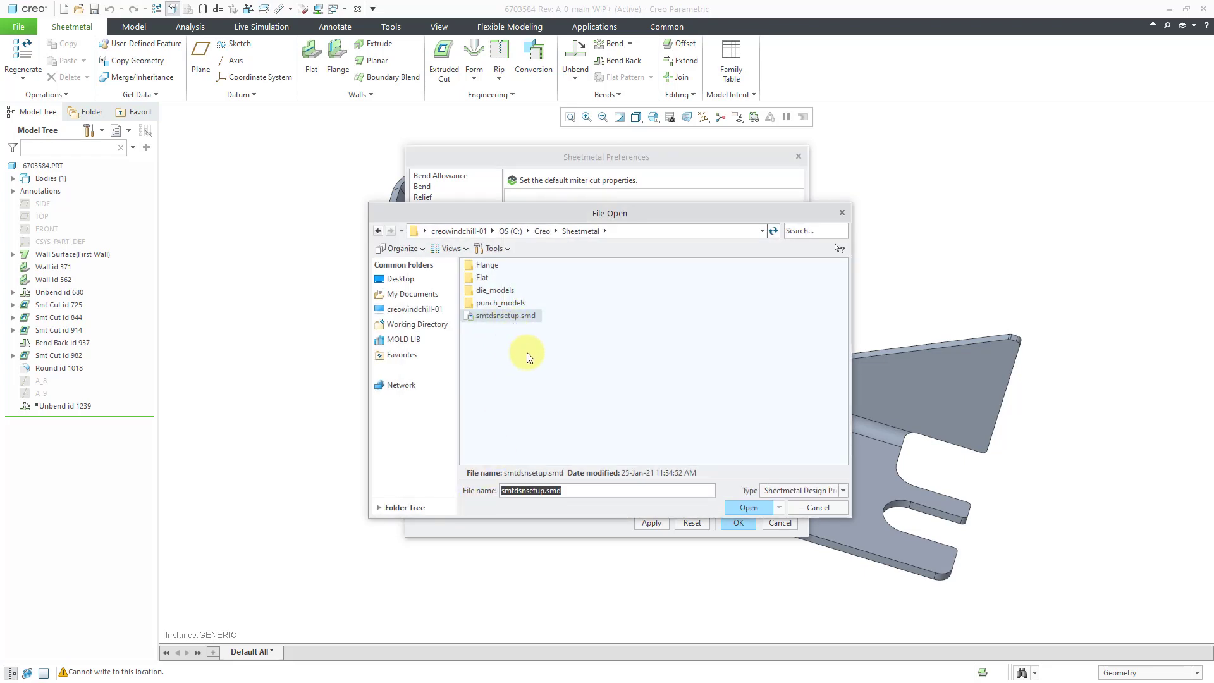
pyautogui.click(746, 507)
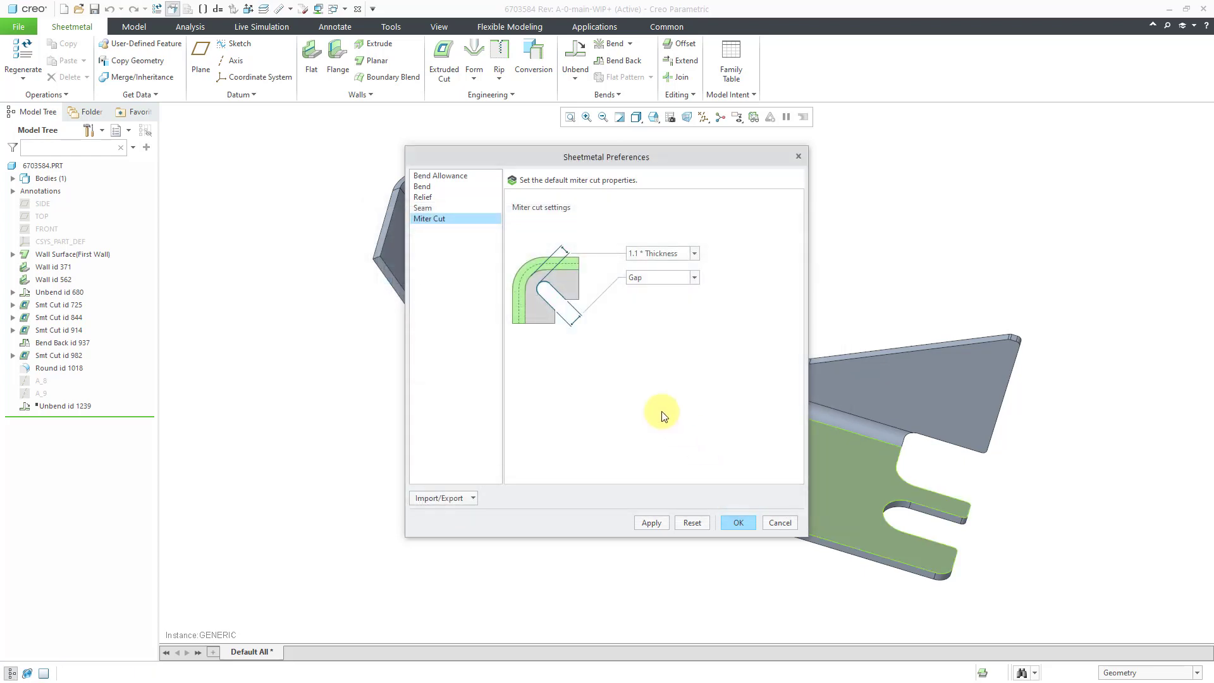
pyautogui.moveTo(630, 392)
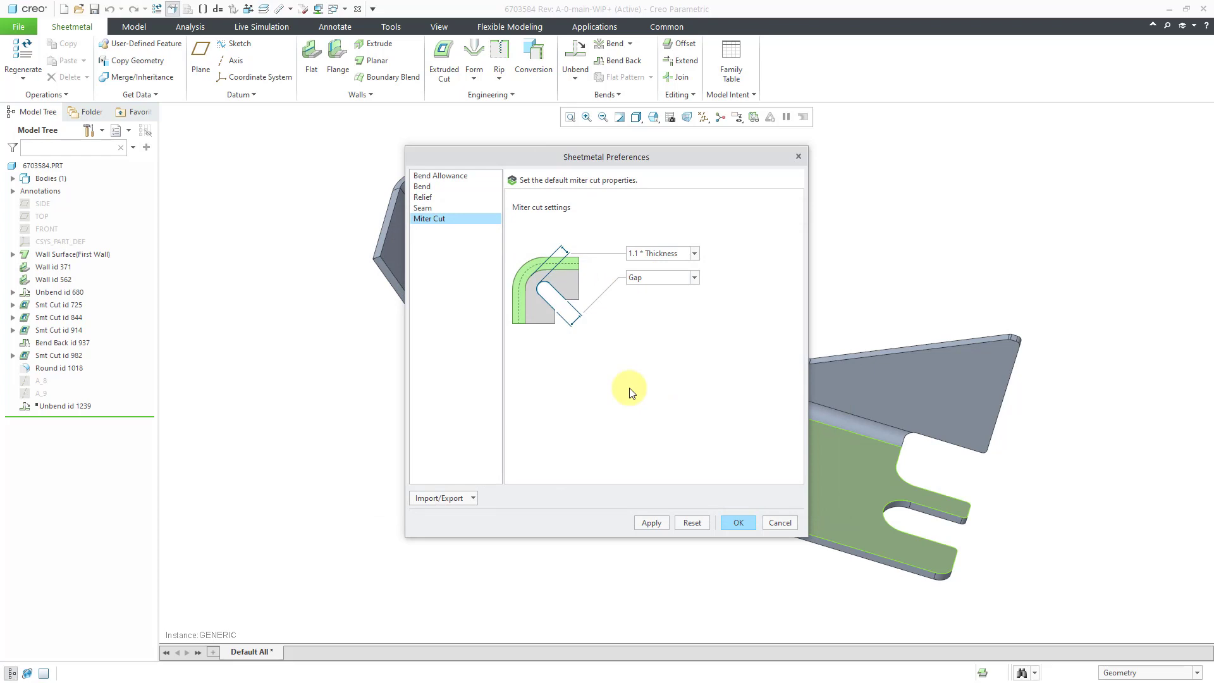
pyautogui.moveTo(593, 405)
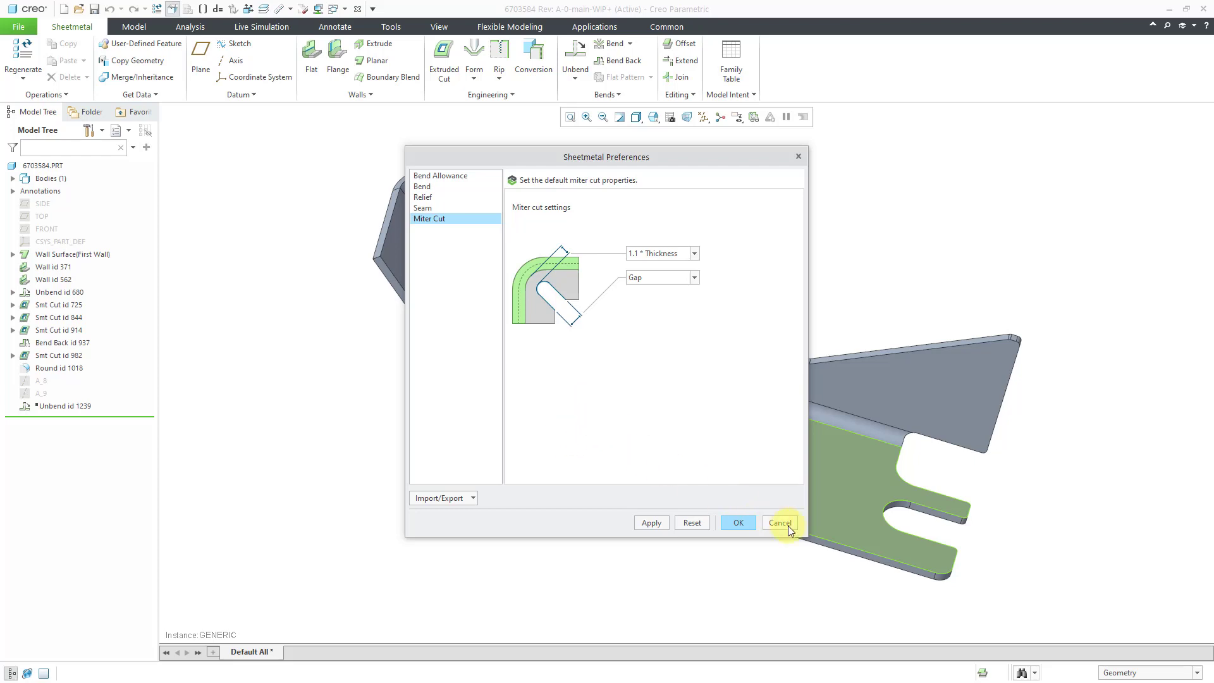
pyautogui.click(778, 522)
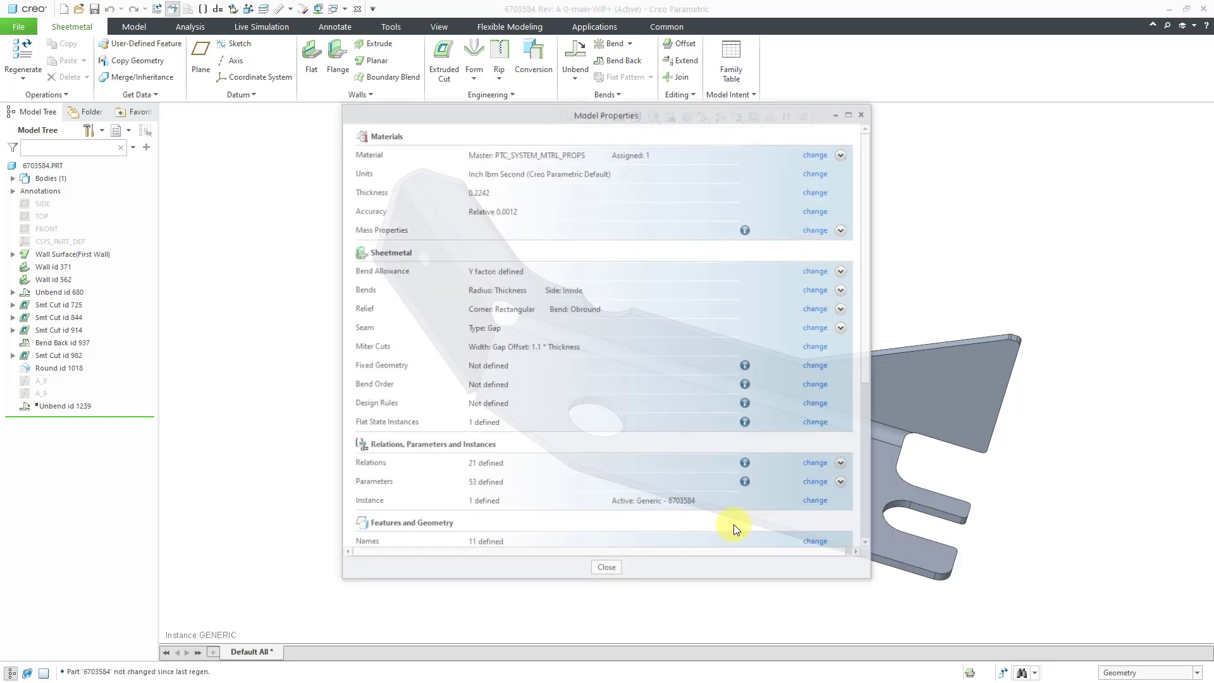